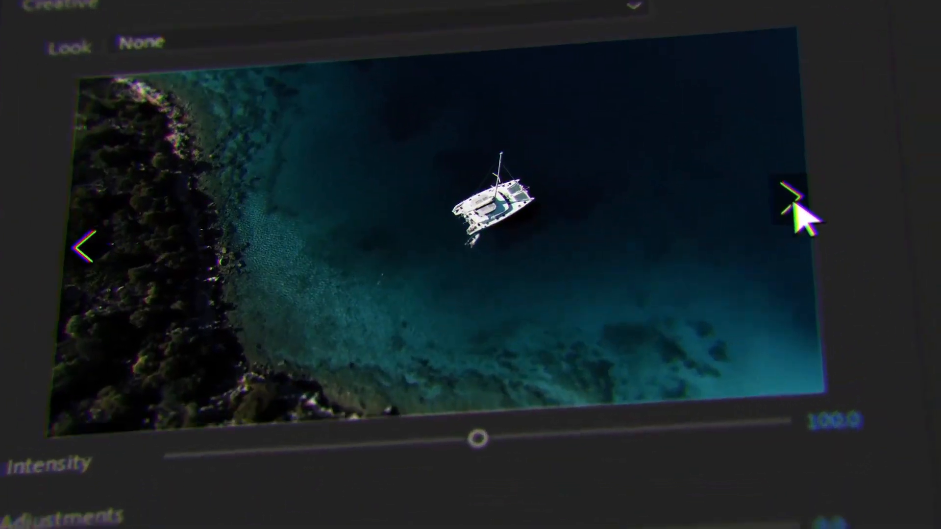
Step: Cycle the Lumetri Creative look preview forward to the next look on the boat shot
click(792, 204)
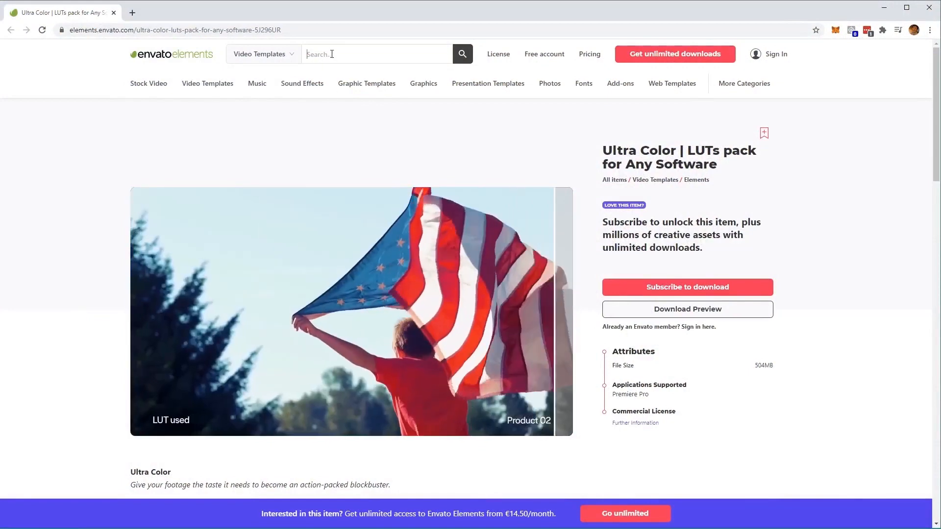
Step: Search Envato Elements video templates for 'ultra color luts pack' so Ultra Color is listed first
text(Ultra color l)
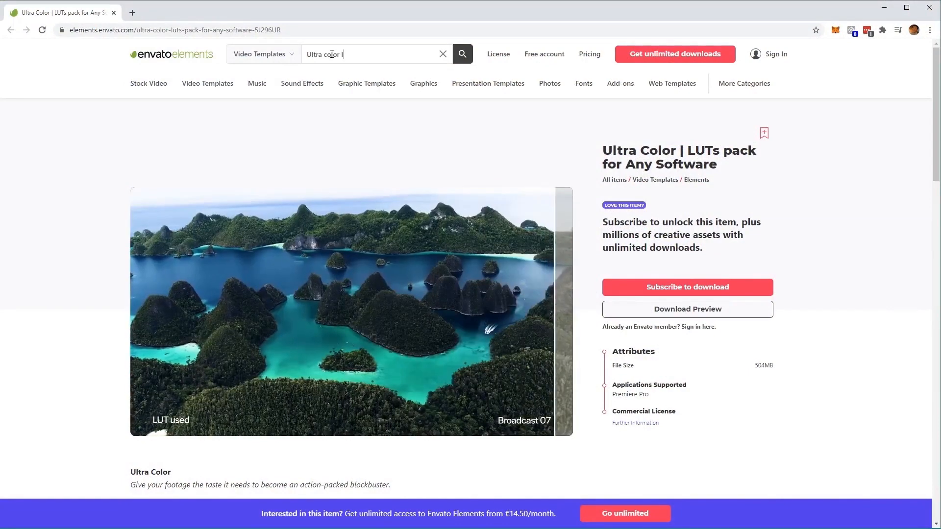
text(uts pack)
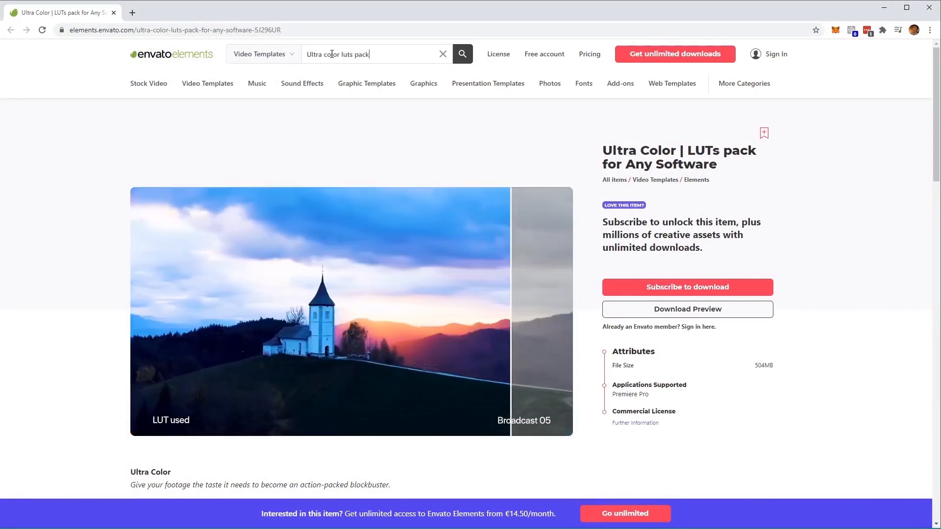
click(462, 54)
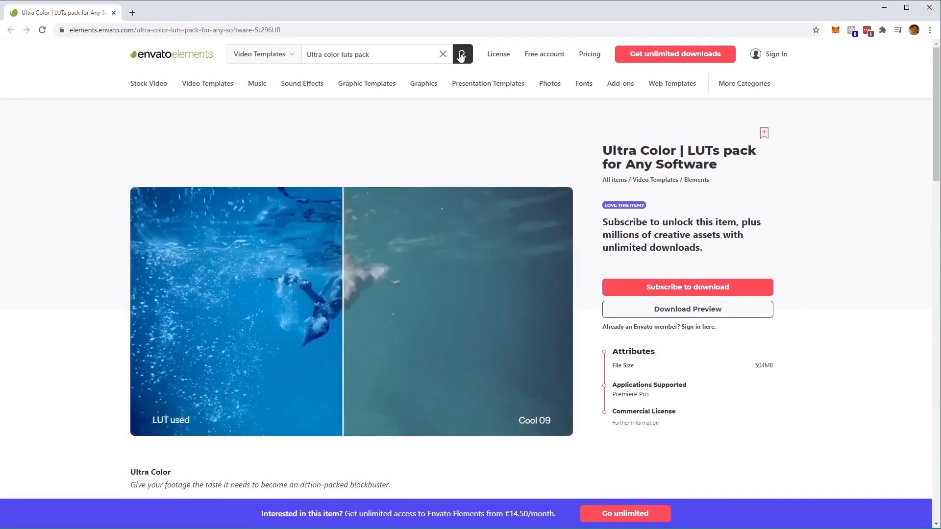
click(462, 54)
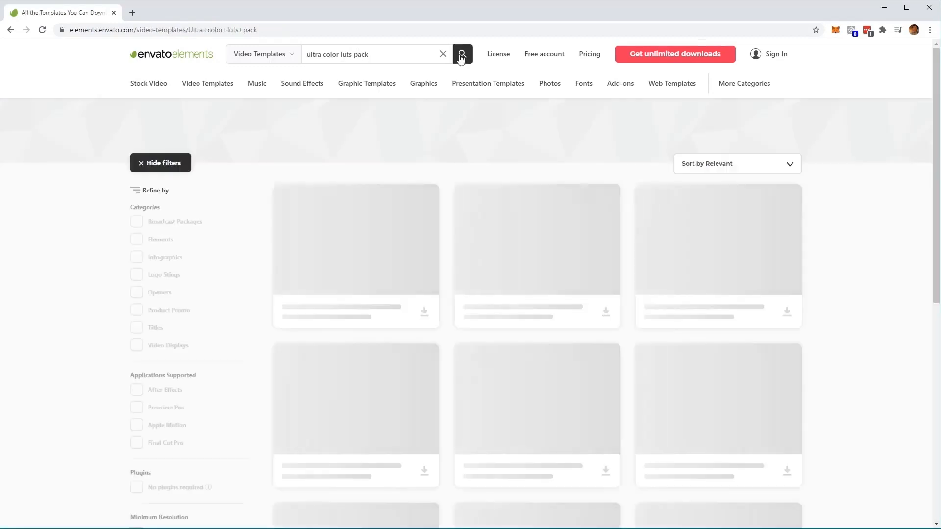
click(462, 54)
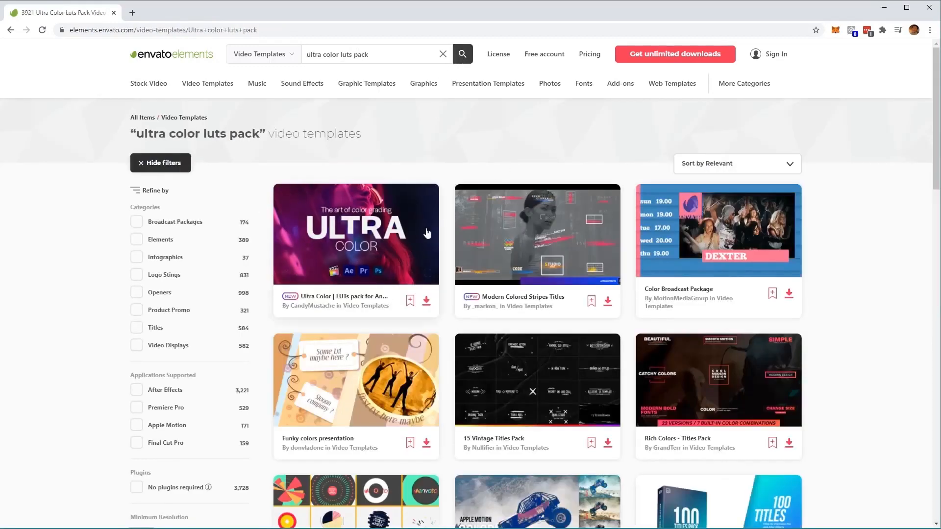
mouse_move(355, 246)
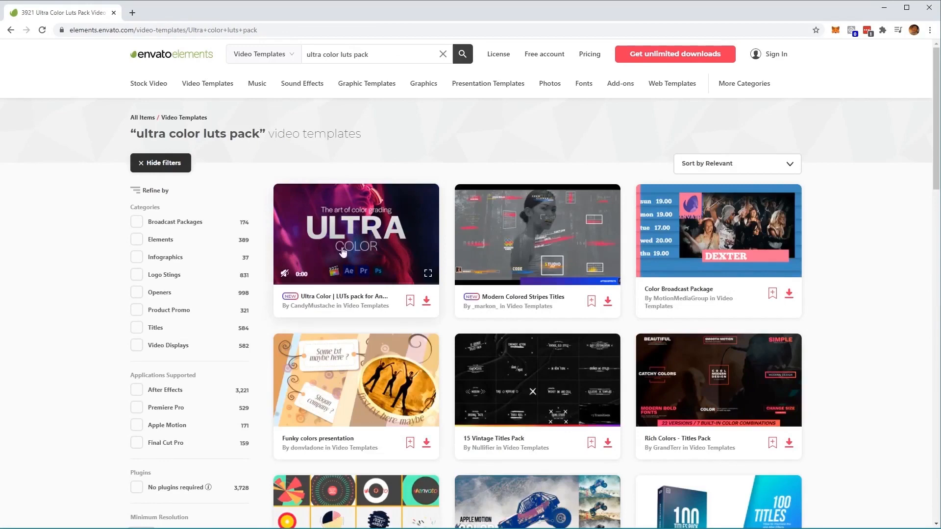
mouse_move(353, 258)
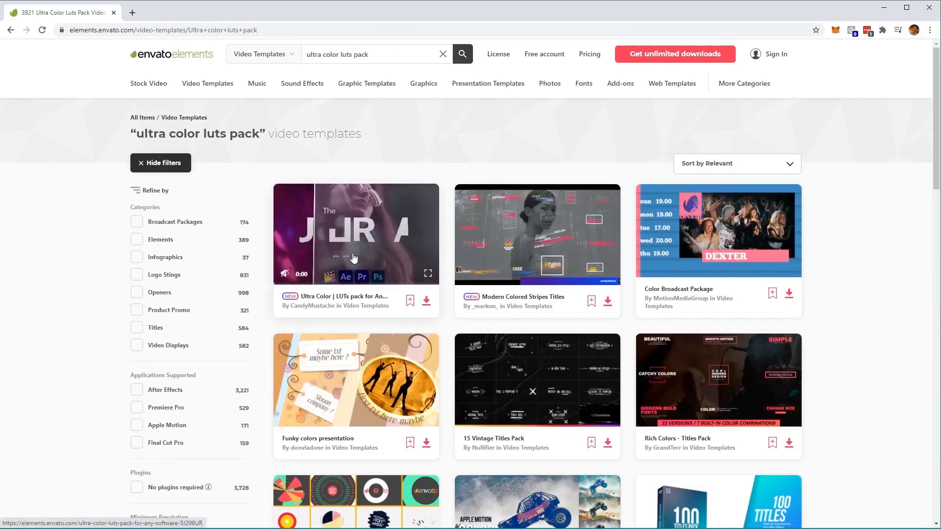
mouse_move(426, 301)
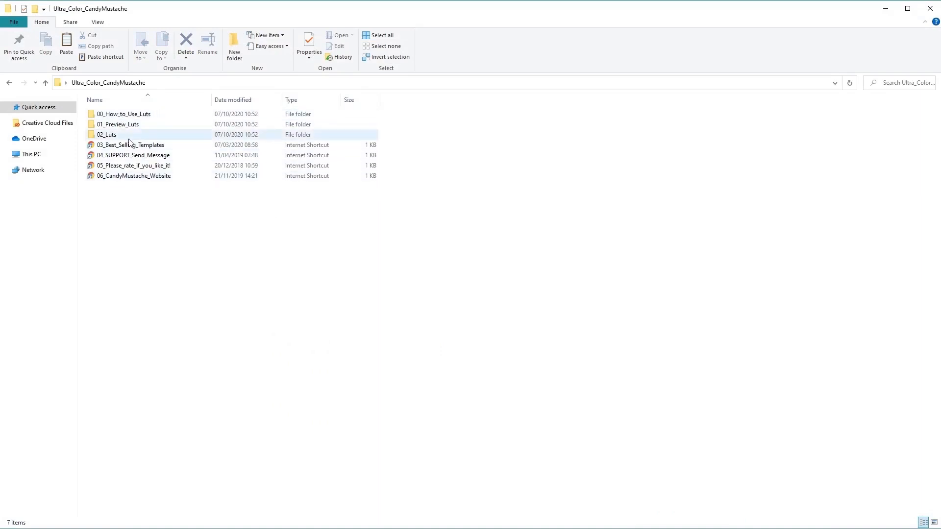
Step: Enter the 02_Luts folder holding the ten LUT category folders
click(106, 134)
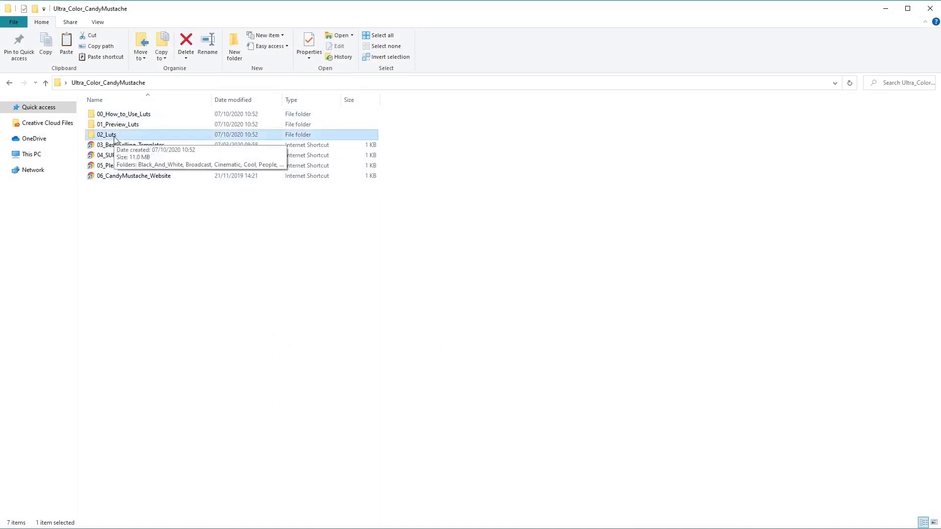
double_click(106, 135)
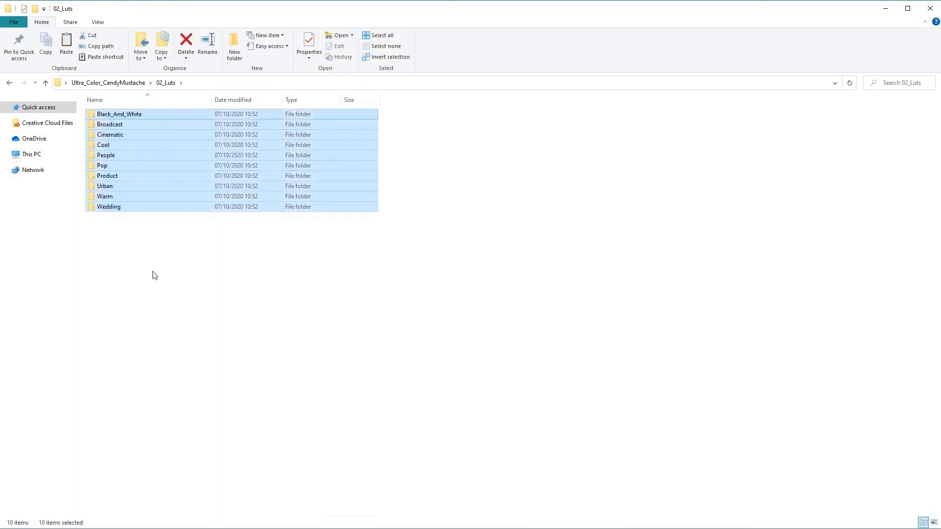
mouse_move(137, 234)
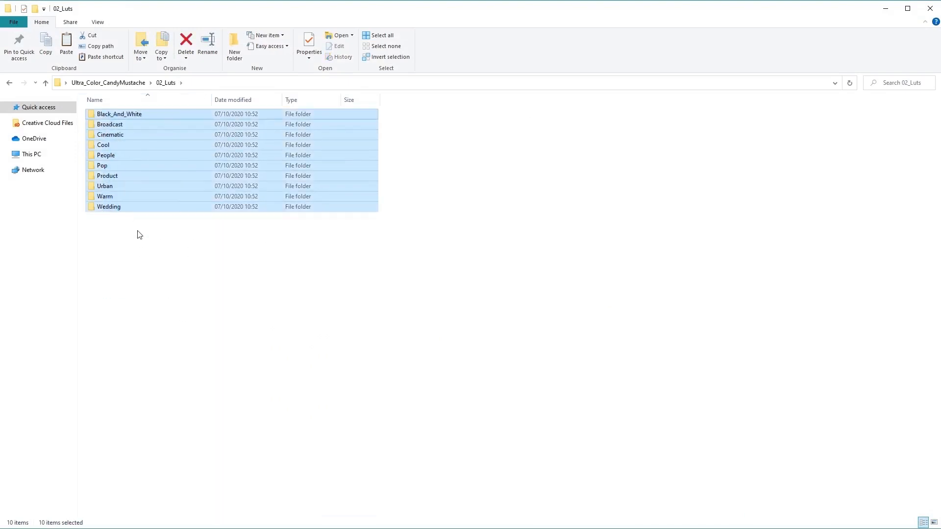
mouse_move(114, 227)
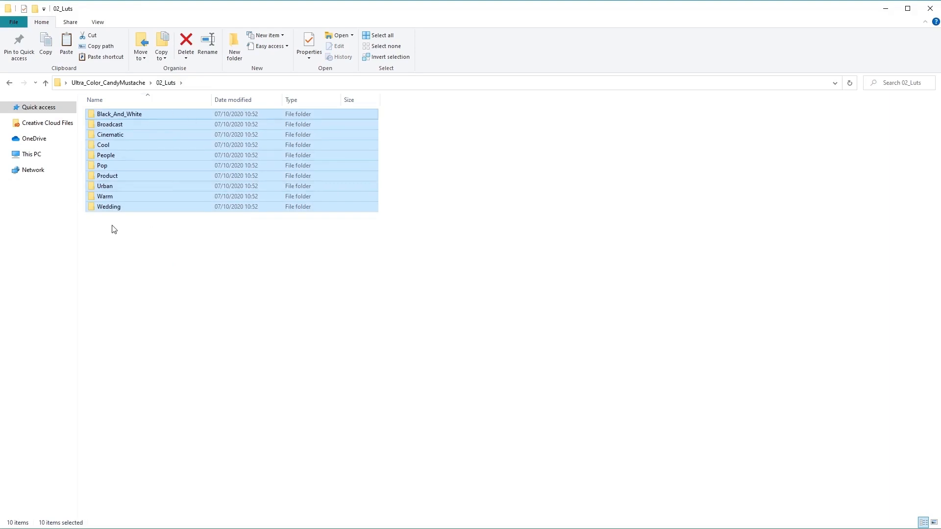
mouse_move(178, 247)
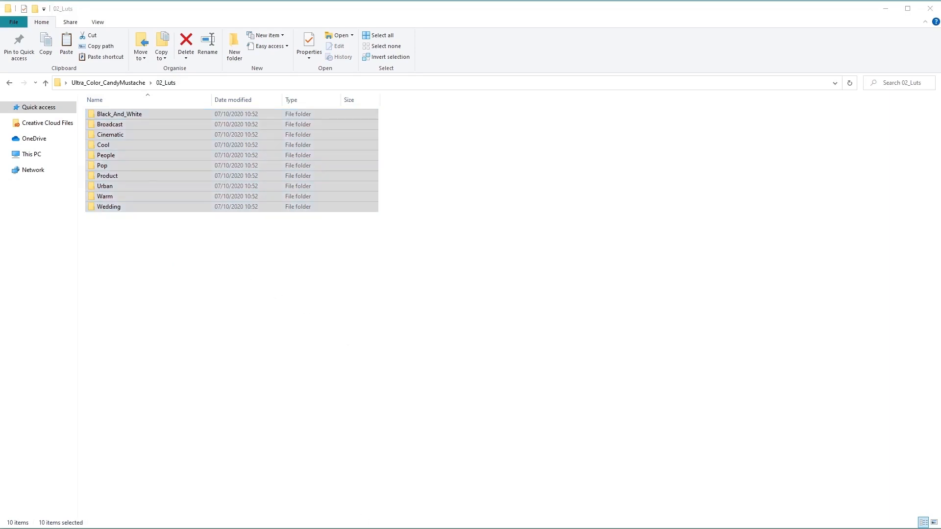
Step: Browse from This PC into Local Disk C > Program Files > Adobe > Common
click(30, 154)
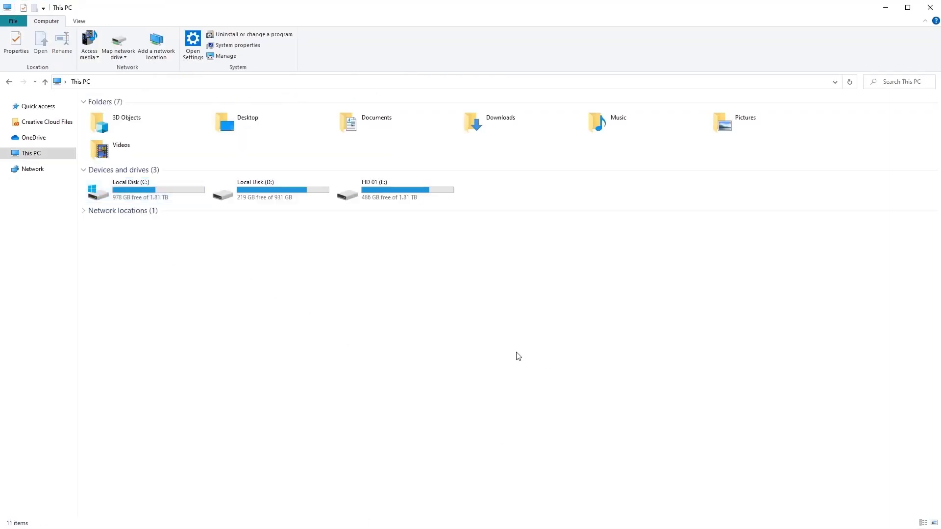
mouse_move(317, 254)
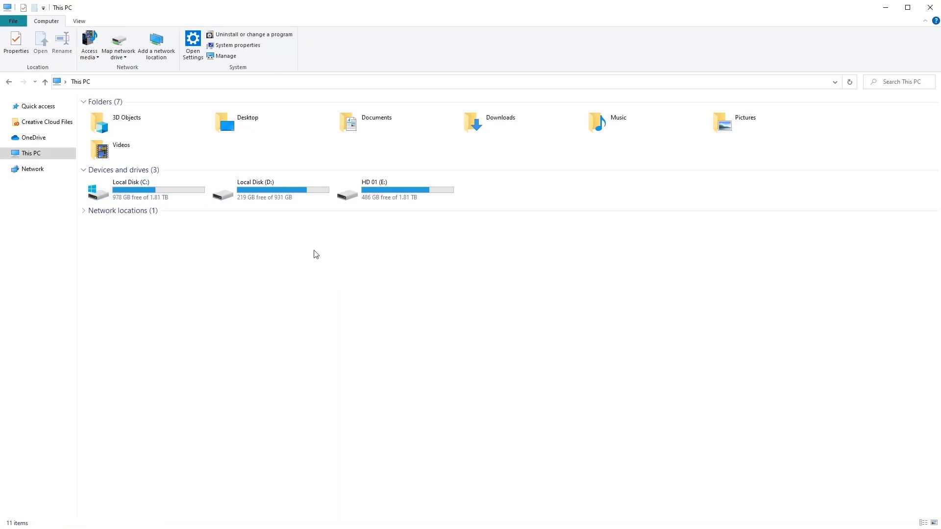
mouse_move(294, 268)
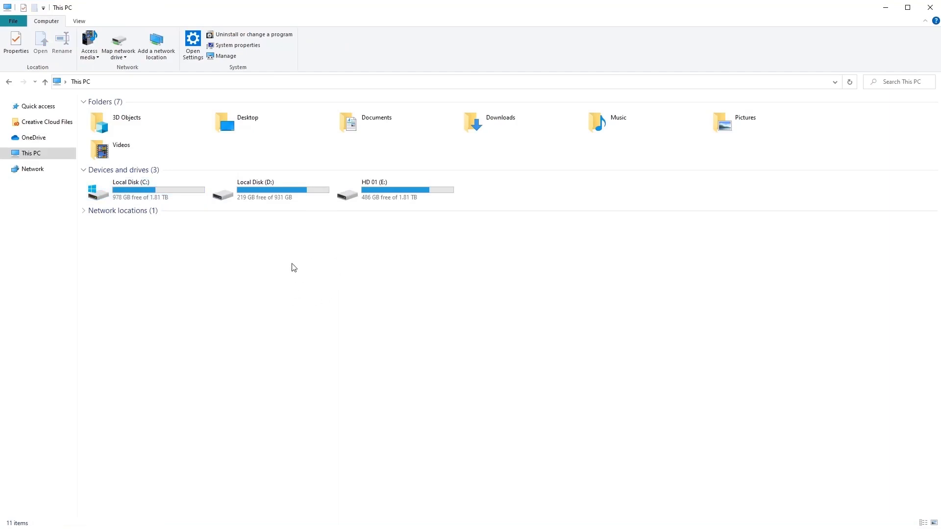
mouse_move(303, 271)
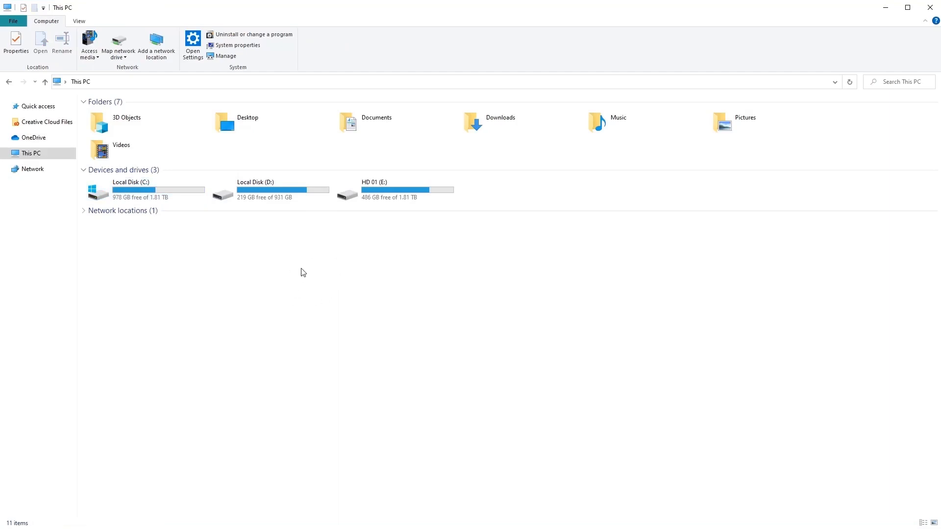
click(144, 189)
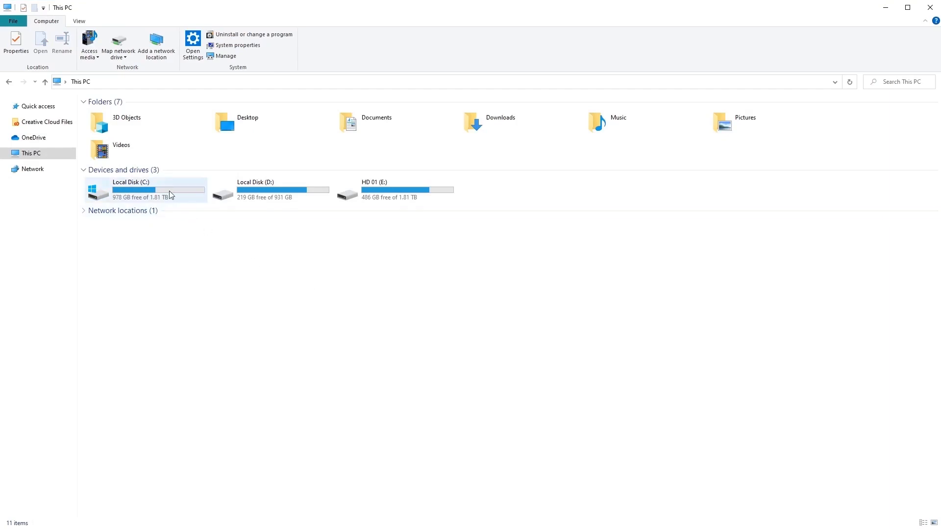
double_click(126, 189)
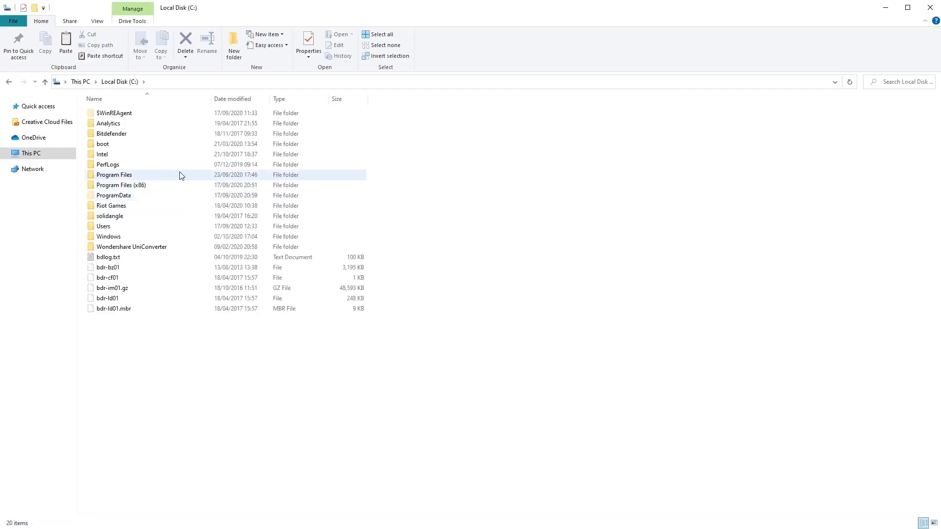
double_click(114, 175)
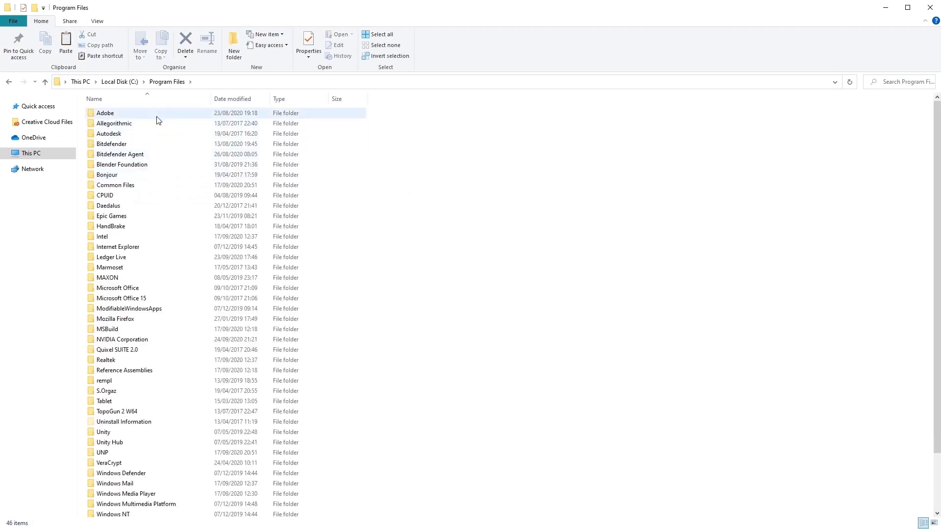
double_click(104, 113)
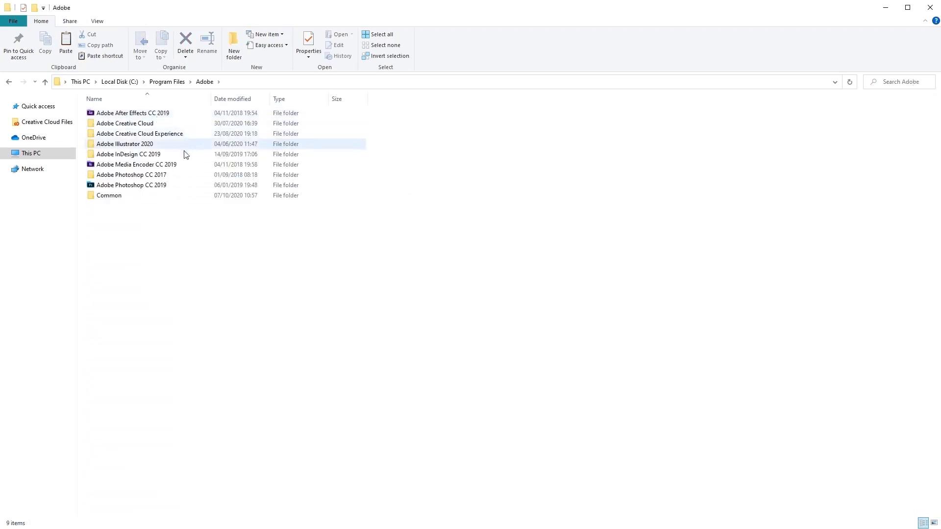
double_click(109, 196)
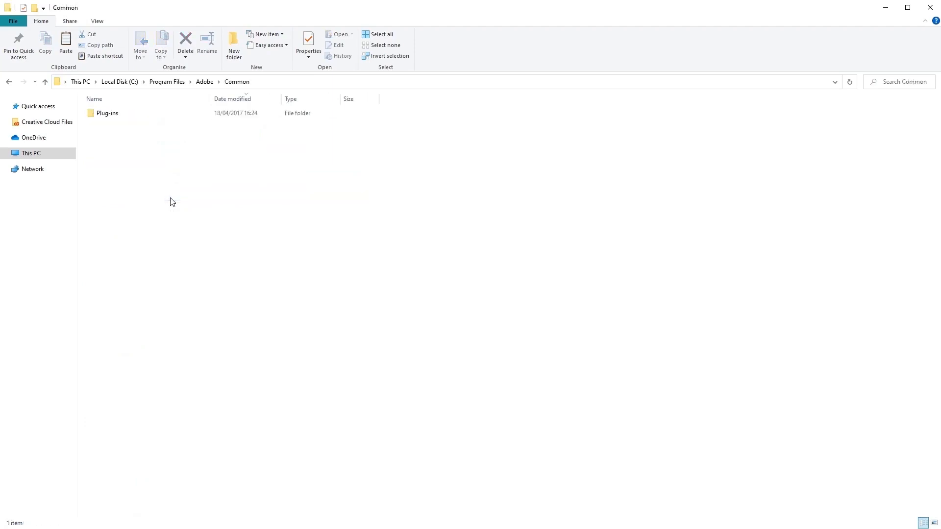
mouse_move(301, 222)
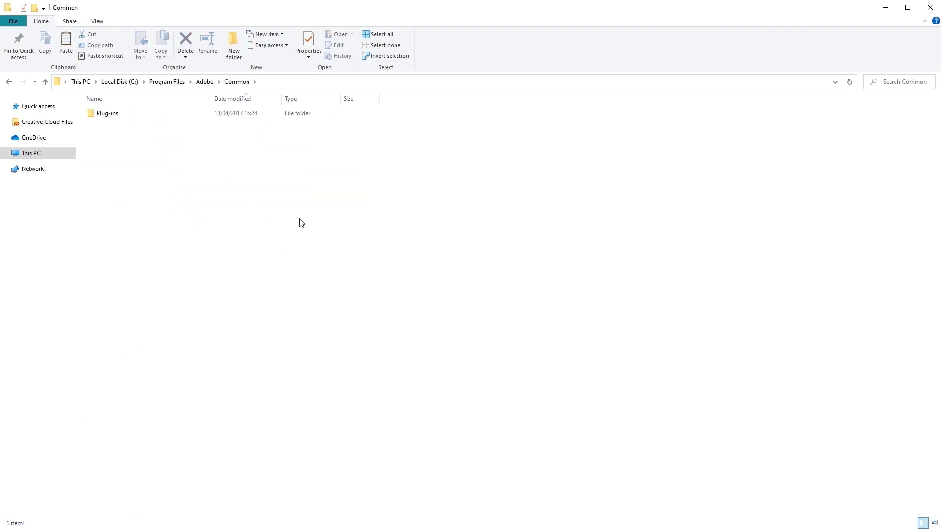
mouse_move(285, 226)
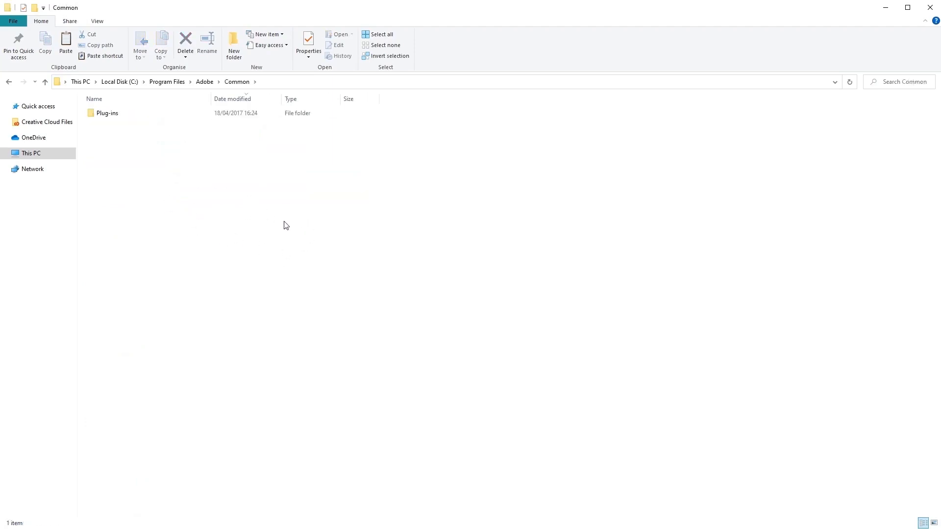
Step: Create a new folder named LUTs inside the Common folder
right_click(286, 226)
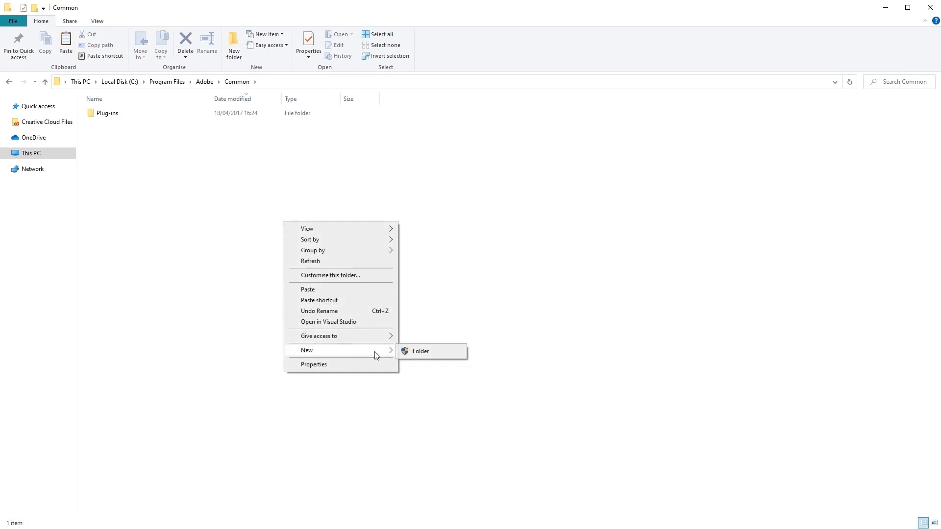
click(420, 351)
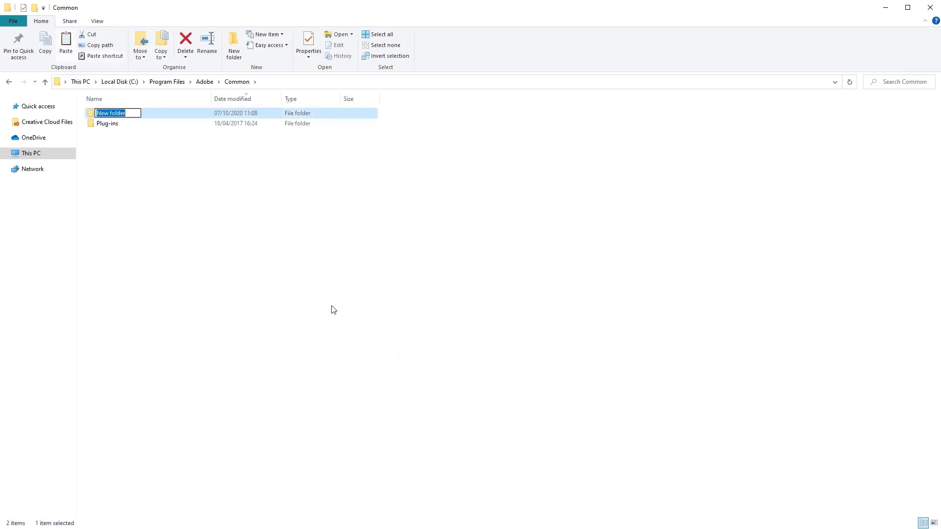
text(LUTs)
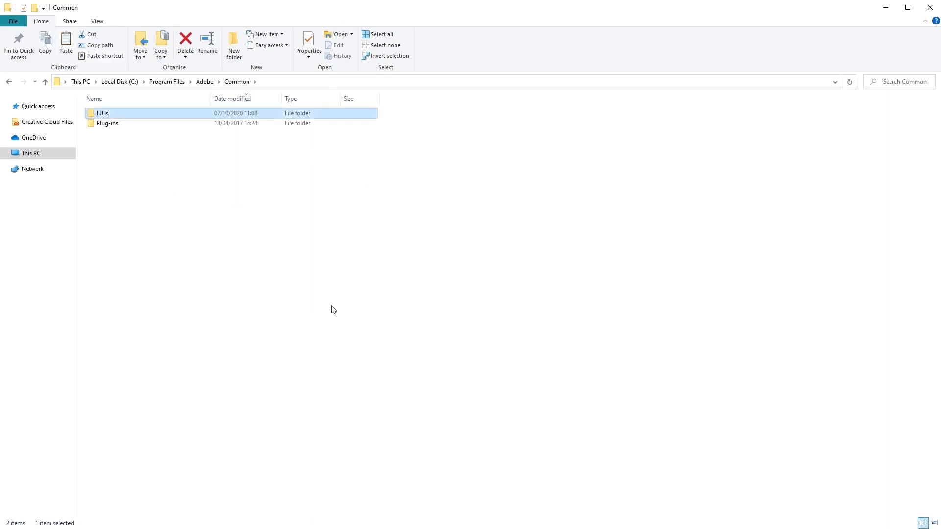
mouse_move(167, 94)
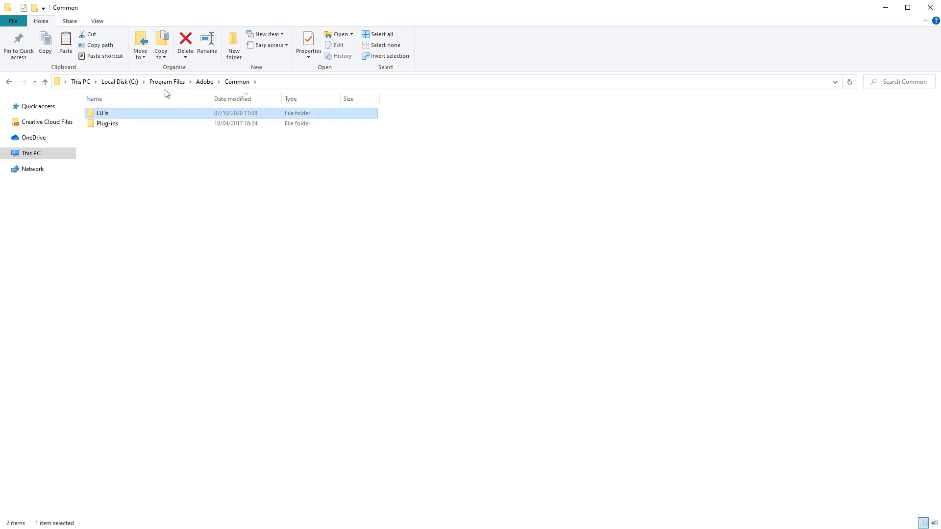
Step: Inside LUTs, make a new folder named Creative and enter it
double_click(102, 113)
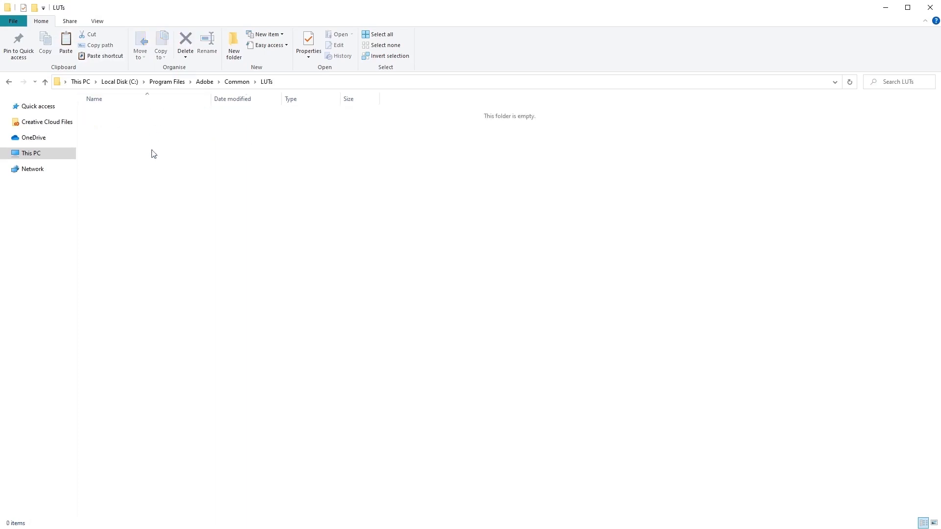
mouse_move(291, 248)
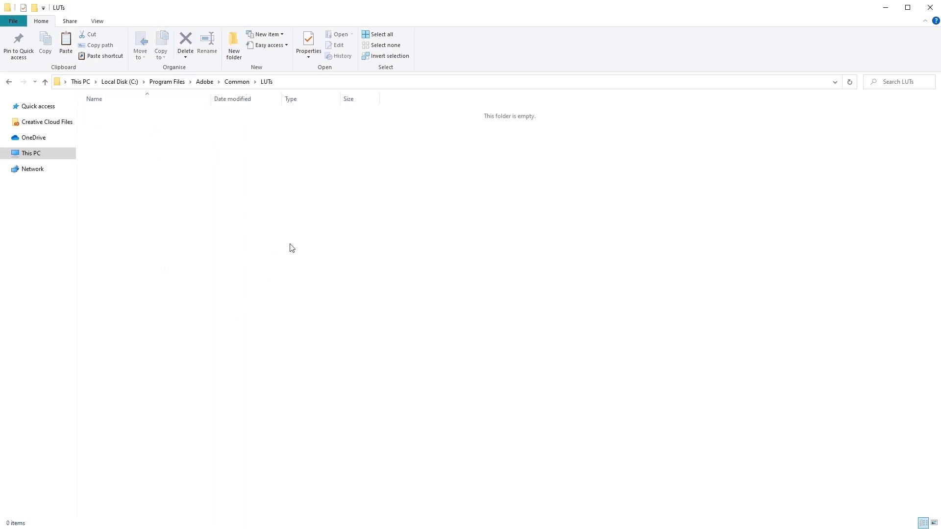
mouse_move(283, 205)
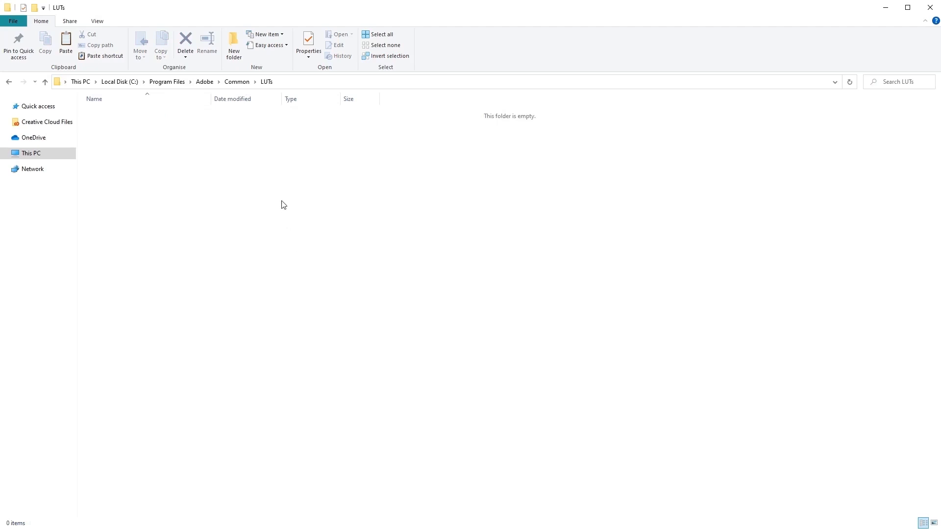
right_click(218, 157)
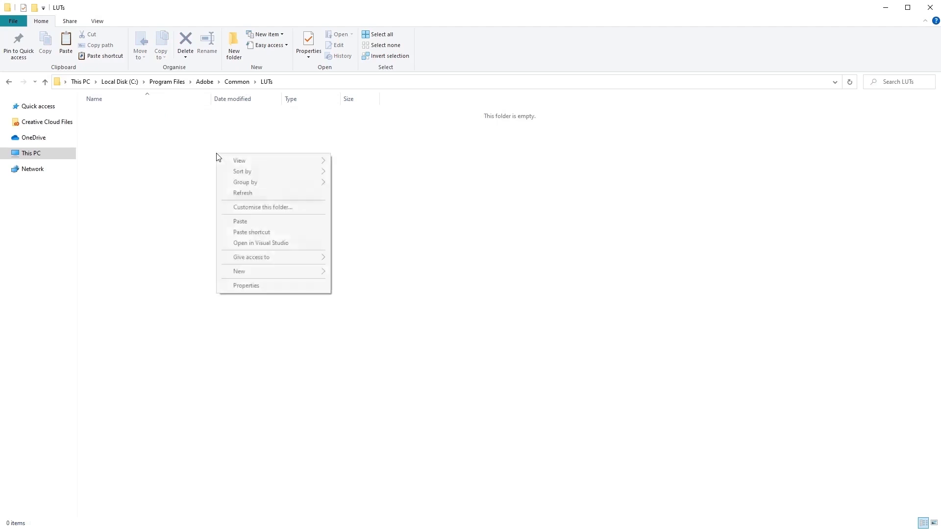
click(239, 271)
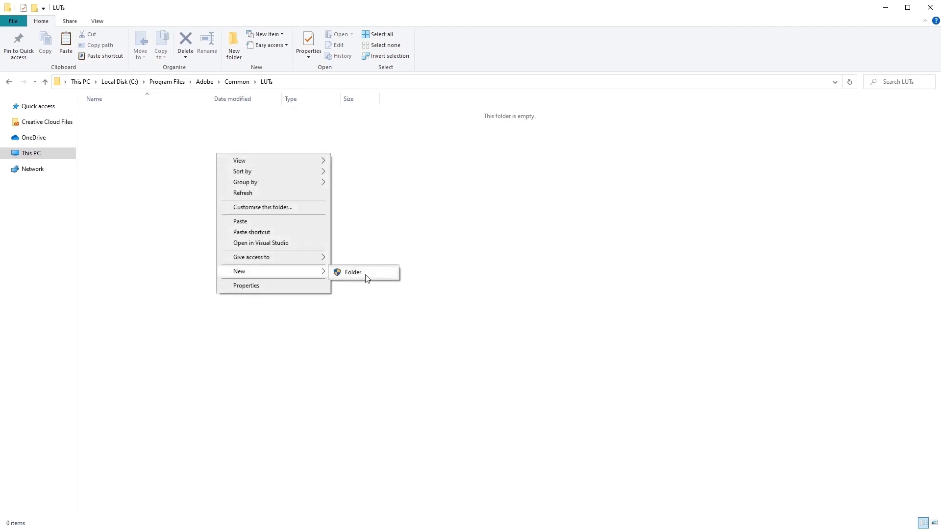
click(353, 272)
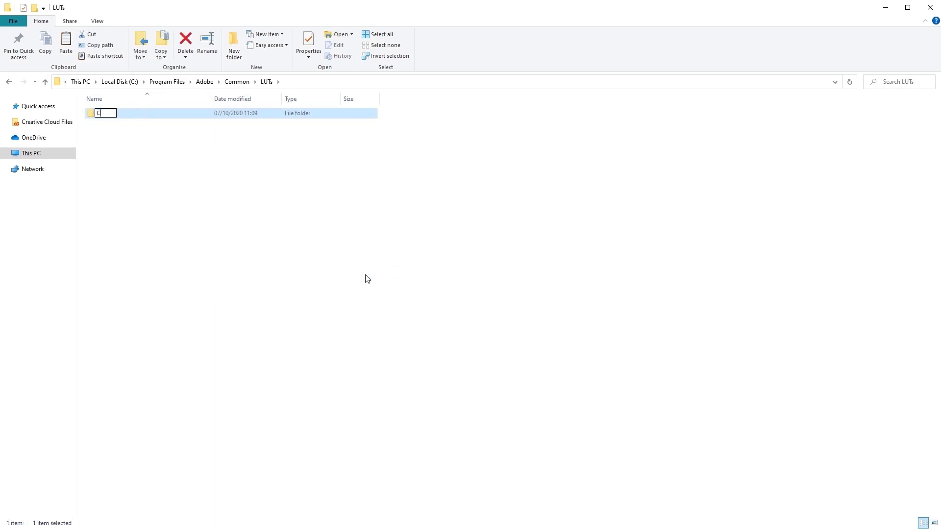
text(reative)
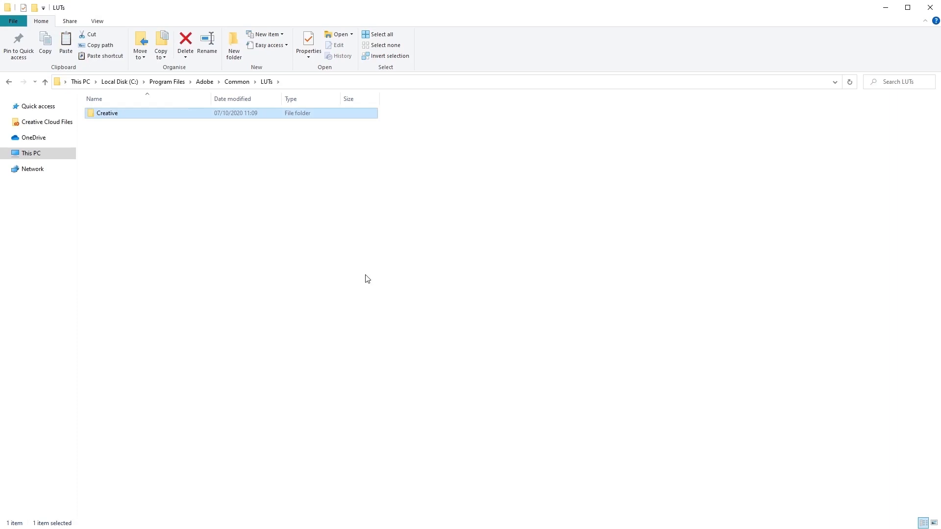
mouse_move(187, 114)
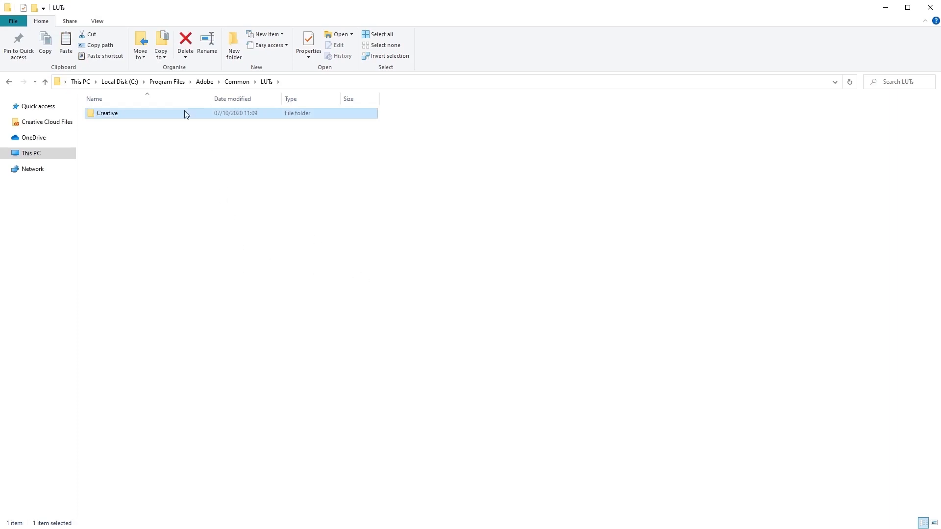
double_click(107, 113)
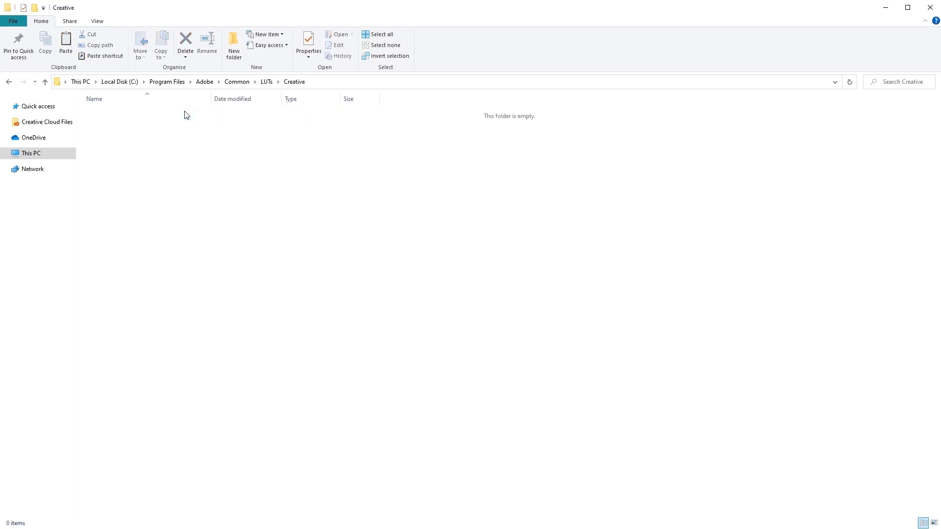
mouse_move(202, 174)
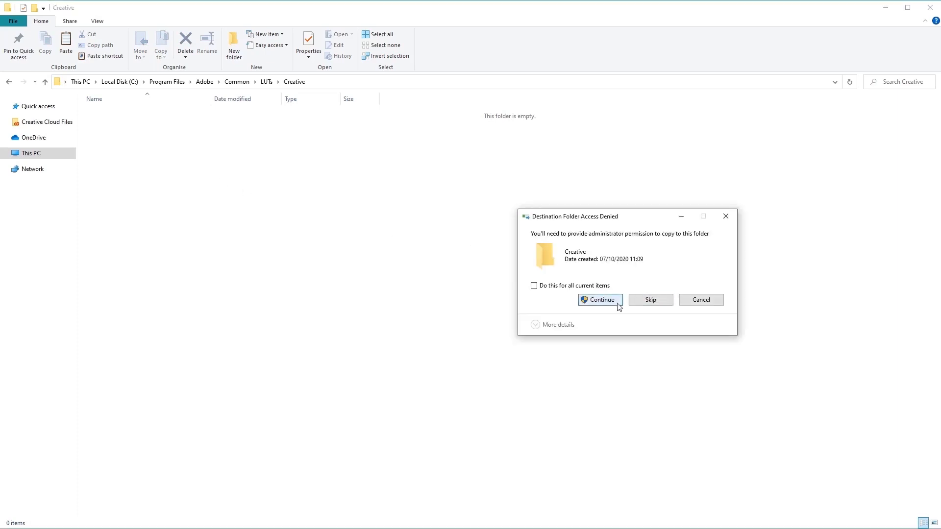
Step: Continue the copy with administrator permission applied to all items so the LUT folders land in Creative
click(599, 300)
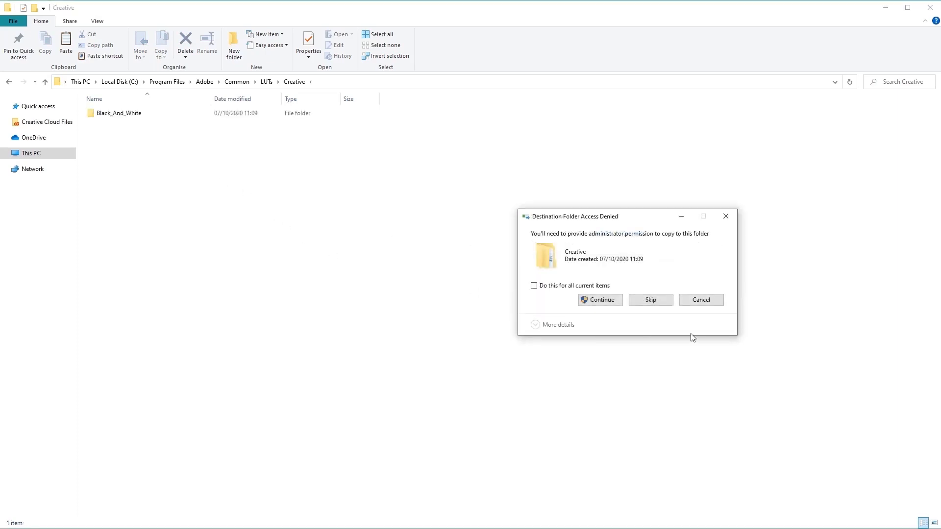
click(533, 285)
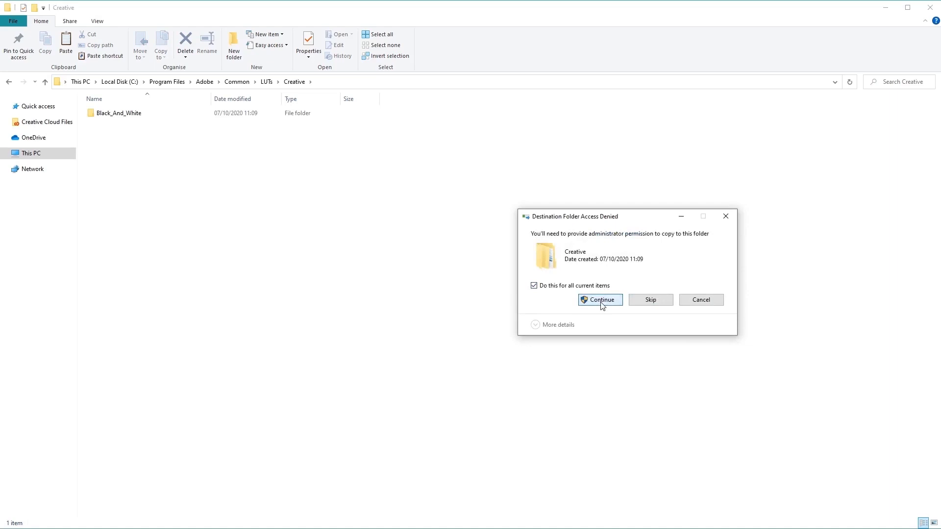
click(600, 300)
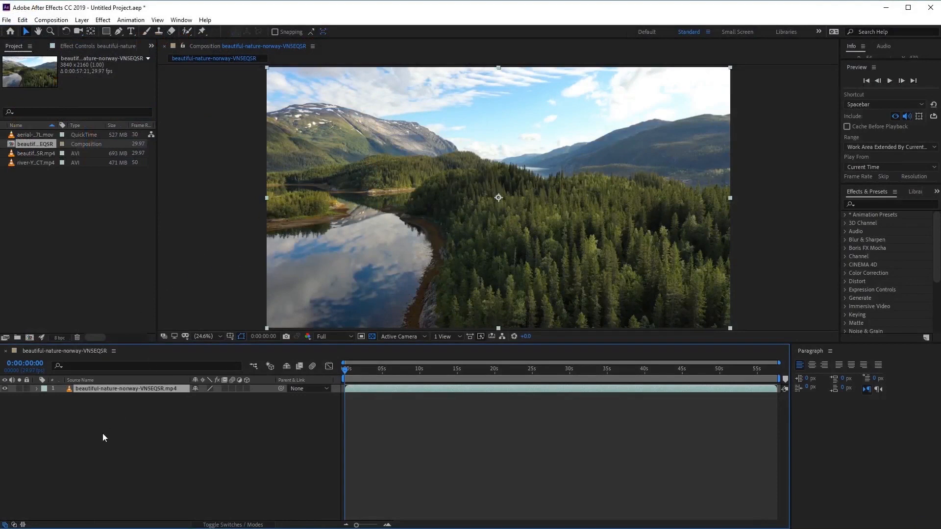
mouse_move(126, 418)
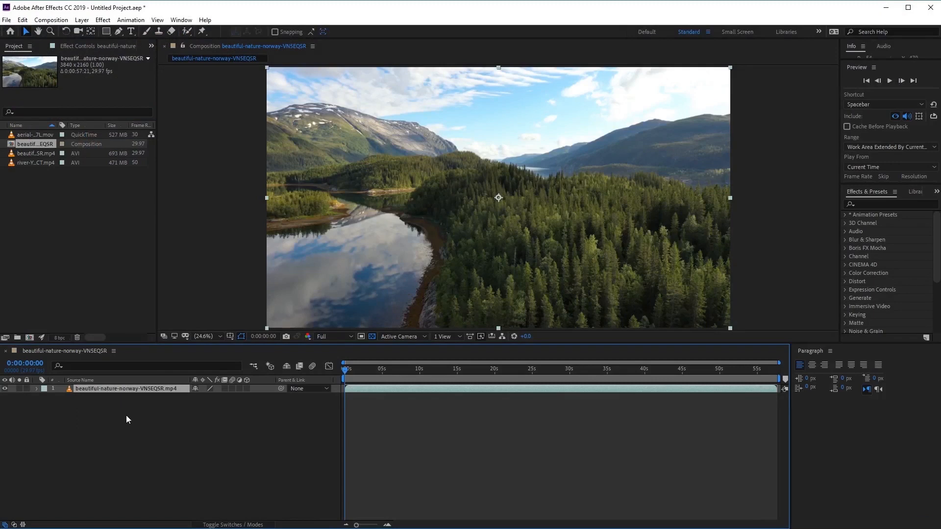
mouse_move(558, 295)
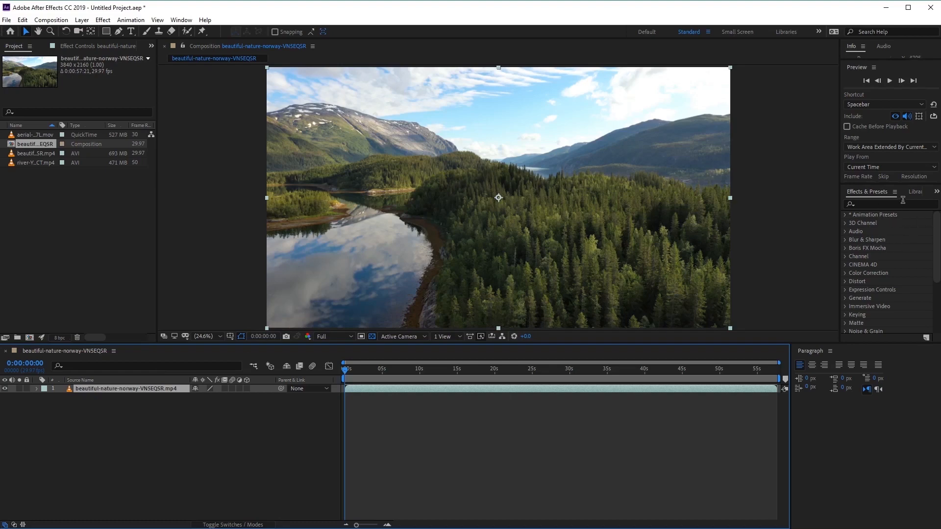
Step: Filter Effects & Presets by 'lut' and select the Apply Color LUT utility
click(888, 205)
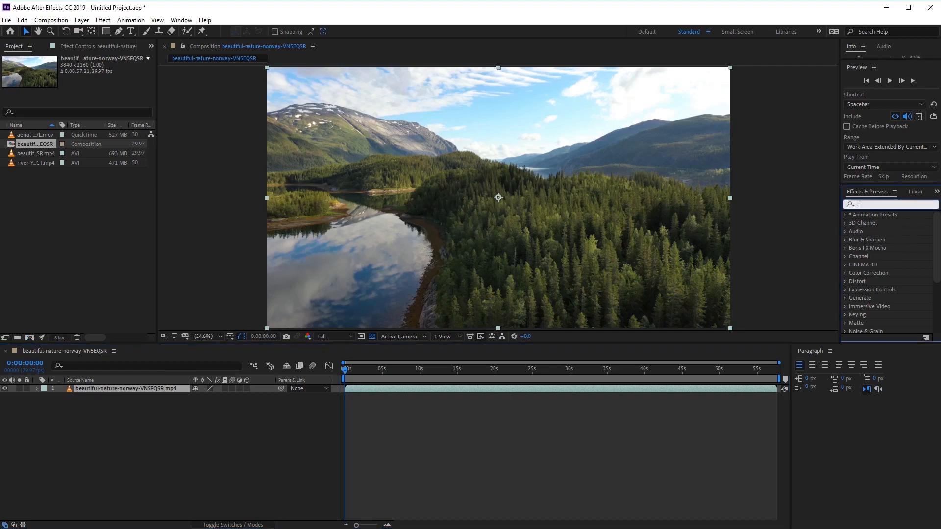
text(lut)
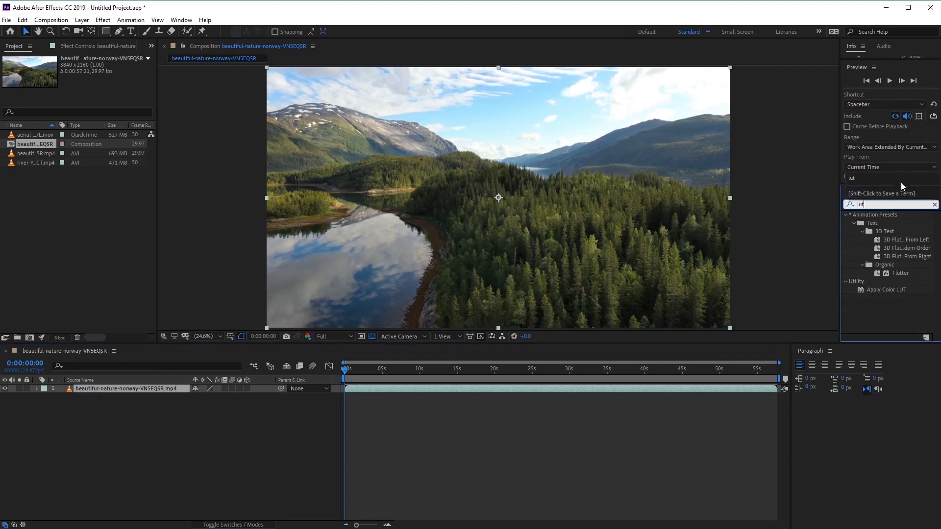
mouse_move(913, 297)
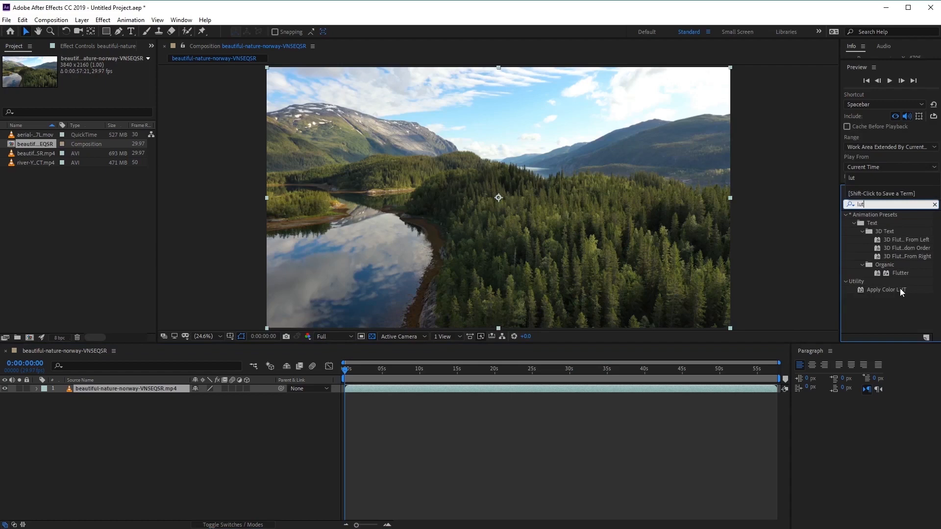
click(885, 290)
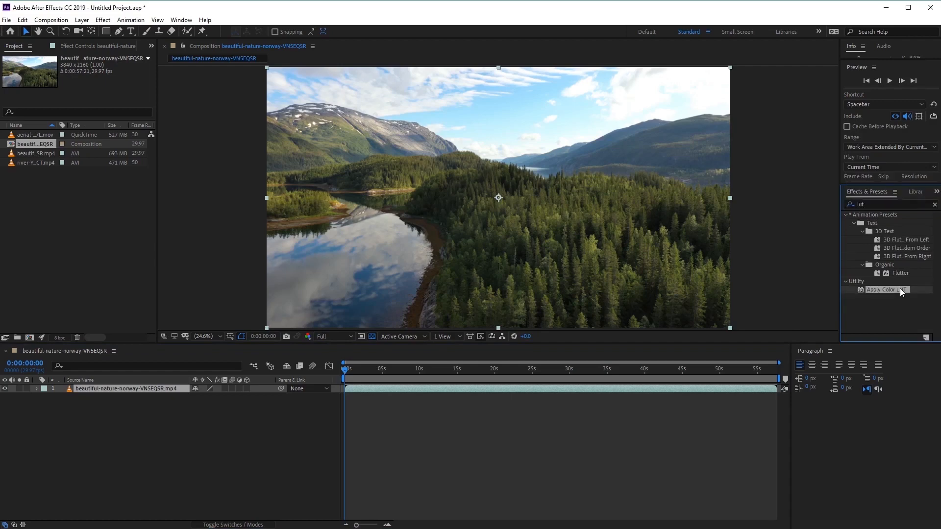
Step: Apply the Apply Color LUT effect to the Norway nature clip, cancelling the file chooser
double_click(886, 290)
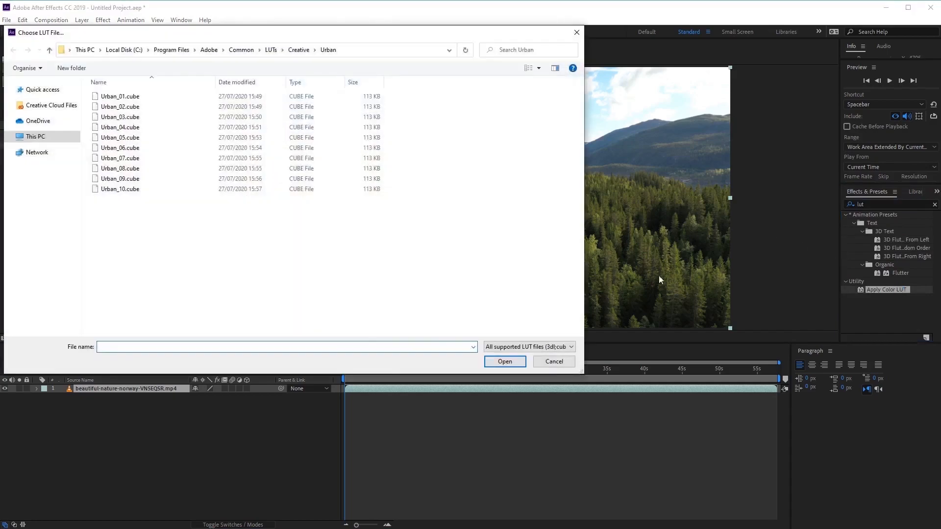
mouse_move(600, 301)
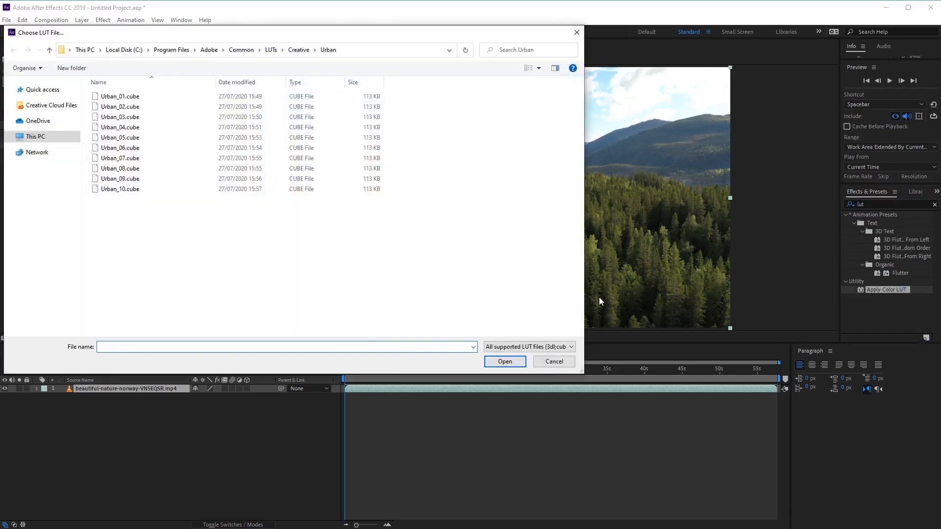
mouse_move(590, 252)
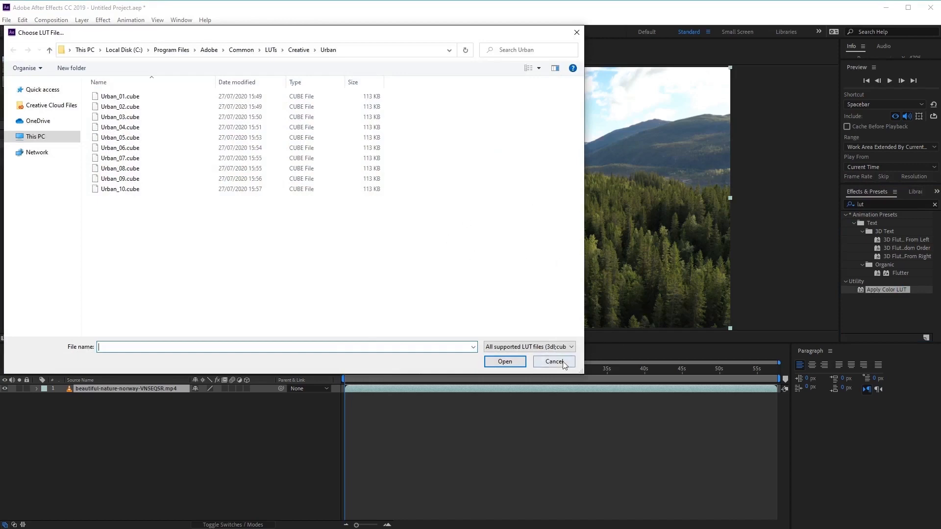
click(553, 362)
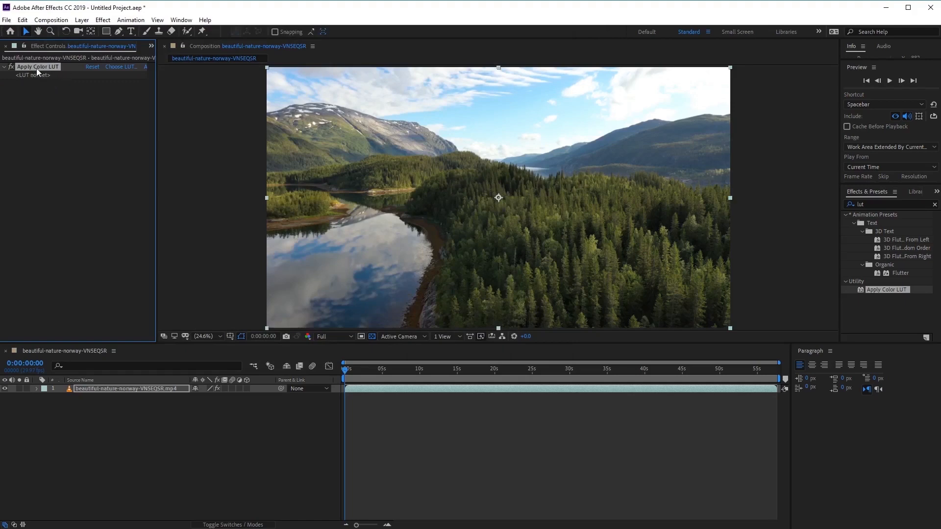
mouse_move(94, 84)
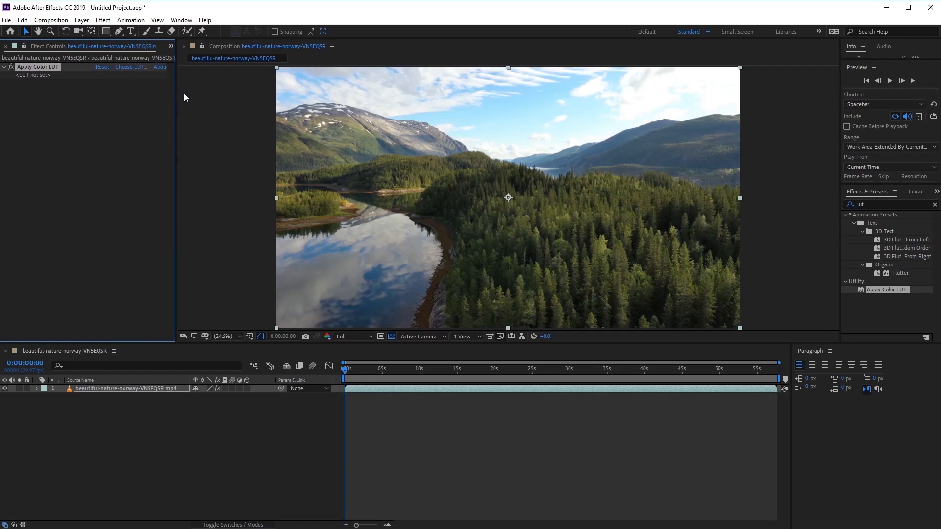
Step: Load Cinematic_01.cube from Creative > Cinematic into Apply Color LUT on the nature clip
click(130, 66)
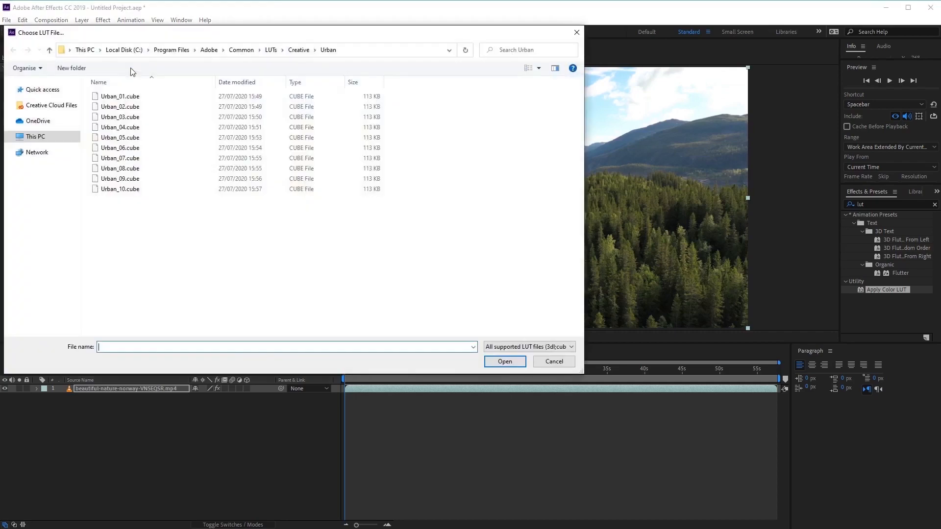
mouse_move(269, 225)
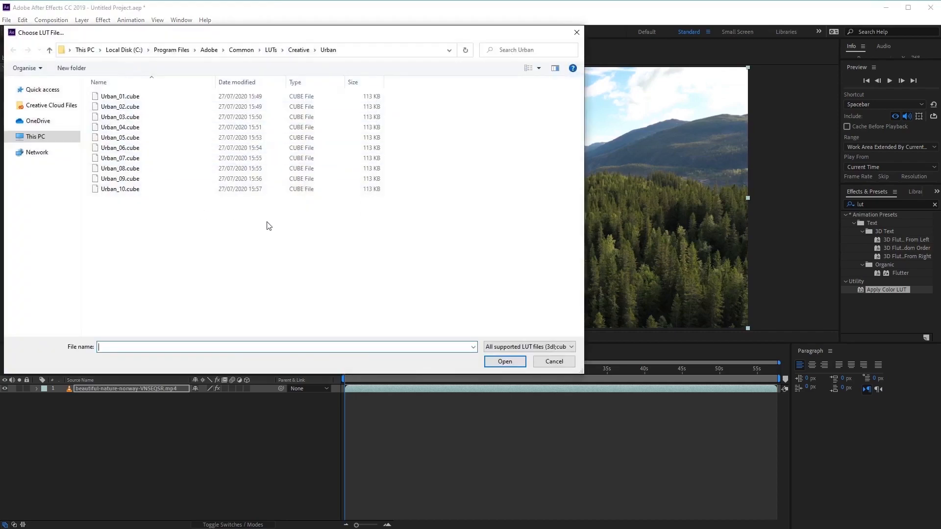
mouse_move(268, 199)
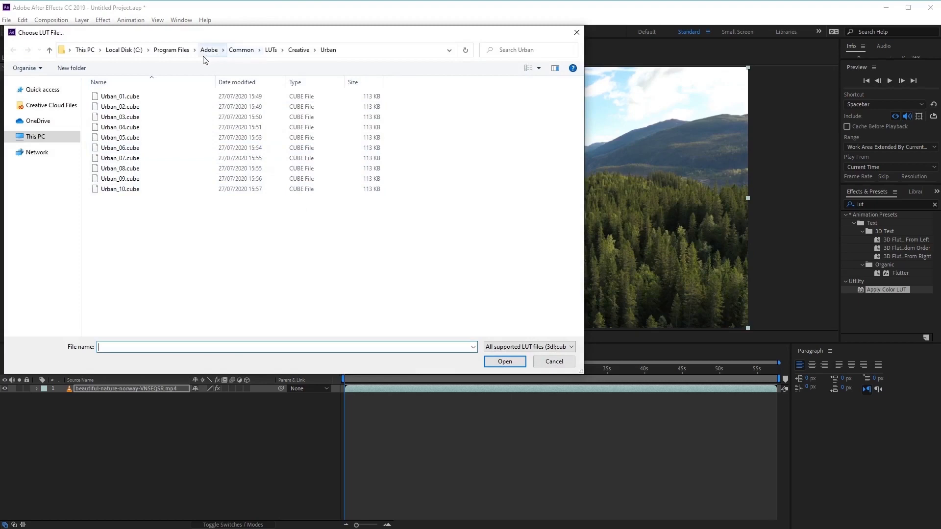
mouse_move(250, 73)
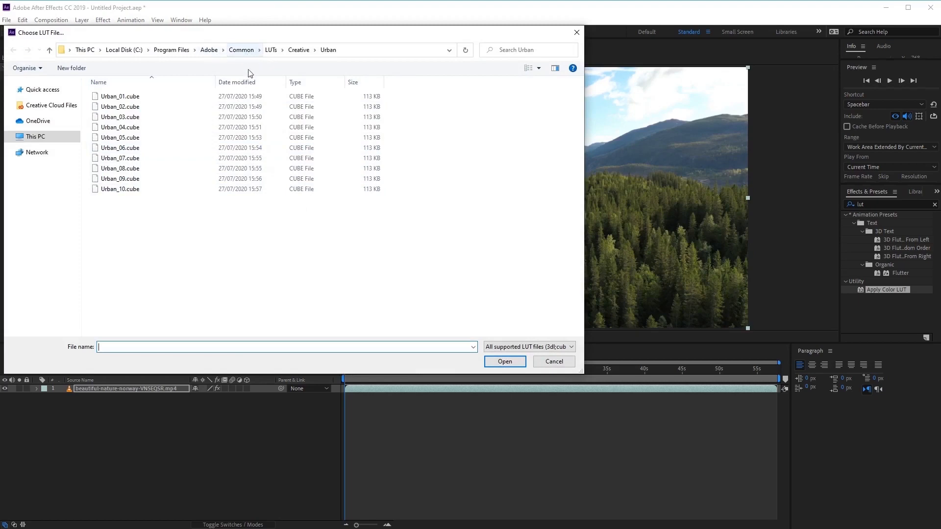
mouse_move(308, 202)
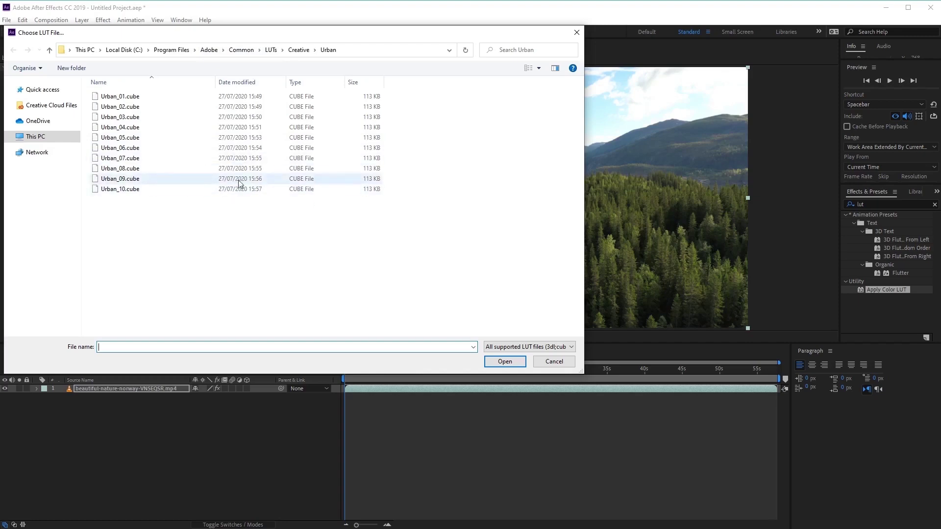
mouse_move(211, 206)
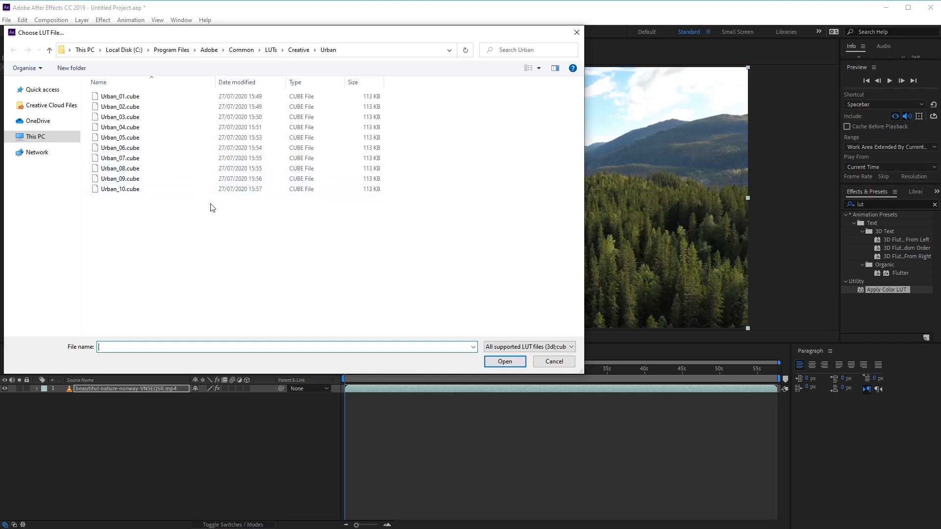
click(298, 50)
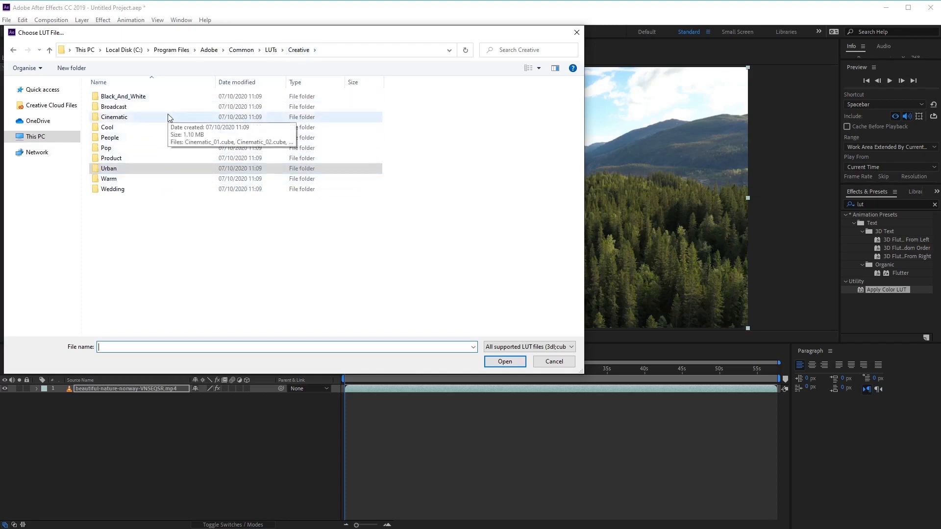
click(114, 116)
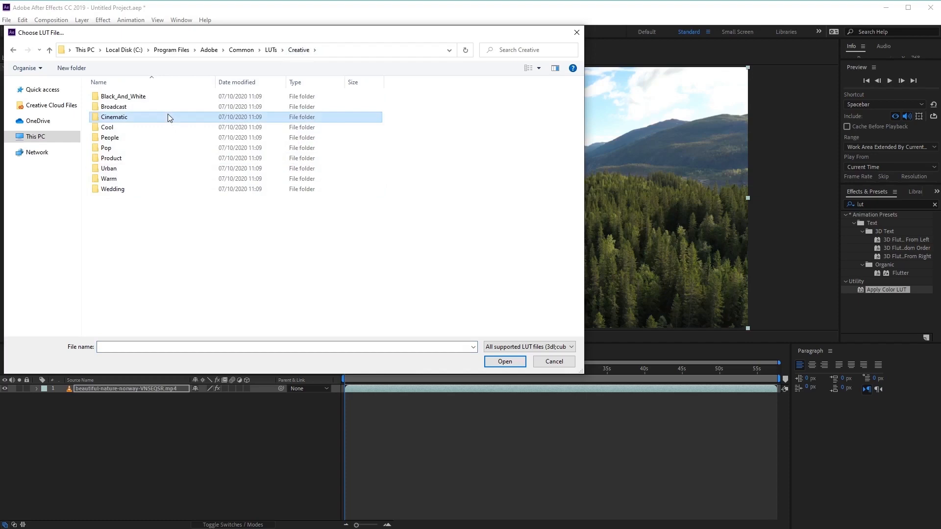
double_click(113, 116)
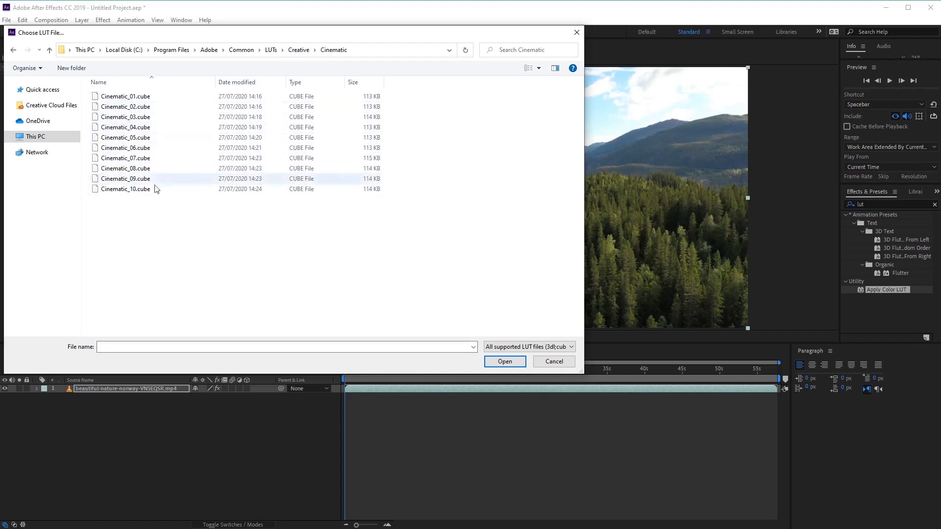
click(124, 116)
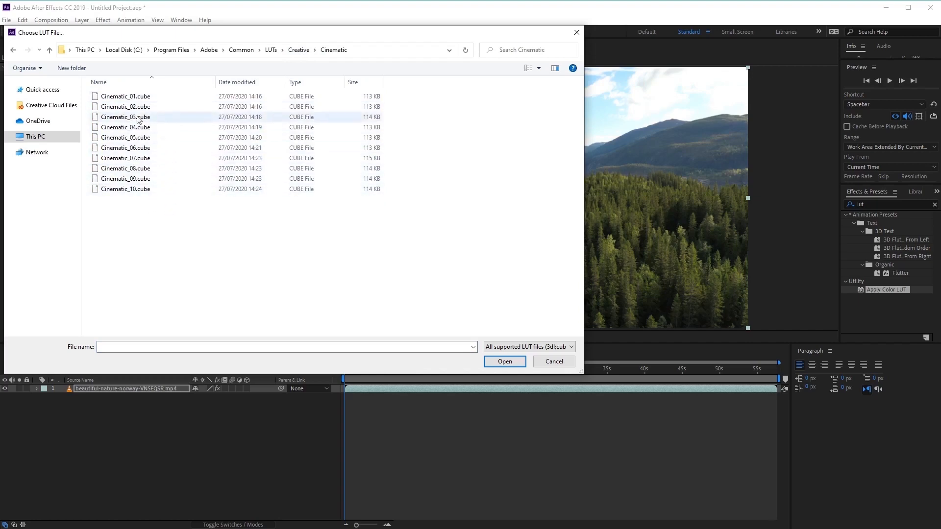
click(125, 96)
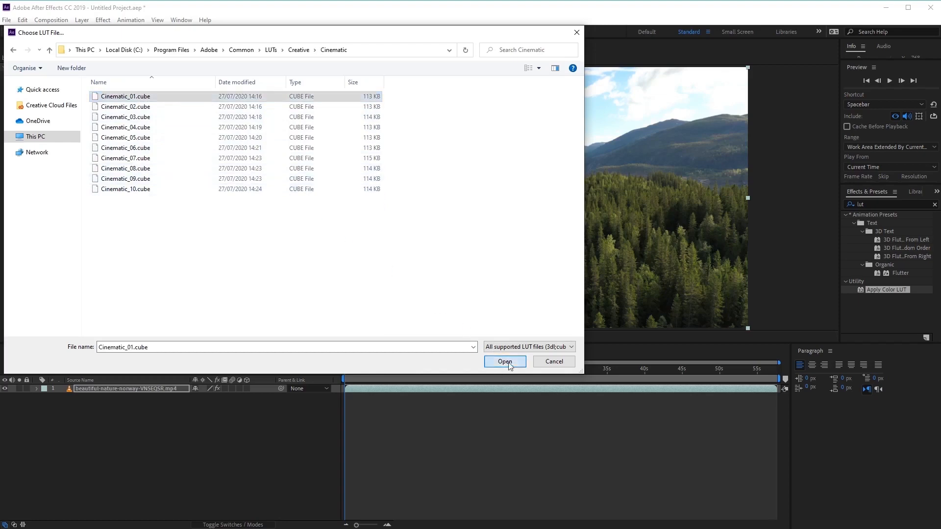
click(504, 362)
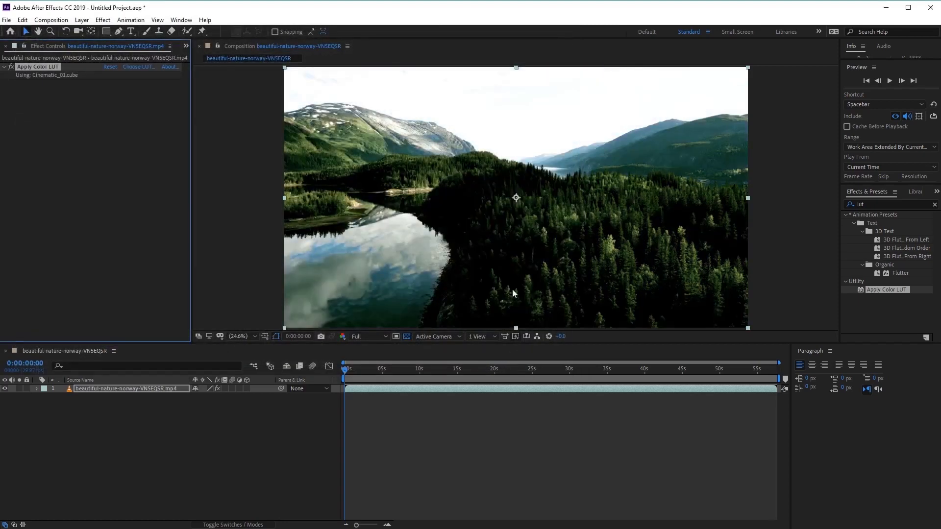
mouse_move(479, 121)
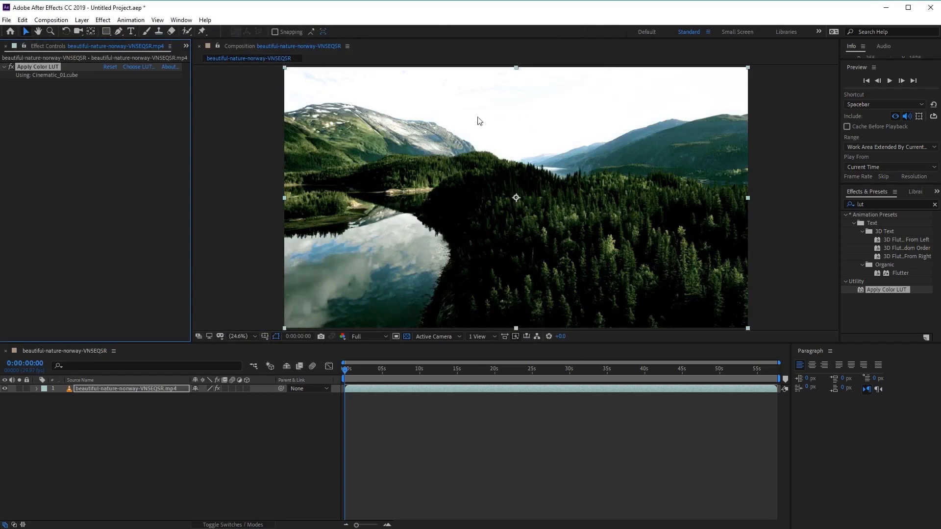
mouse_move(68, 93)
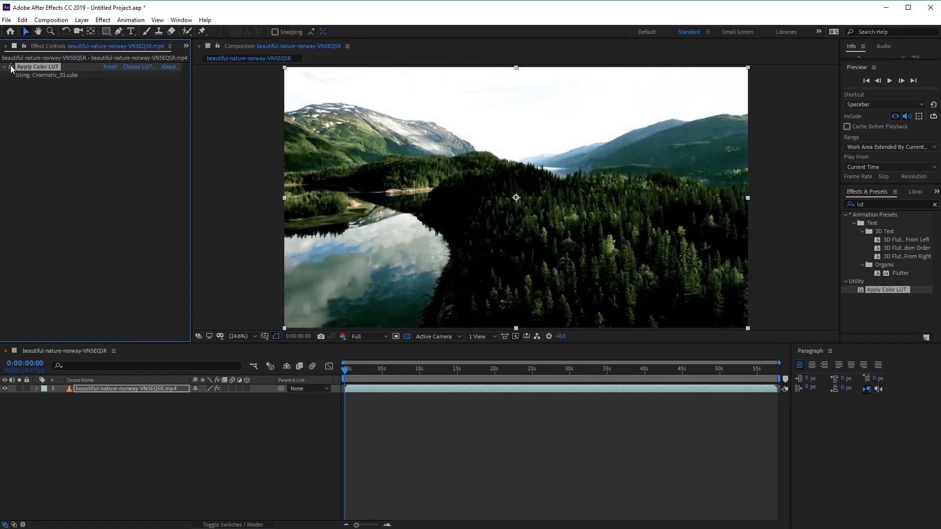
mouse_move(464, 215)
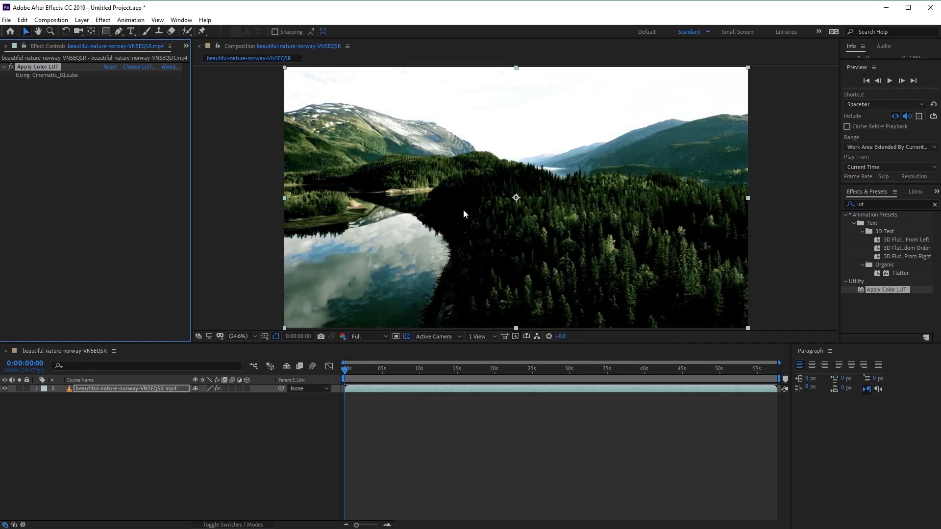
mouse_move(498, 271)
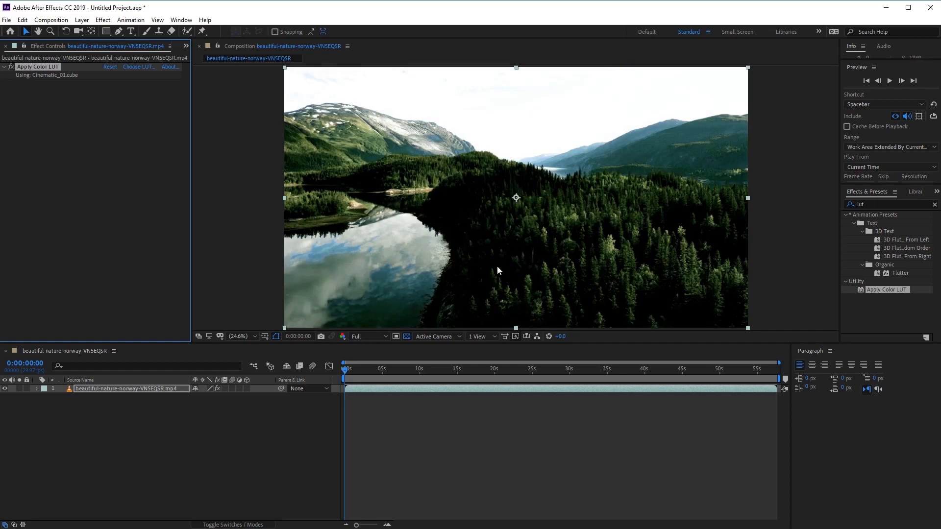
mouse_move(511, 235)
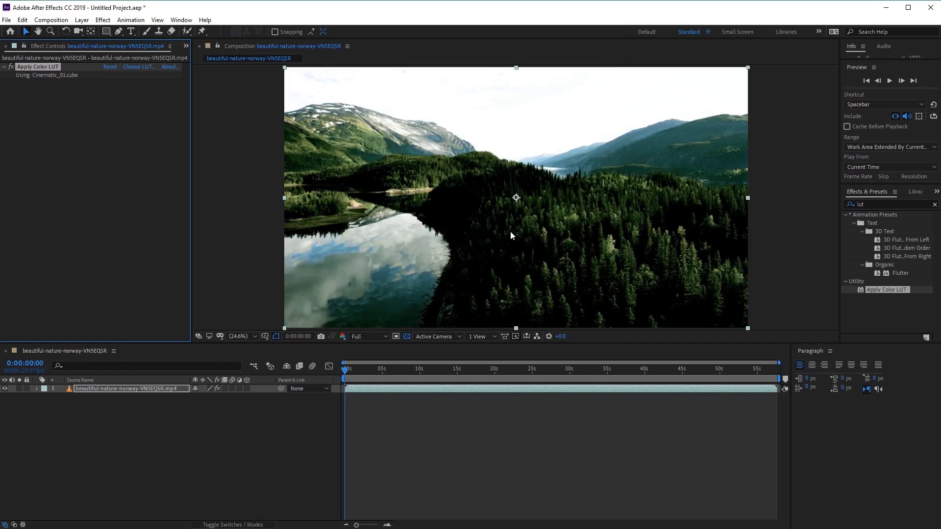
mouse_move(526, 233)
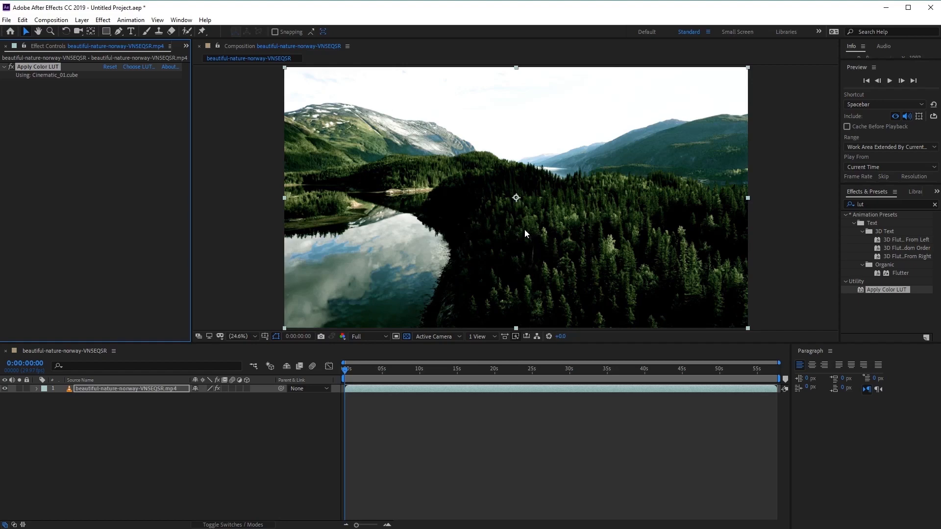
mouse_move(513, 262)
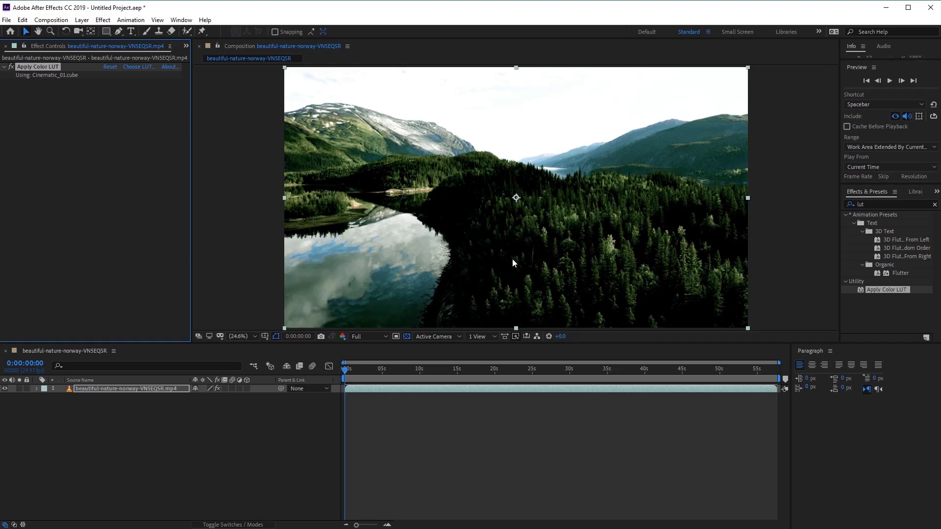
mouse_move(286, 264)
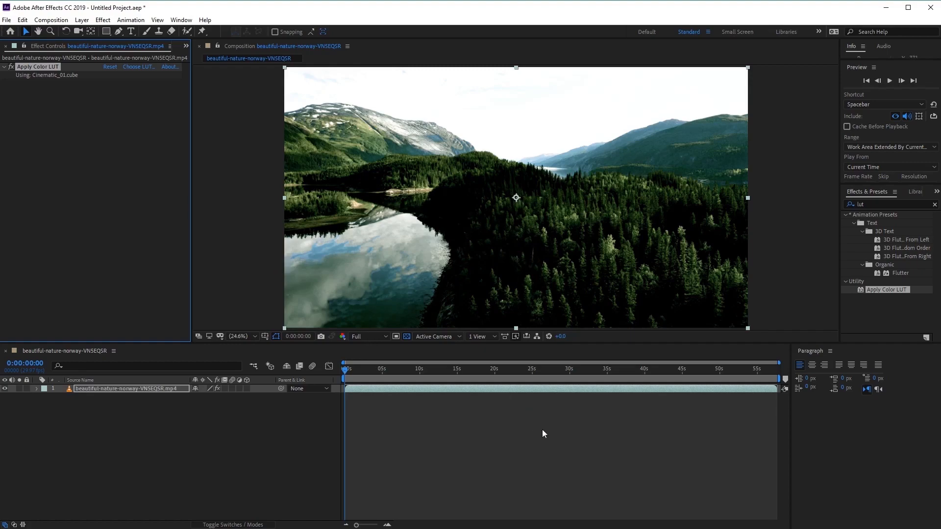
click(138, 66)
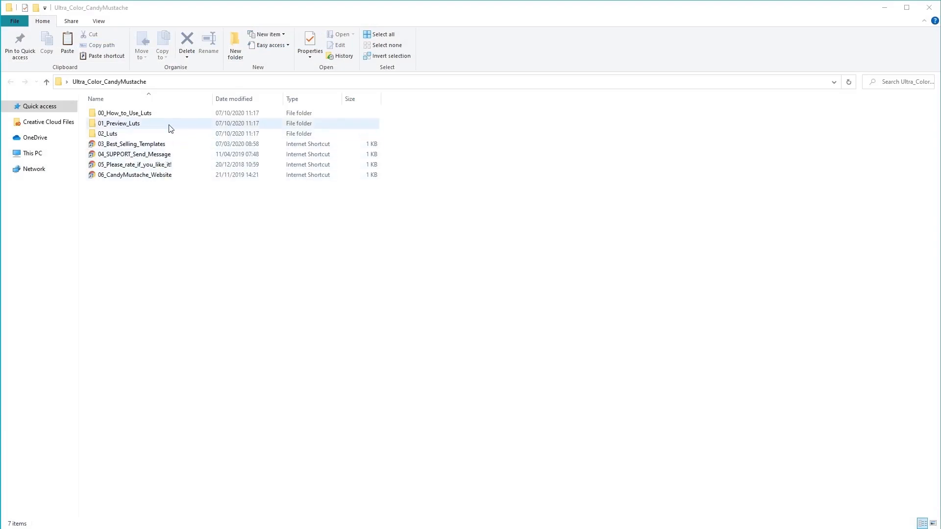
Step: Browse 01_Preview_Luts > Cinematic and select the Cinematic_01.gif preview
double_click(119, 124)
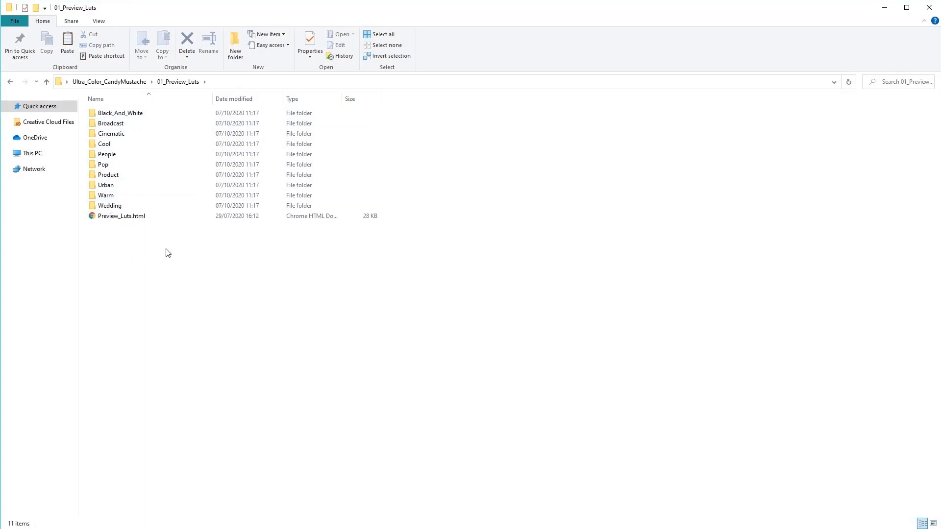
mouse_move(130, 257)
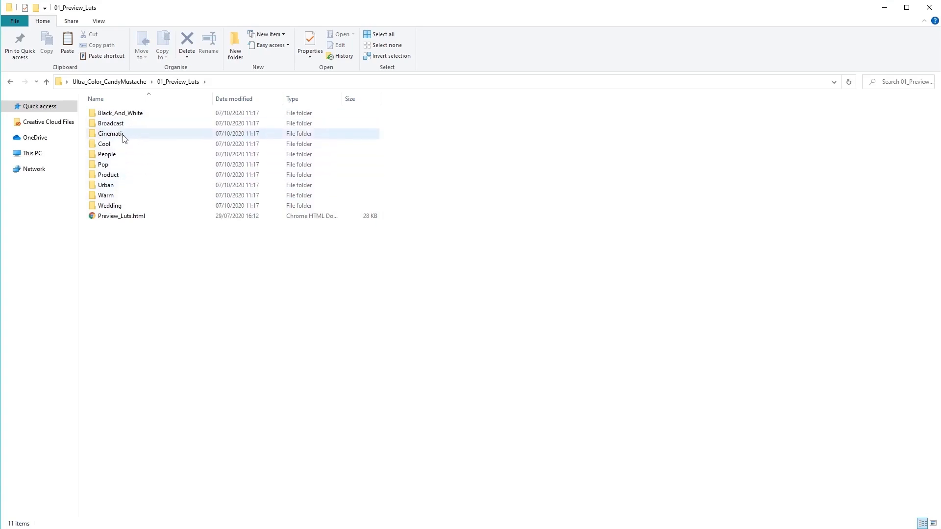
double_click(110, 133)
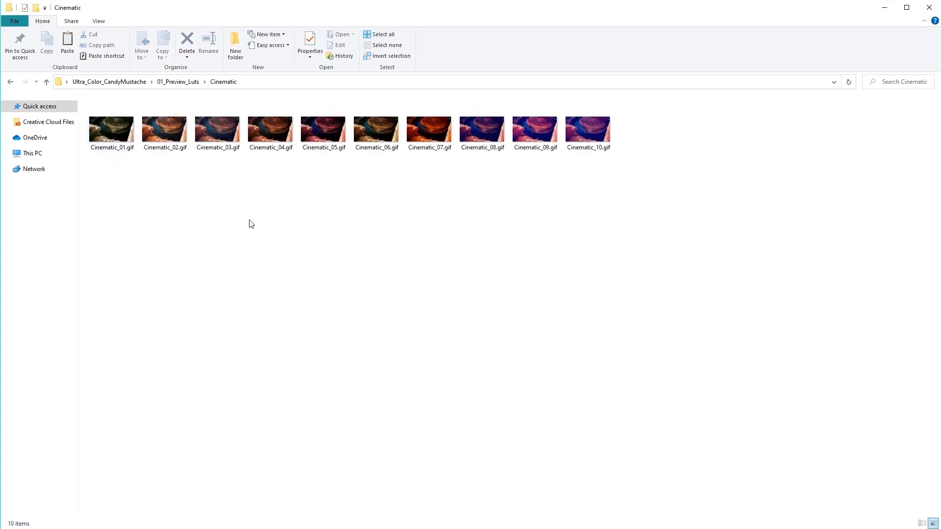
mouse_move(192, 200)
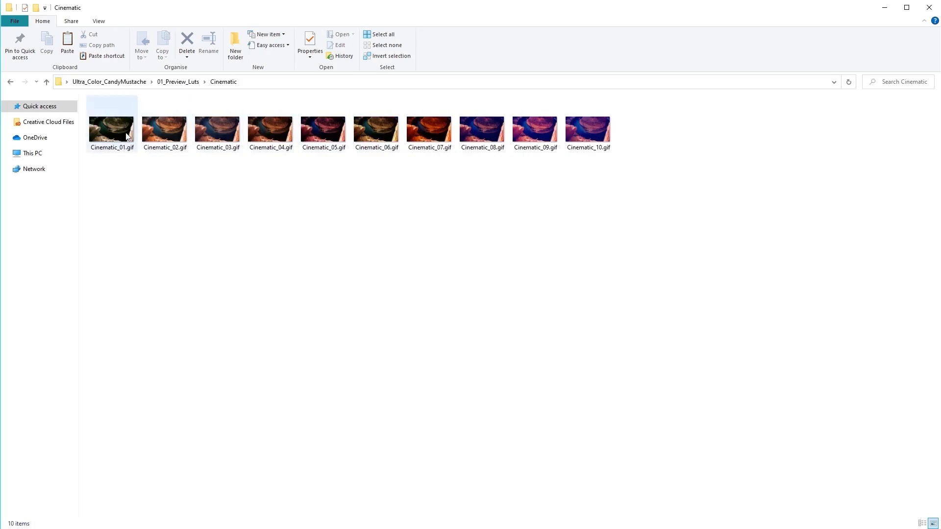
click(112, 127)
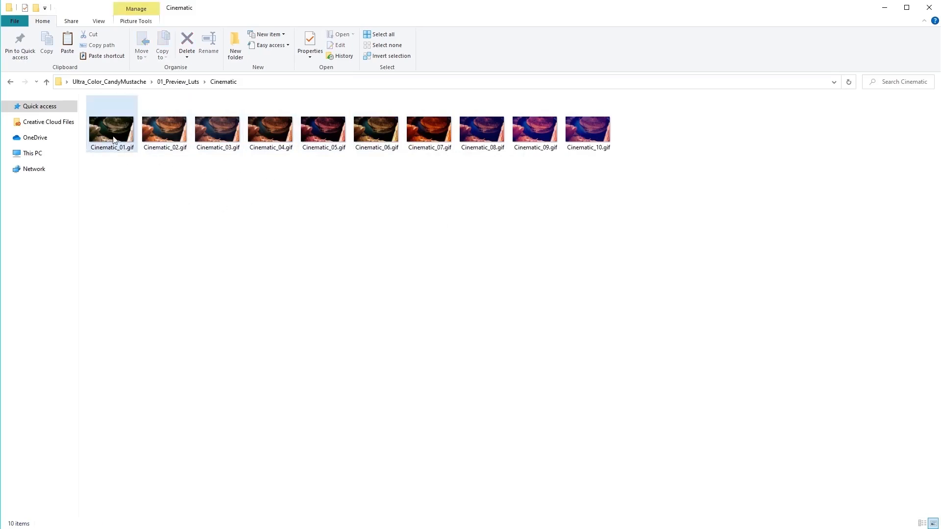
double_click(112, 124)
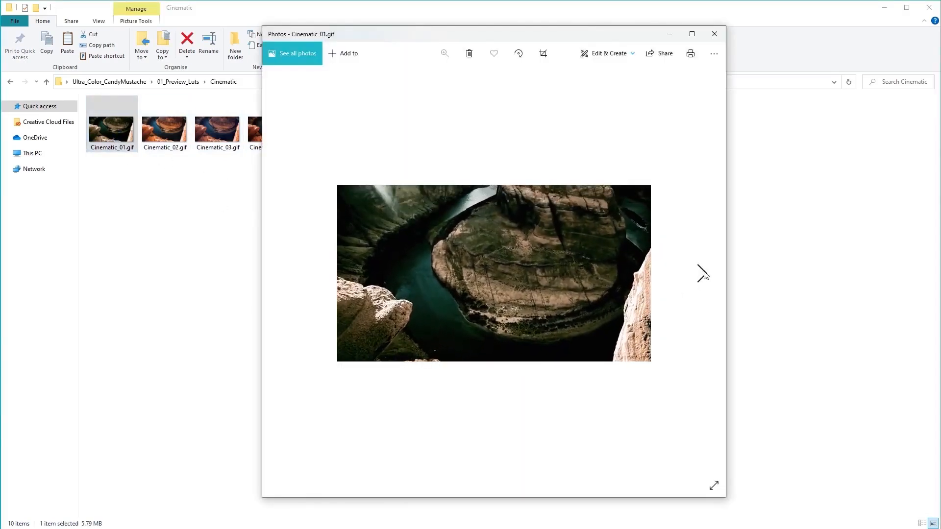
click(703, 274)
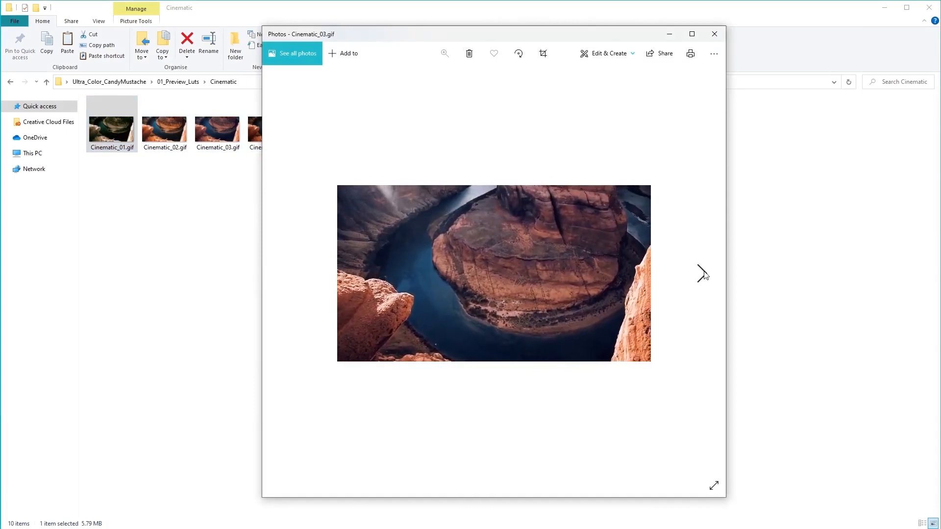
click(701, 274)
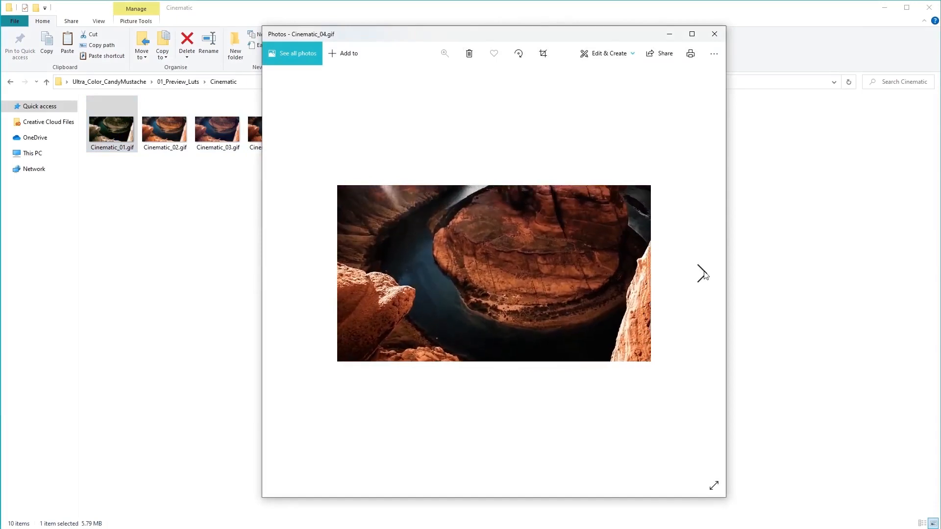
click(701, 273)
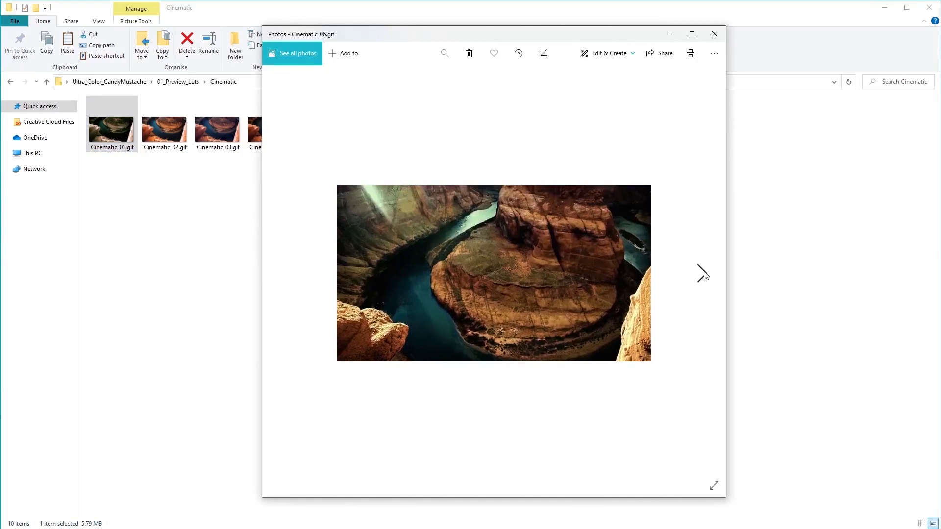
click(715, 34)
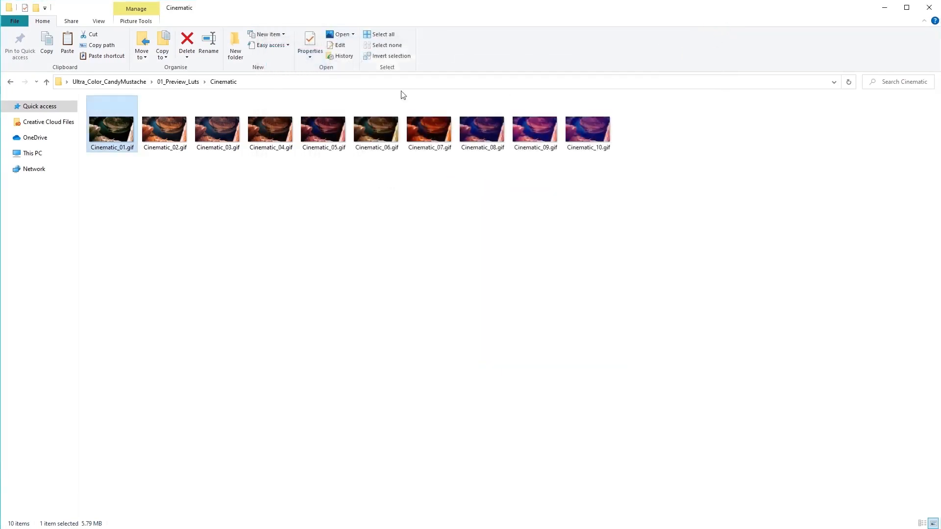
mouse_move(177, 81)
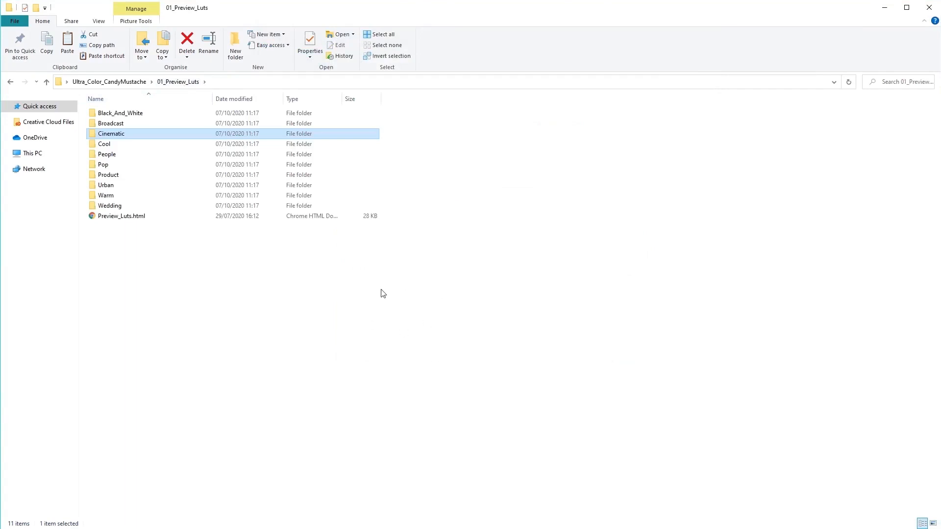
mouse_move(291, 277)
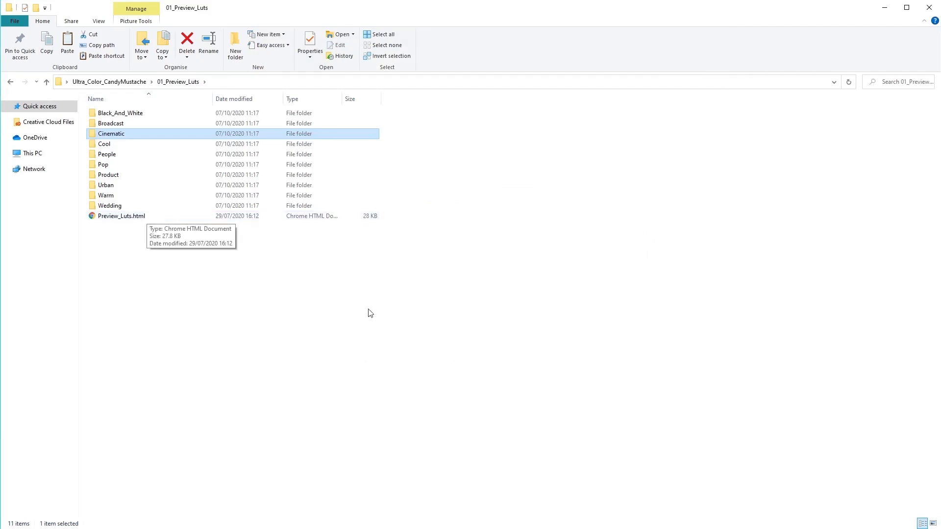
mouse_move(444, 335)
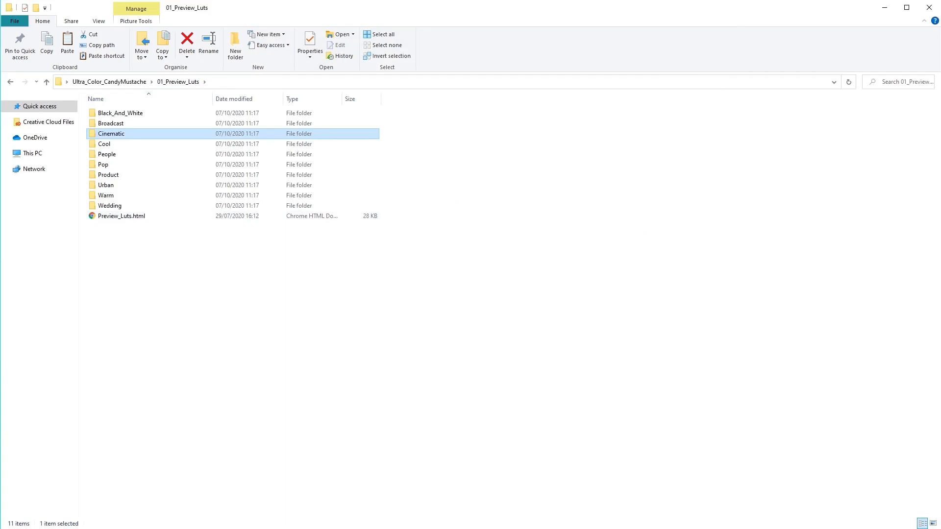
Step: Open Preview_Luts.html from the 01_Preview_Luts folder in Chrome
double_click(121, 215)
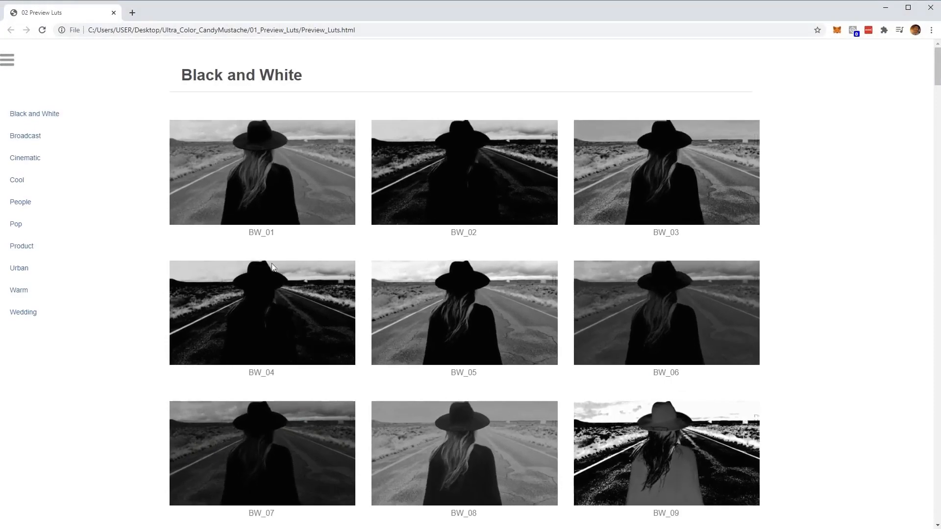
Step: Browse the Broadcast, Cinematic, People, Pop, Product, Urban, Warm and Wedding LUT previews from the sidebar
click(26, 135)
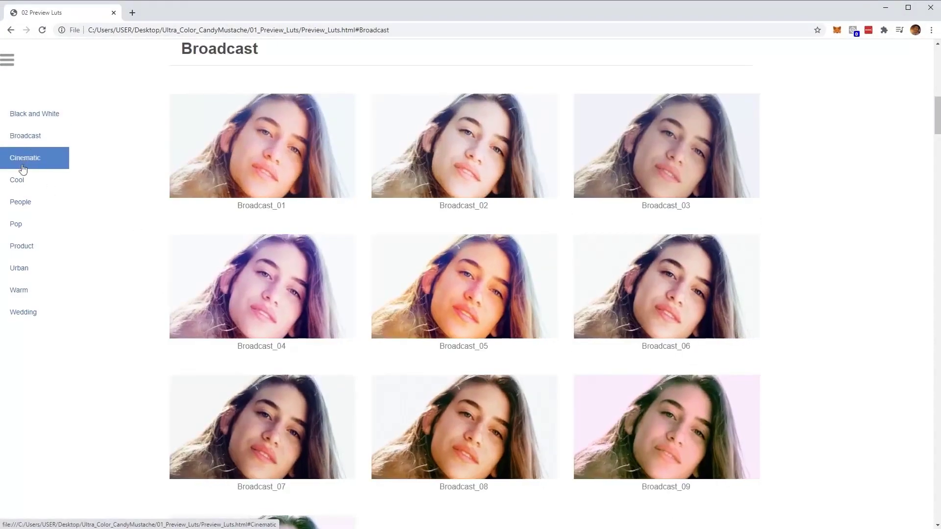
click(26, 156)
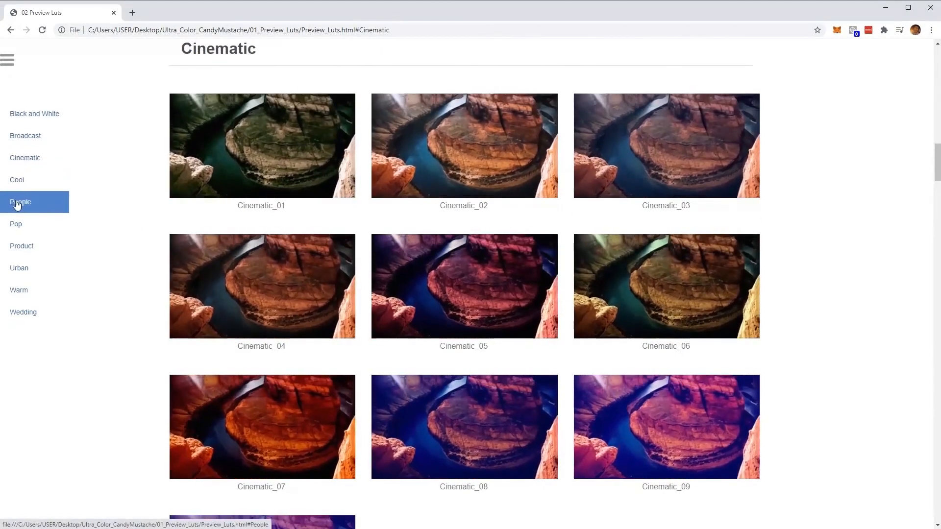
click(19, 202)
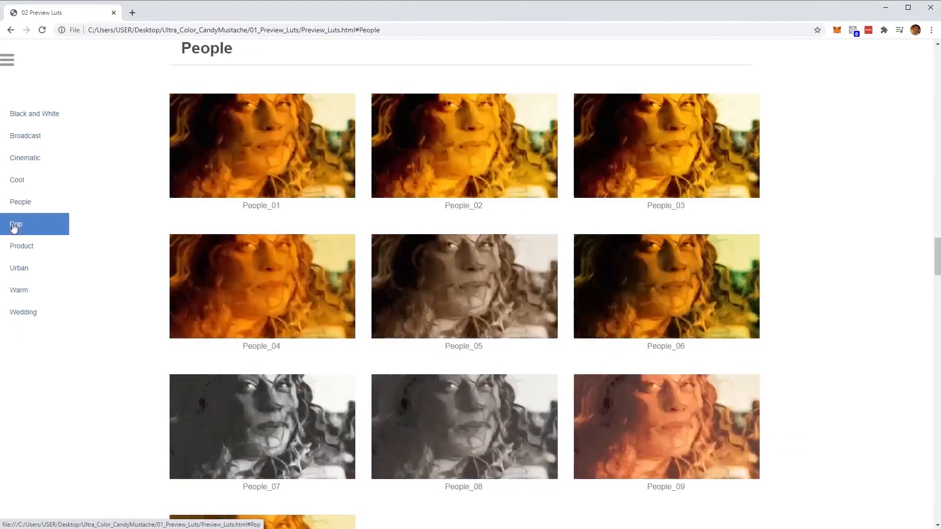
click(16, 223)
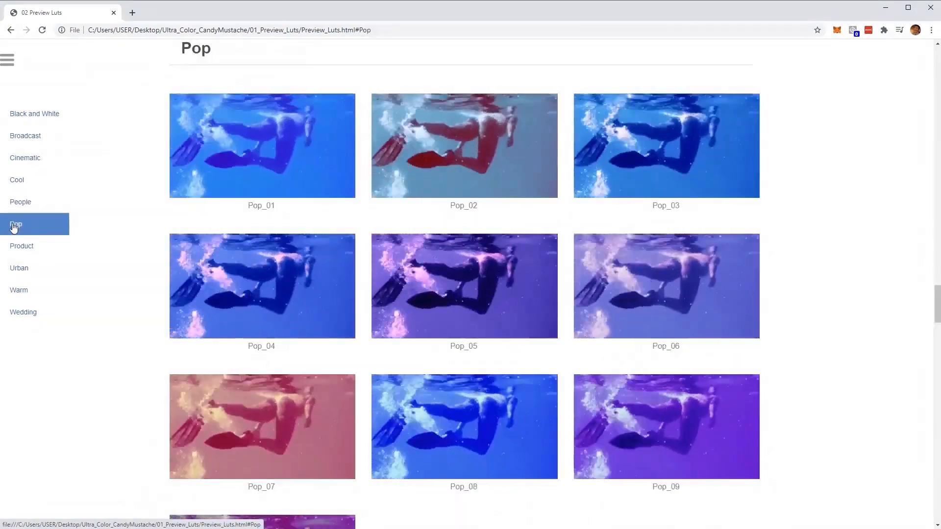
click(21, 246)
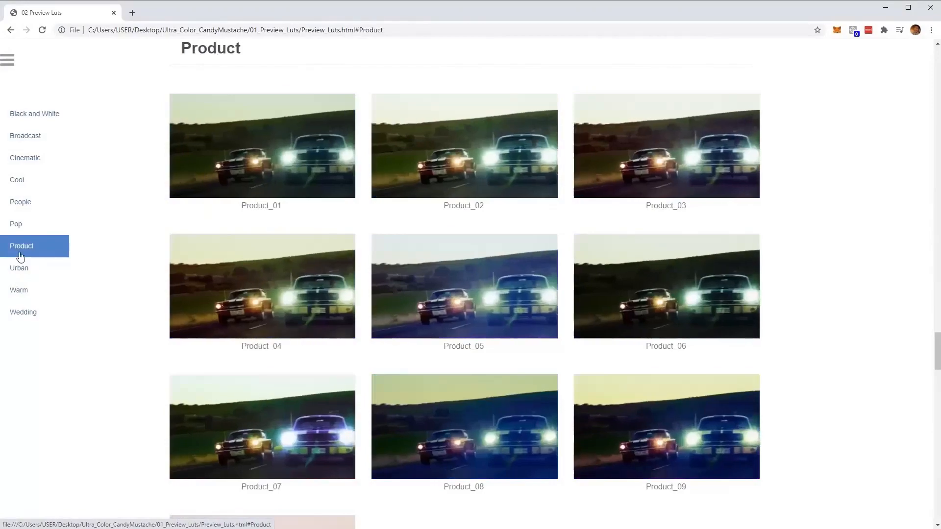
click(19, 269)
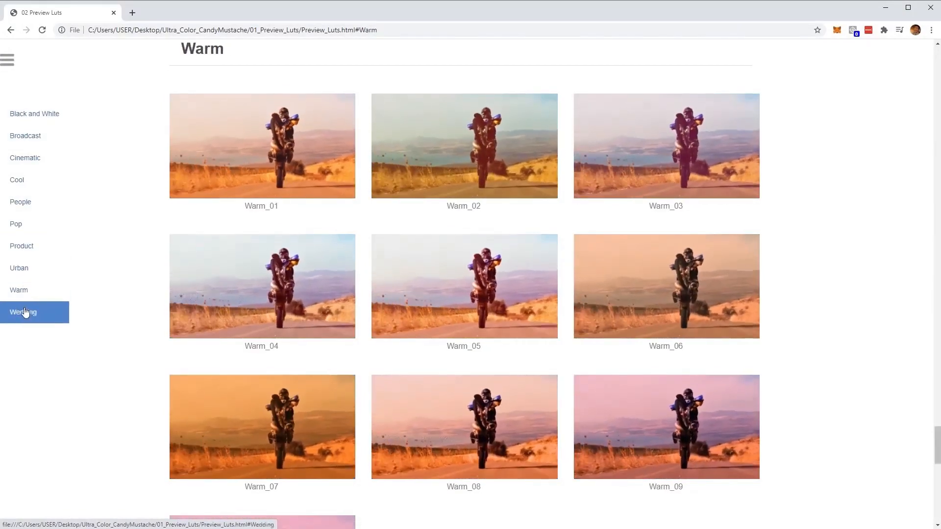
click(23, 311)
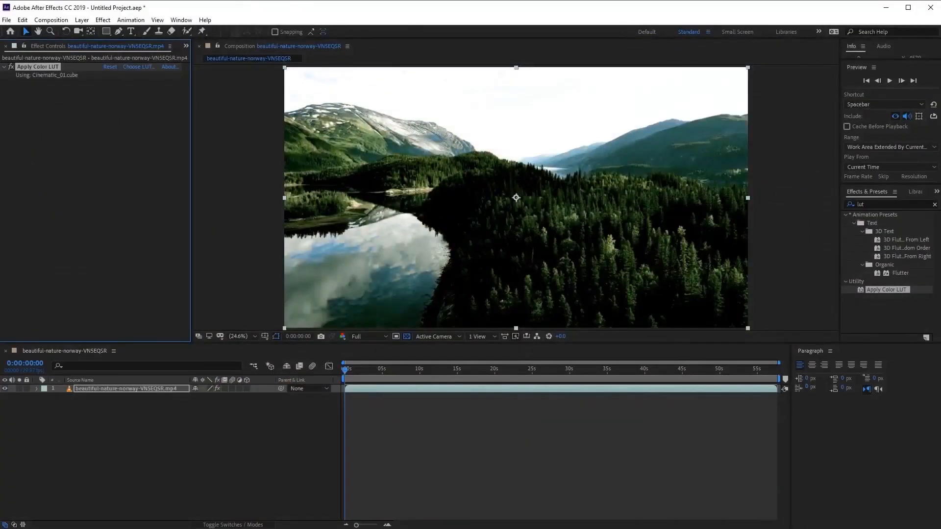
mouse_move(630, 356)
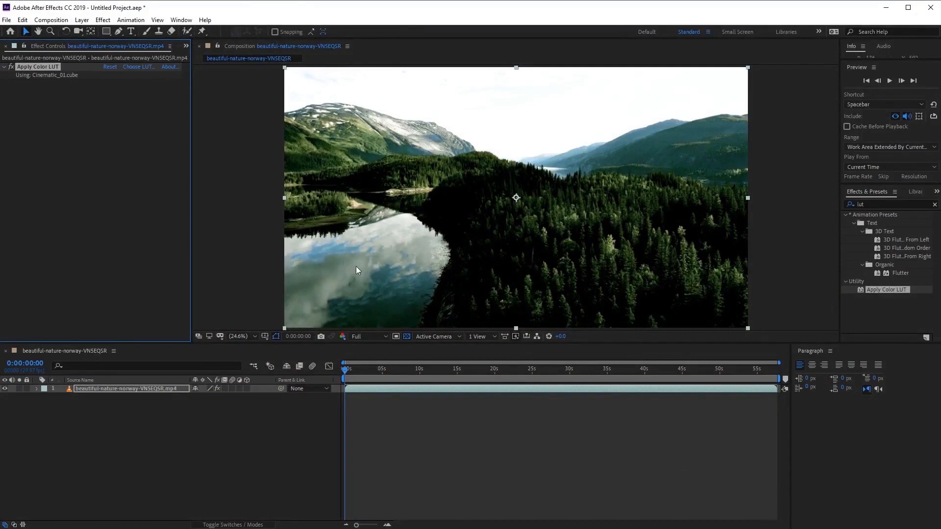
mouse_move(288, 250)
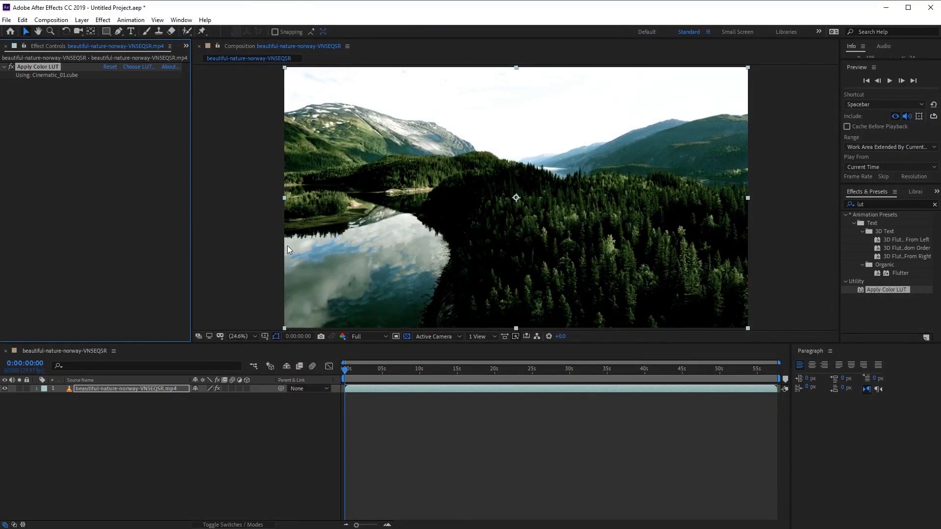
mouse_move(389, 252)
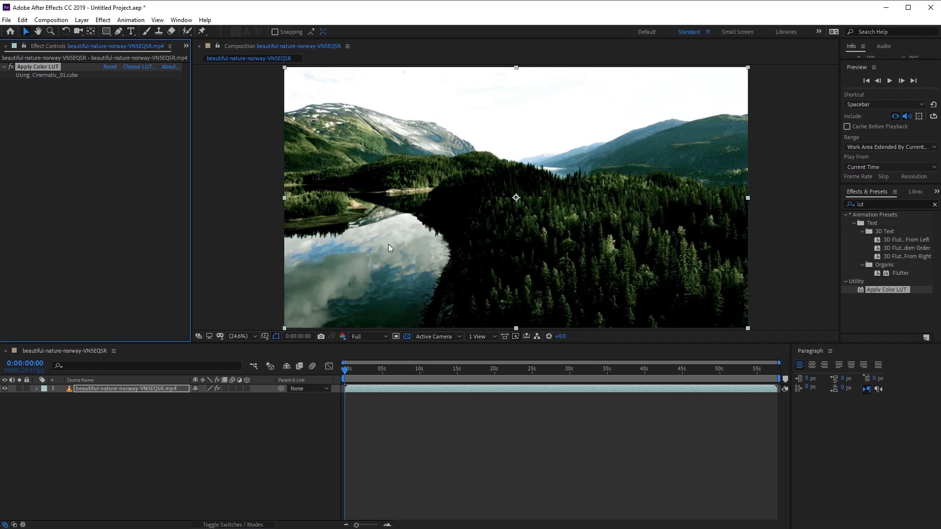
mouse_move(357, 218)
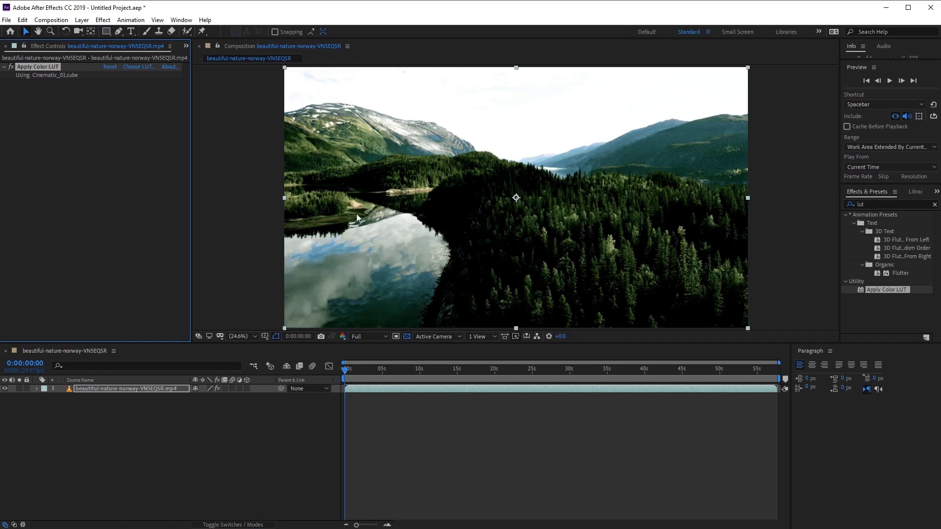
mouse_move(158, 310)
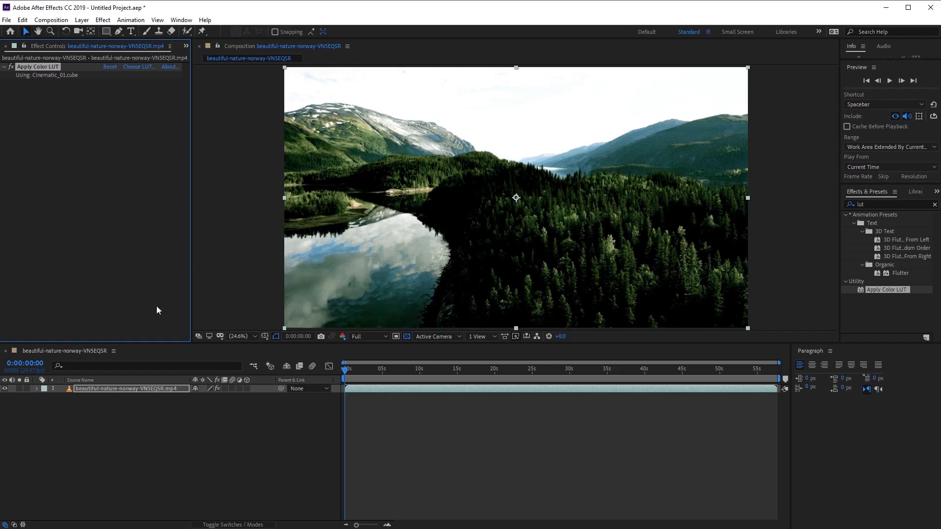
mouse_move(36, 47)
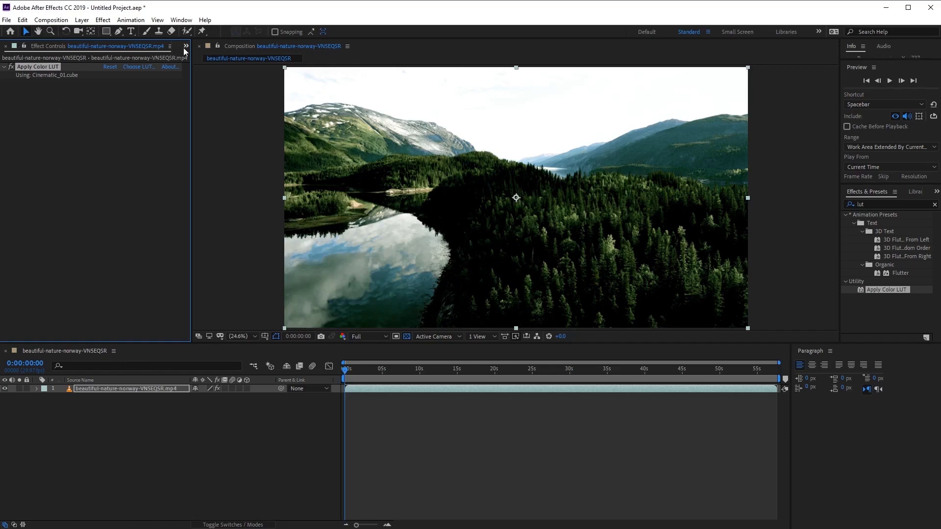
Step: Show the Project panel listing the aerial, Norway and river clips
click(14, 46)
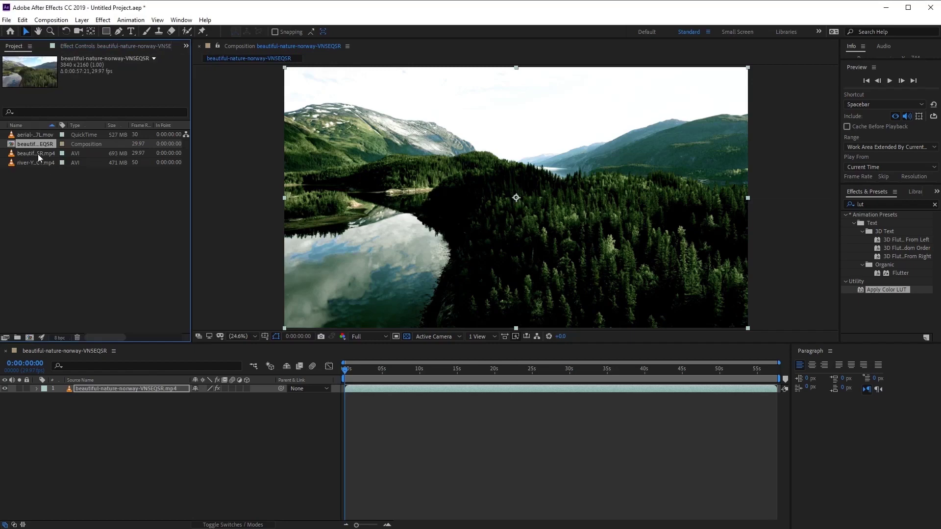
Step: Place the river clip as a second layer and grade it with Apply Color LUT using Cinematic_01.cube
click(33, 163)
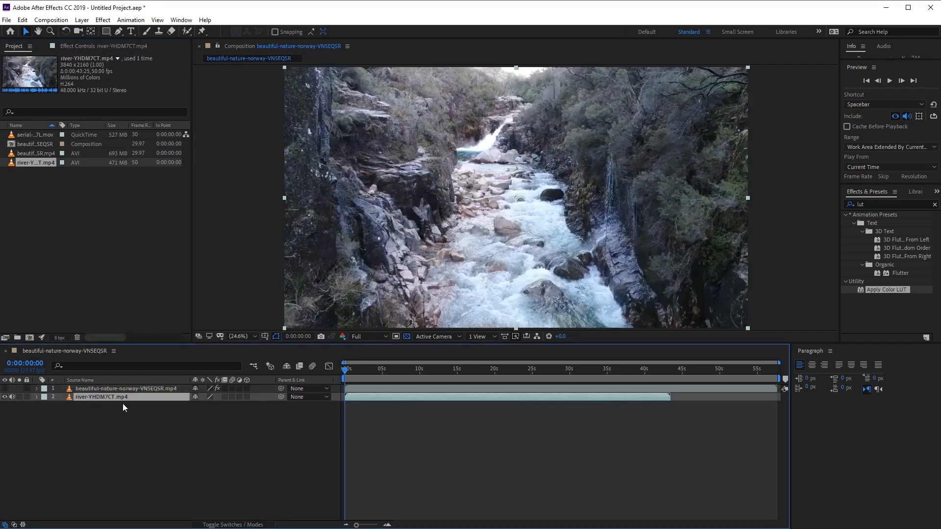
click(91, 46)
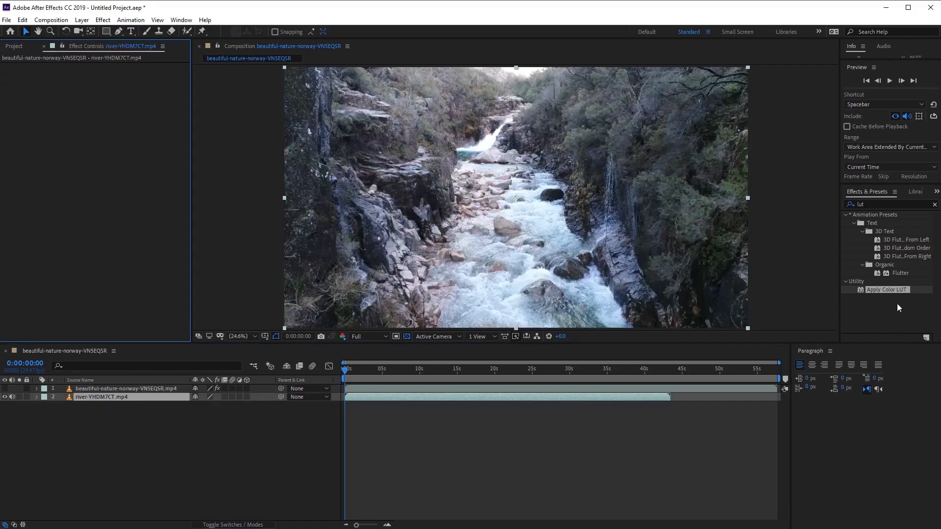
double_click(887, 289)
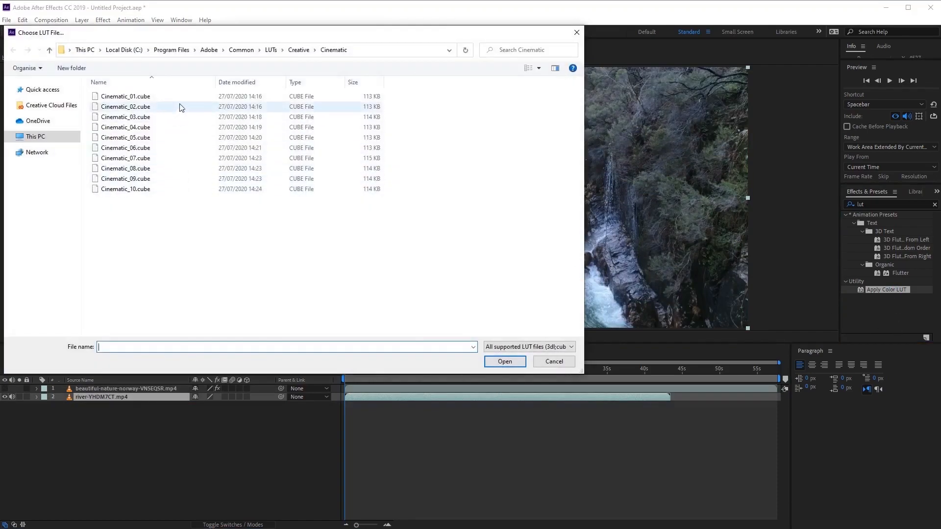
click(504, 362)
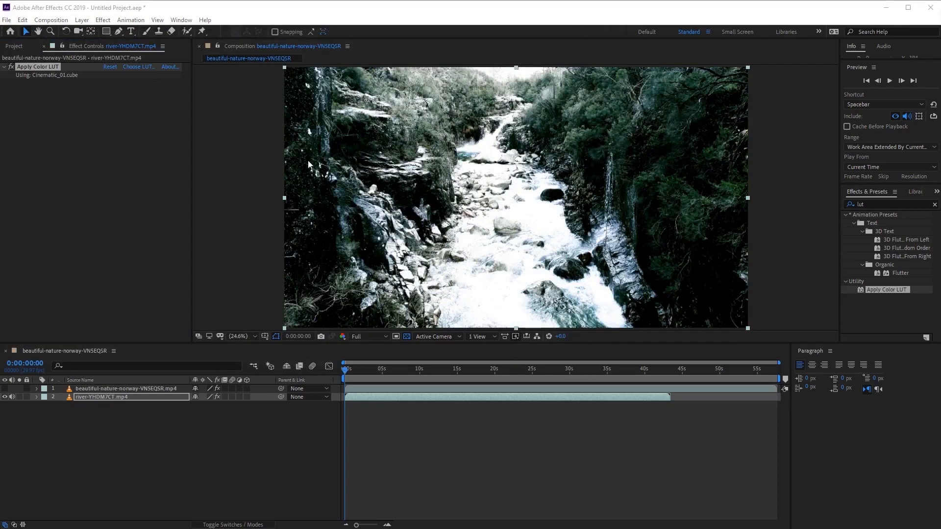
mouse_move(286, 167)
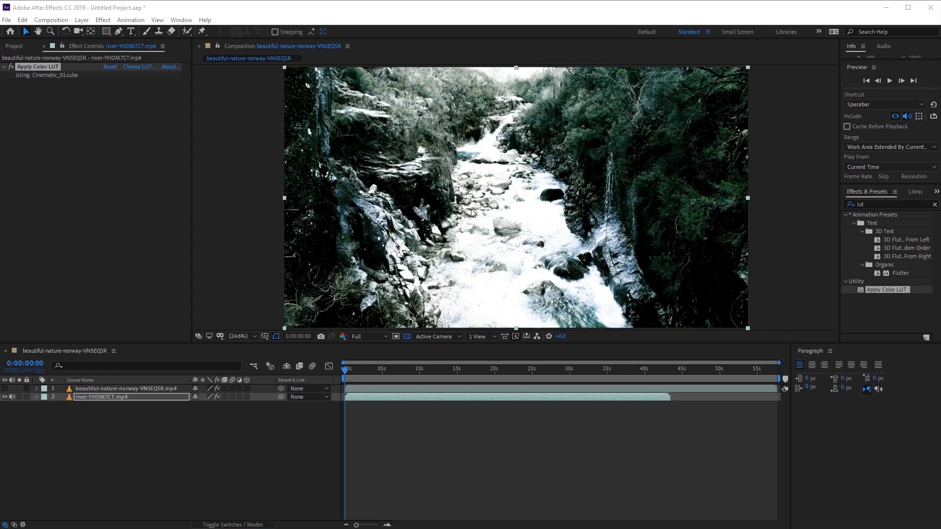
mouse_move(570, 142)
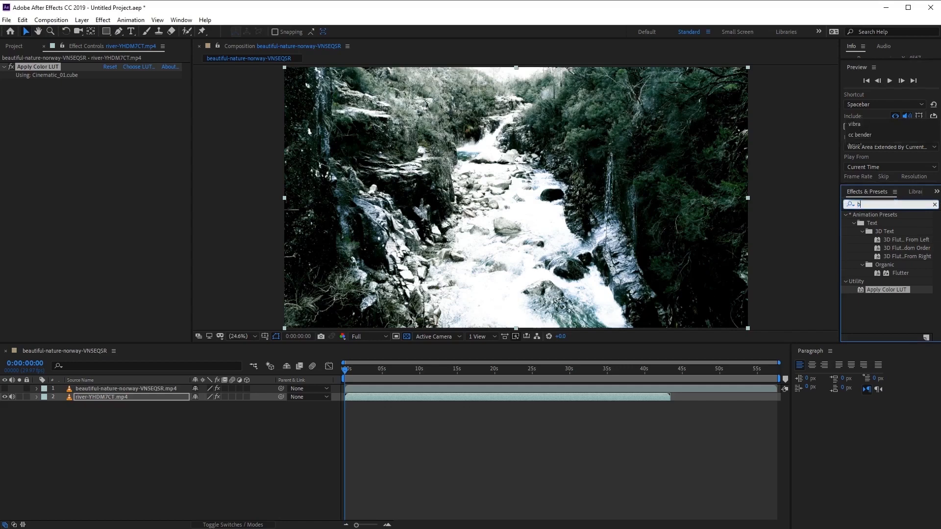
Step: Add Brightness & Contrast to the river layer and lower it to Brightness -56, Contrast -43
text(rightne)
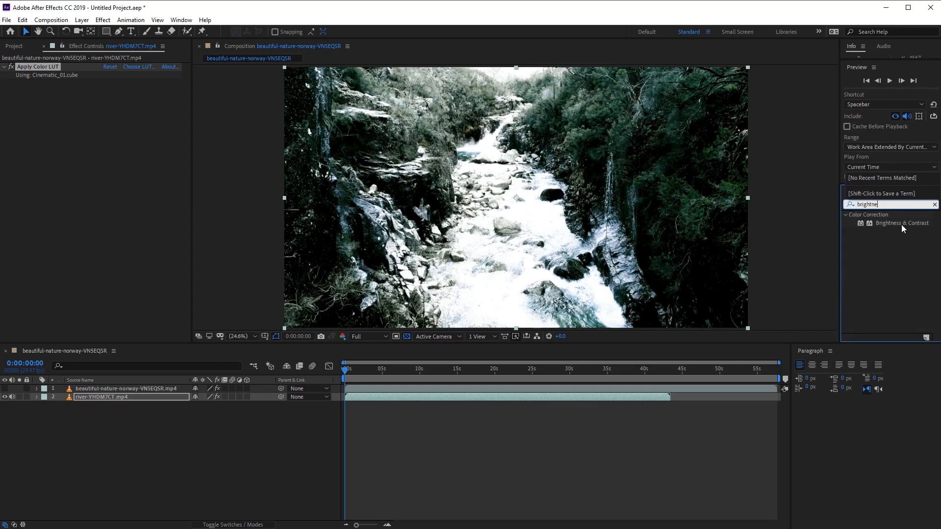
double_click(902, 223)
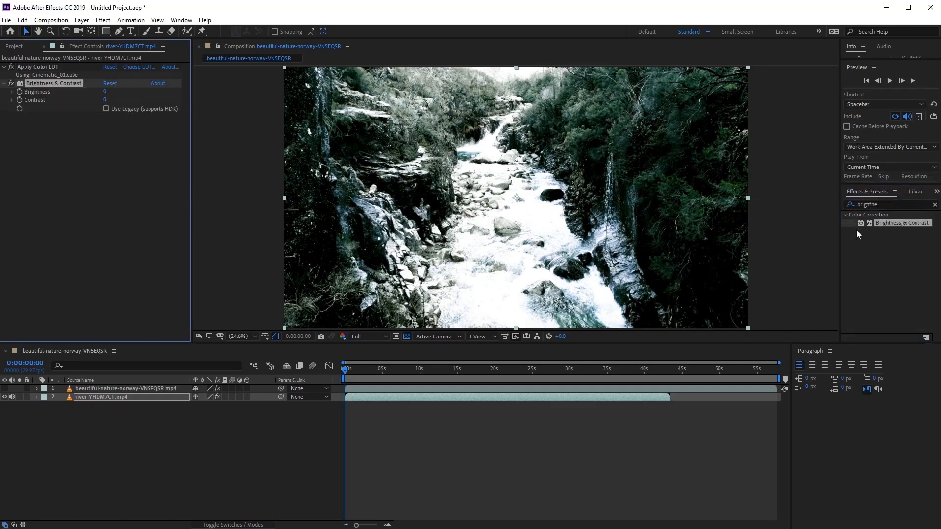
mouse_move(149, 186)
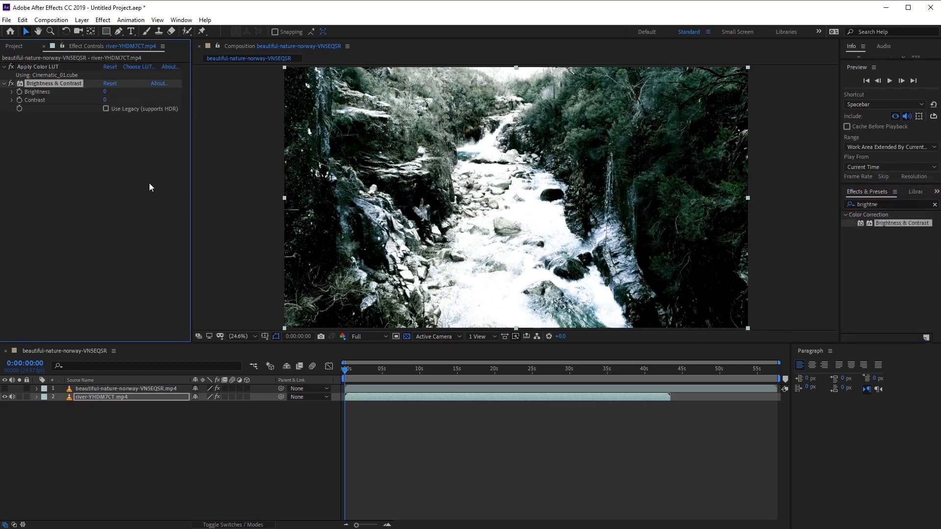
mouse_move(69, 162)
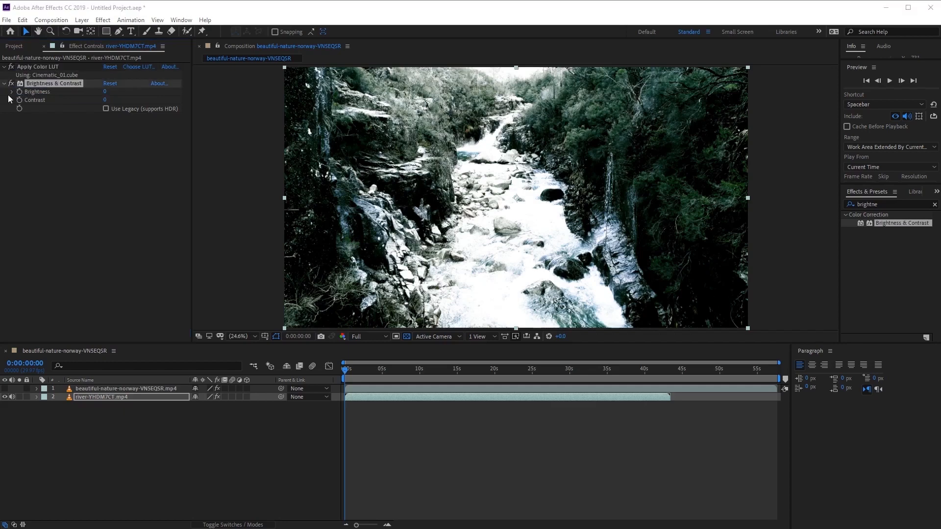
mouse_move(103, 177)
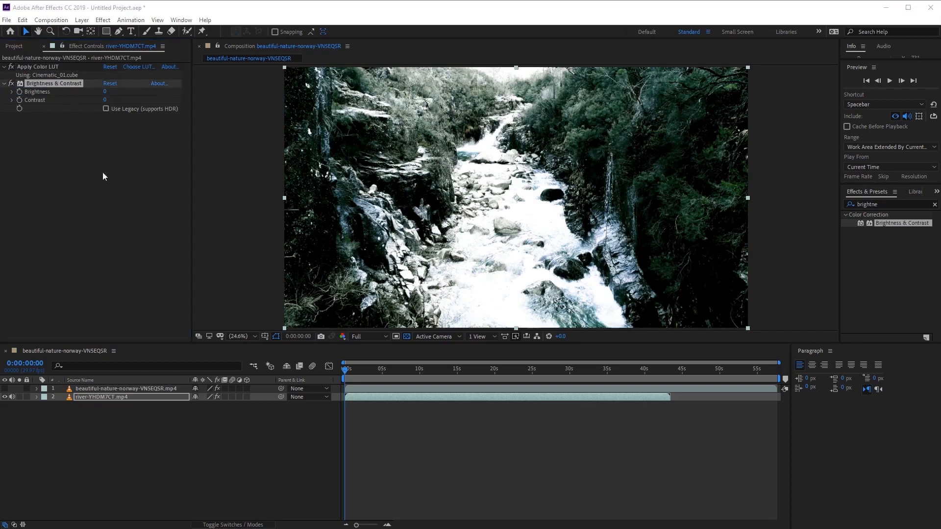
click(36, 67)
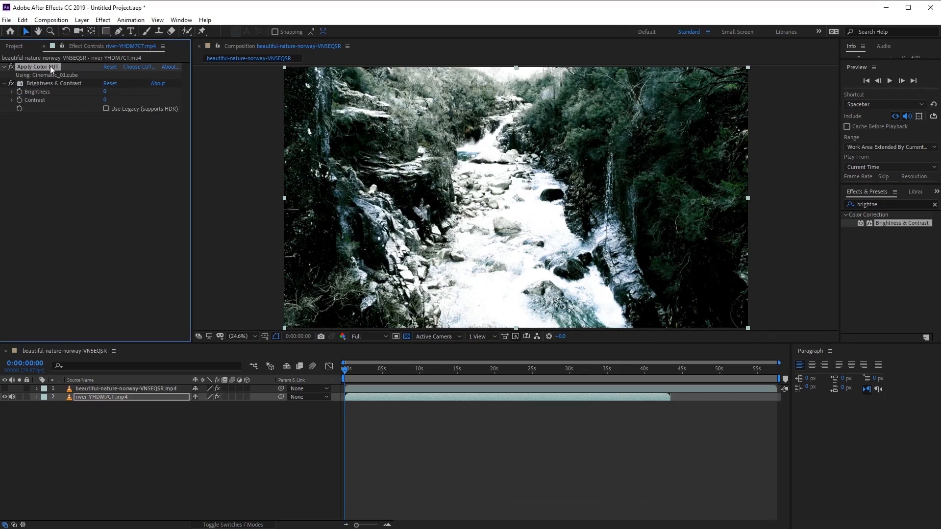
mouse_move(72, 75)
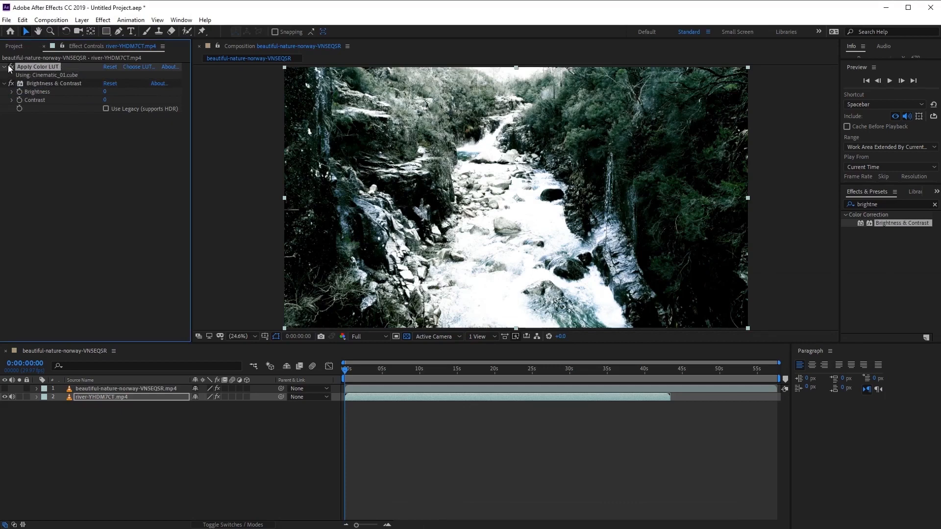
click(10, 65)
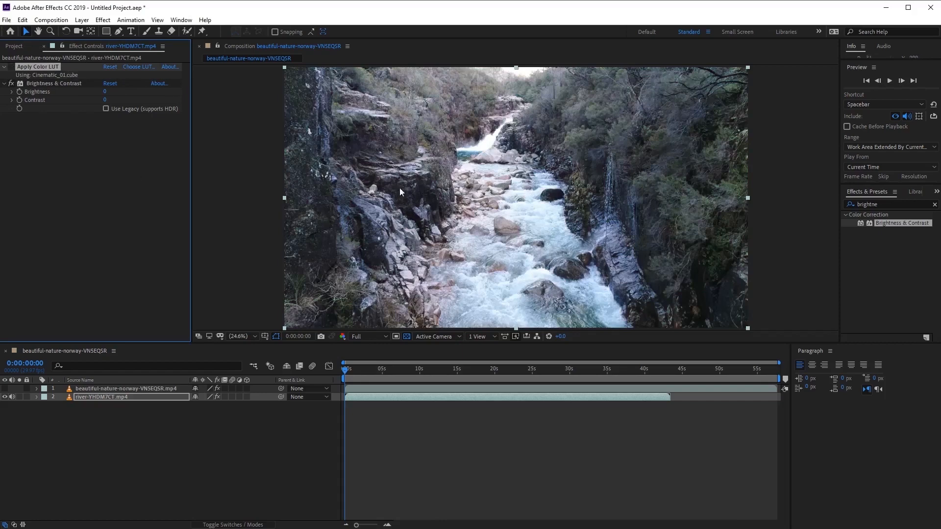
mouse_move(108, 99)
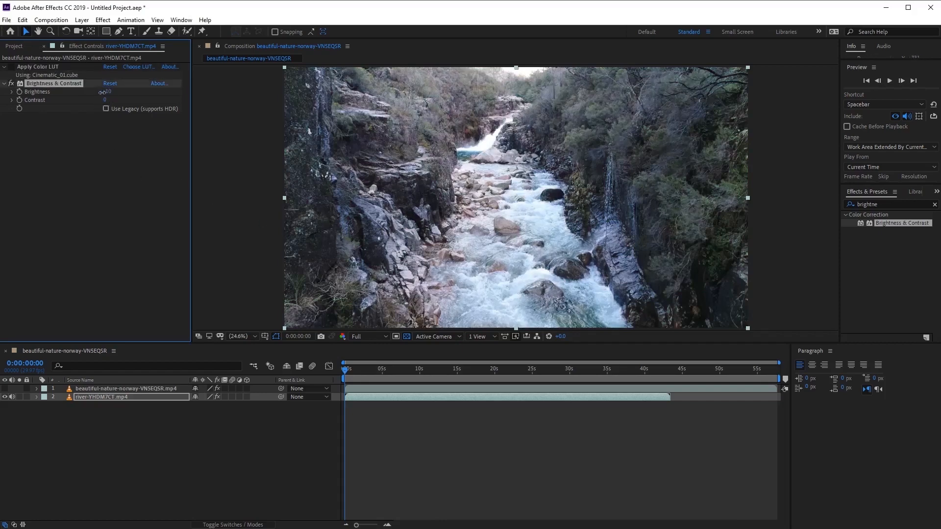
drag(108, 91, 90, 91)
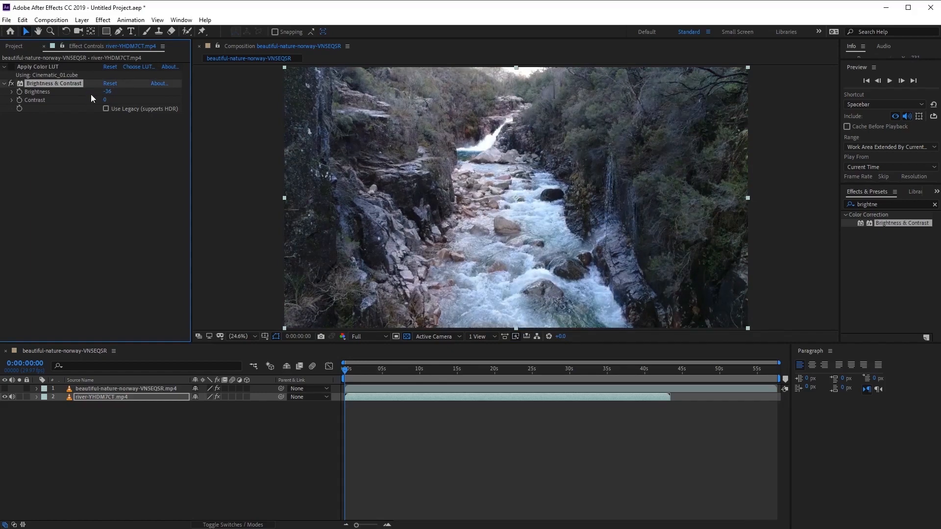
drag(107, 100, 91, 100)
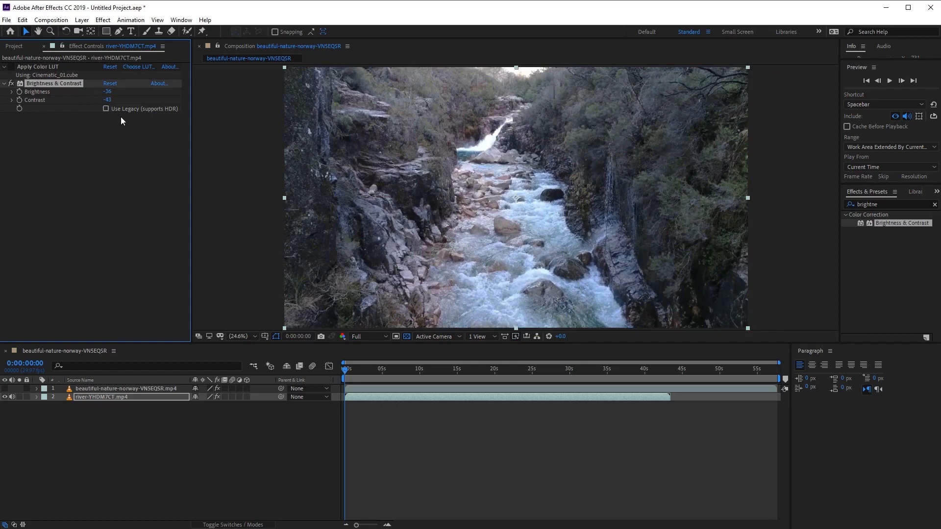
mouse_move(718, 247)
text(curves)
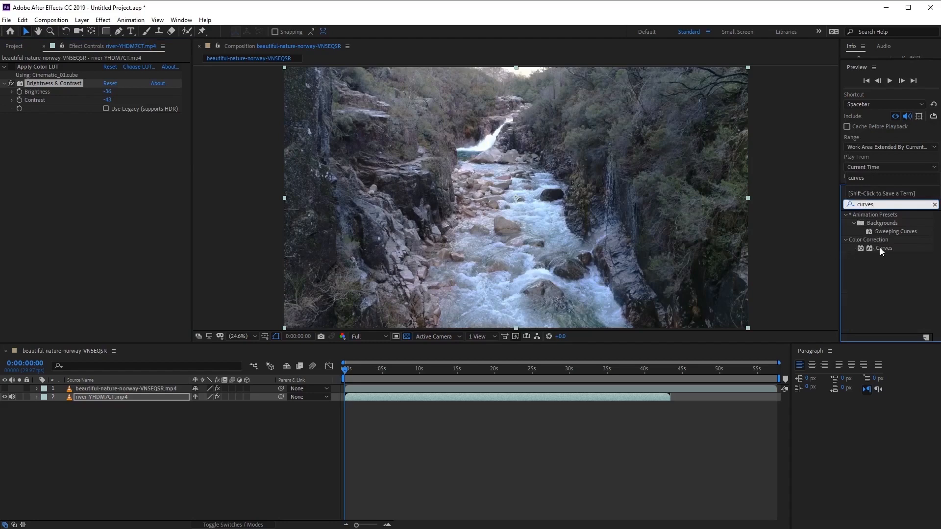
Step: Stack a Curves effect on the river layer to lift its shadows
double_click(883, 248)
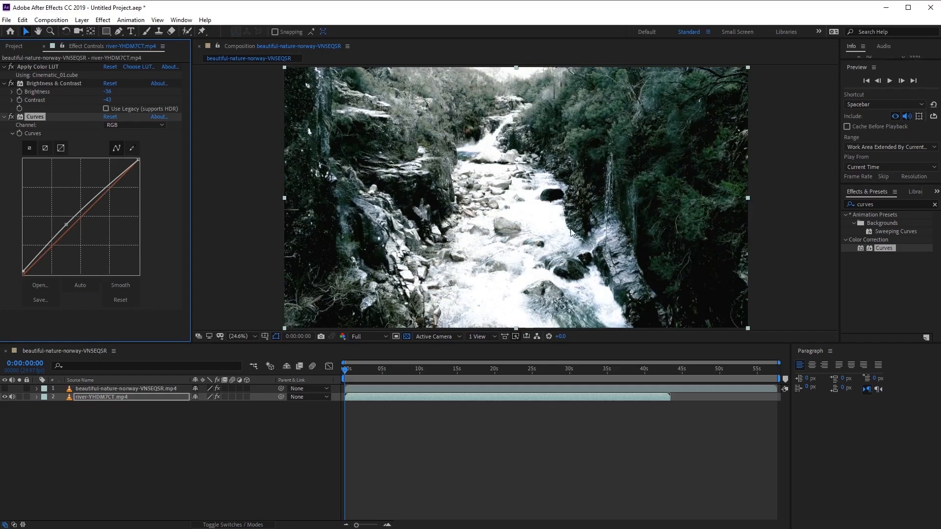
mouse_move(605, 233)
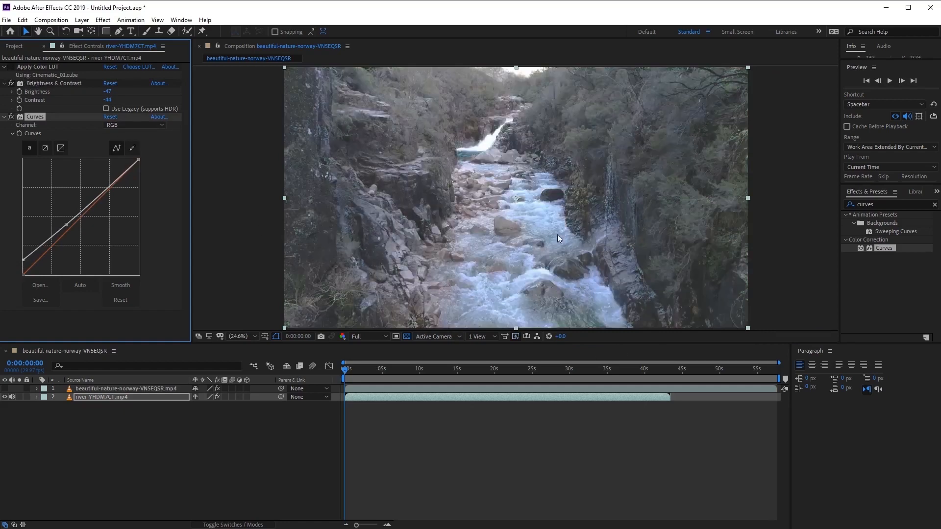
mouse_move(359, 160)
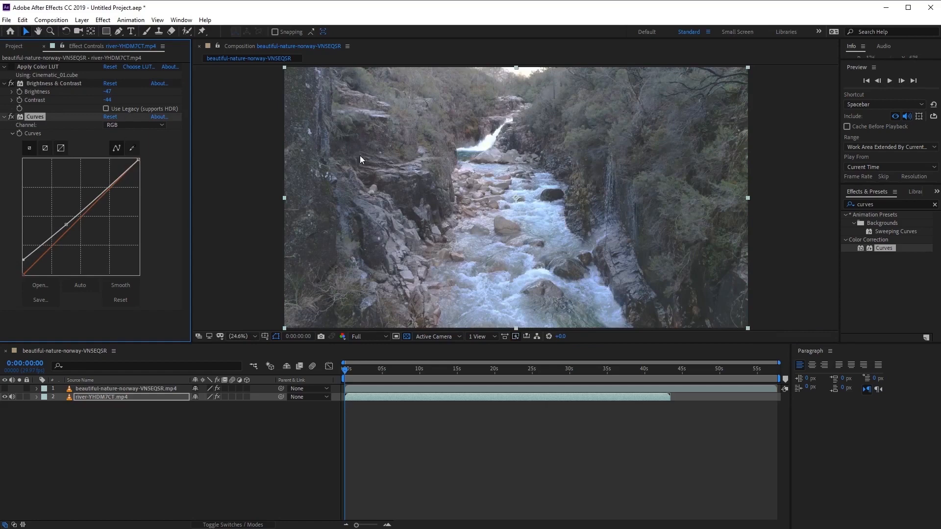
mouse_move(489, 132)
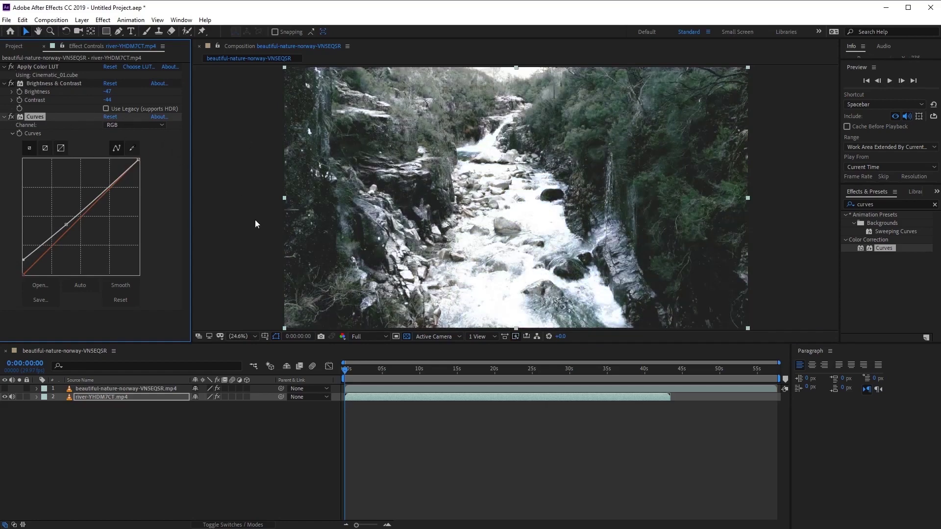
mouse_move(557, 248)
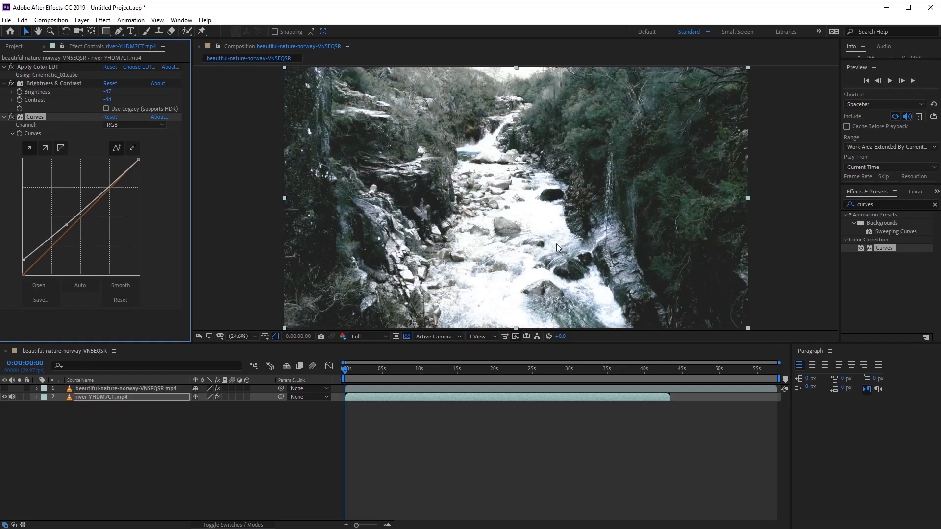
mouse_move(161, 268)
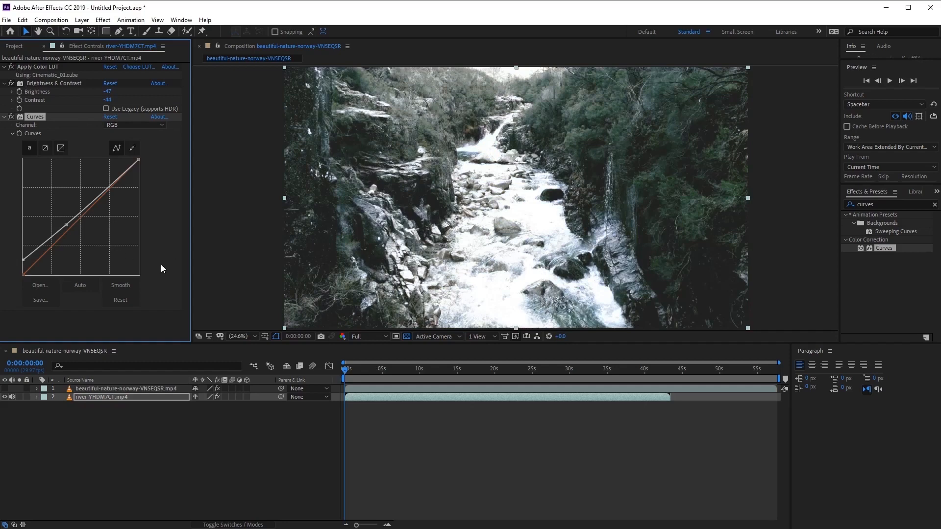
mouse_move(167, 270)
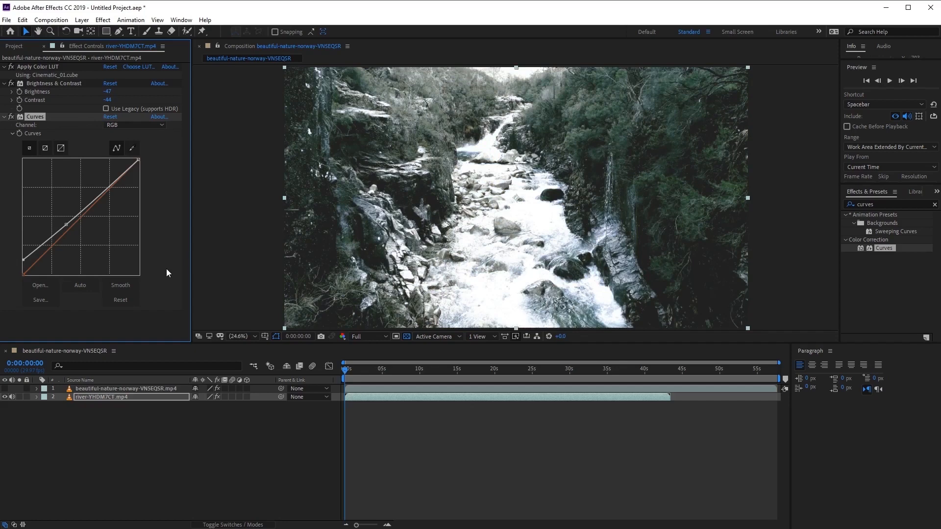
mouse_move(75, 465)
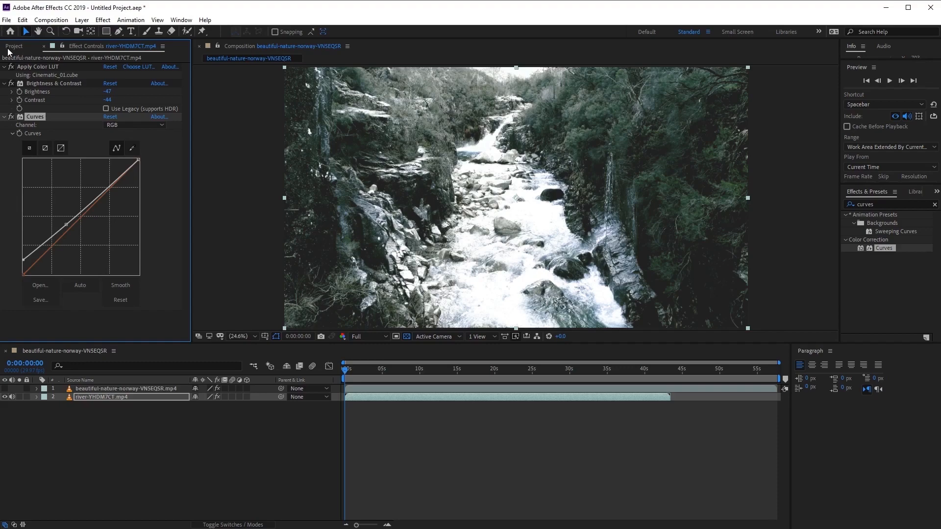
Step: Add the aerial city clip and load Creative > Urban > Urban_03.cube into its Apply Color LUT
click(13, 46)
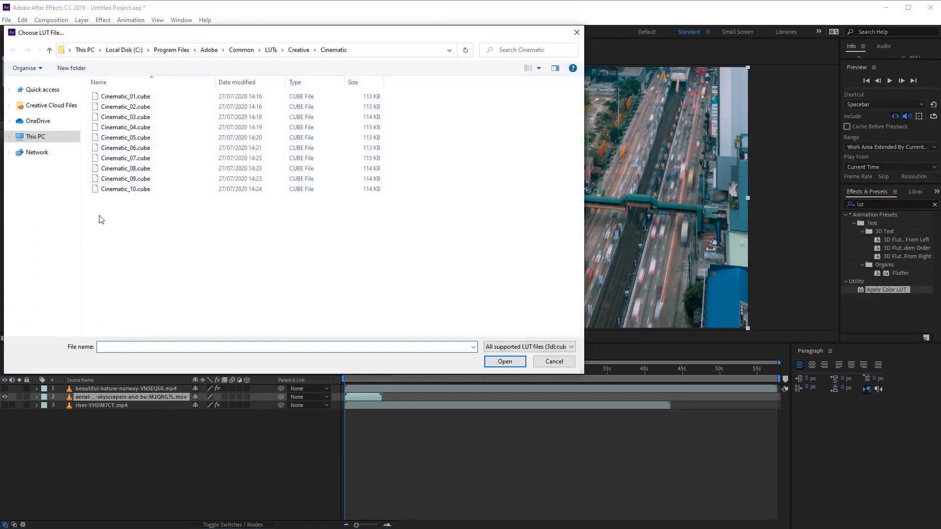
click(298, 50)
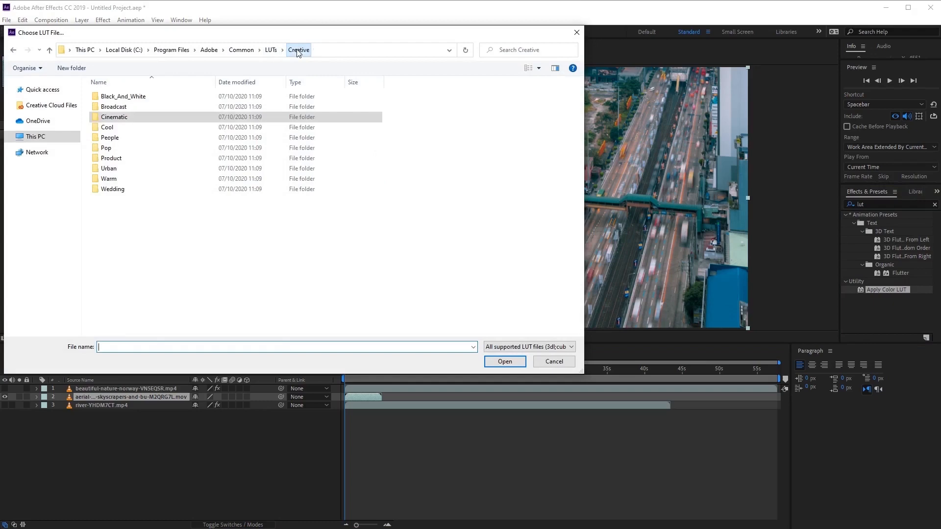
double_click(108, 167)
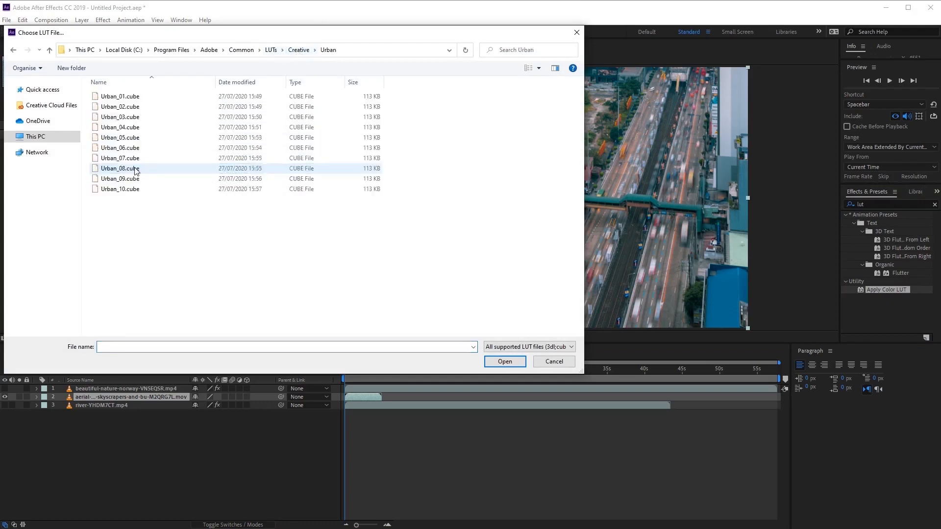
click(120, 106)
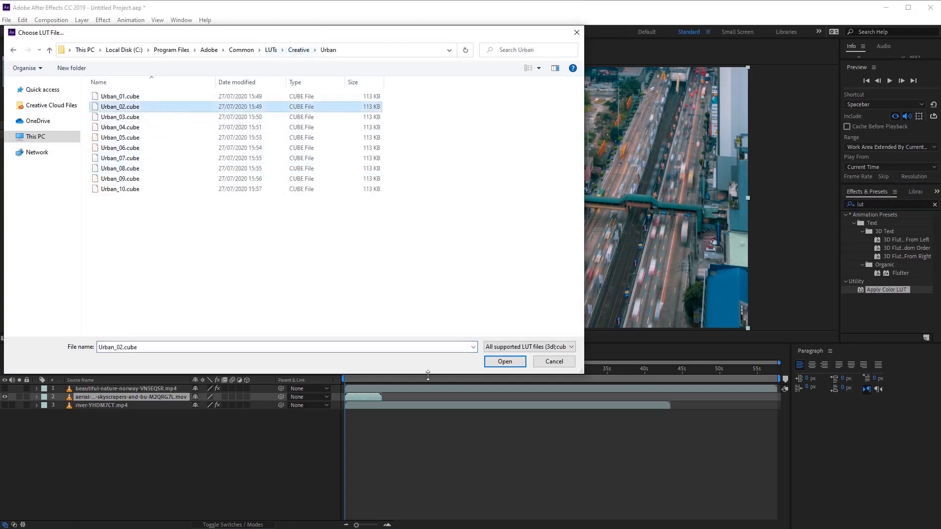
click(119, 117)
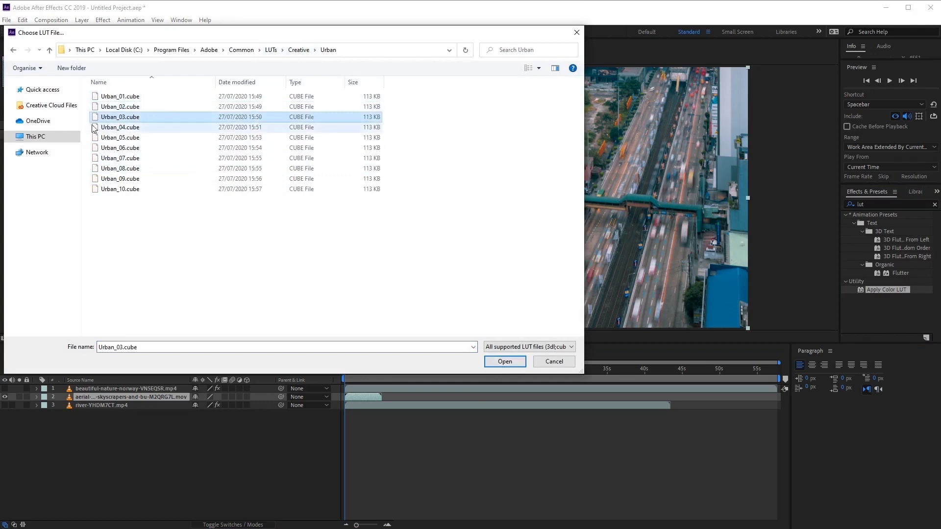
click(504, 361)
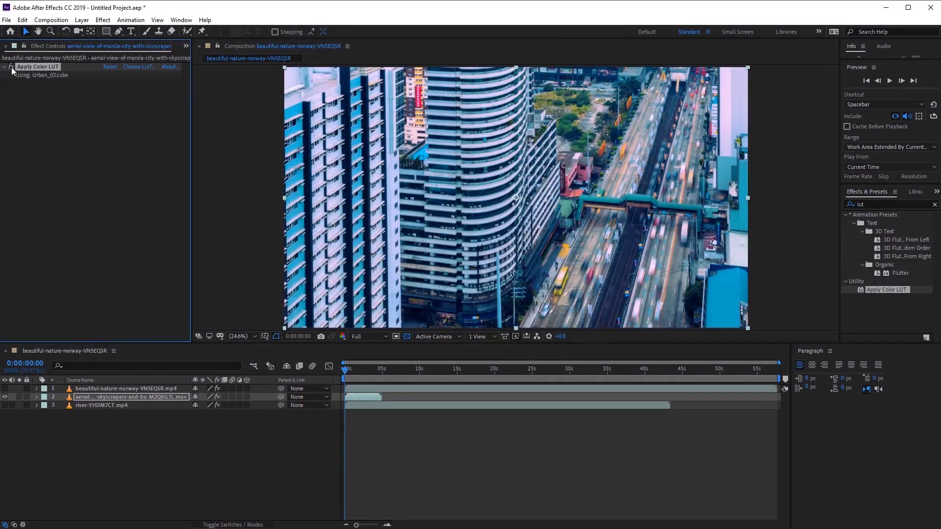
mouse_move(294, 287)
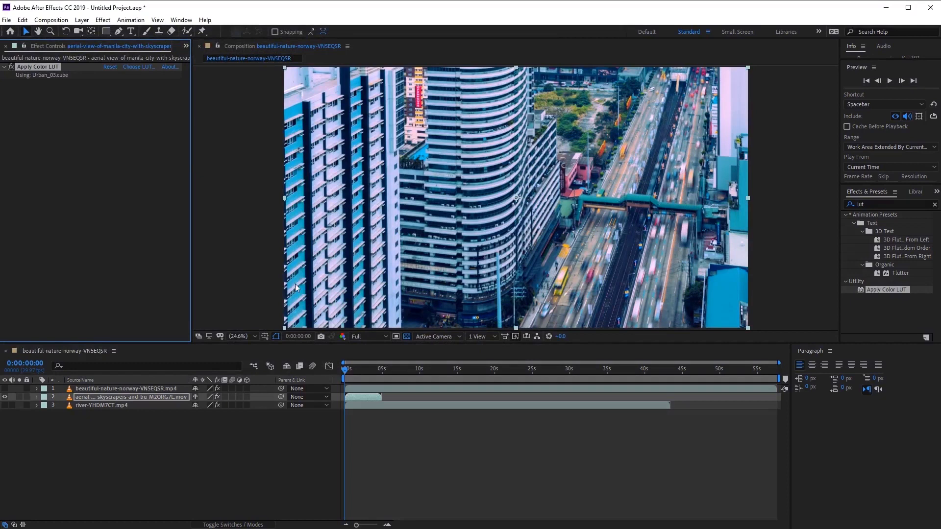
Step: Add Brightness & Contrast and Curves to the city layer, set Brightness -27 and Contrast 31, and play it back
triple_click(864, 204)
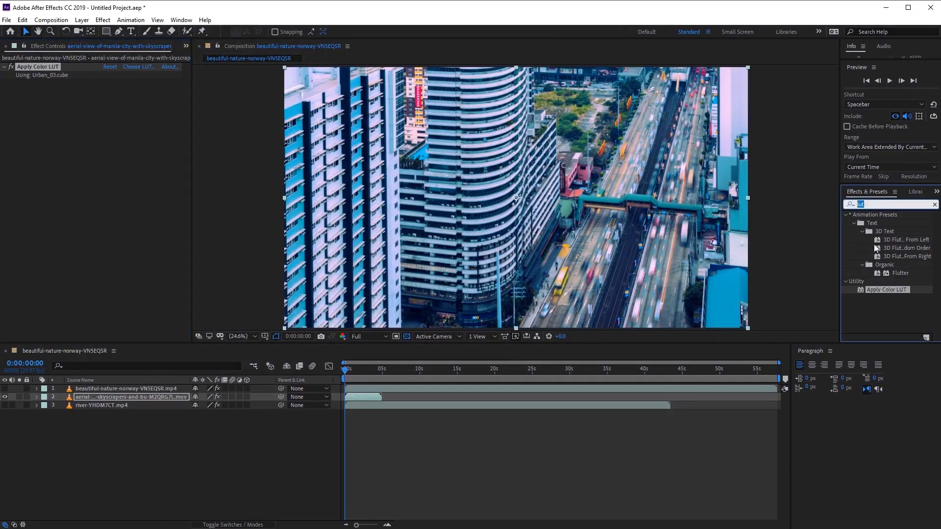
text(bright)
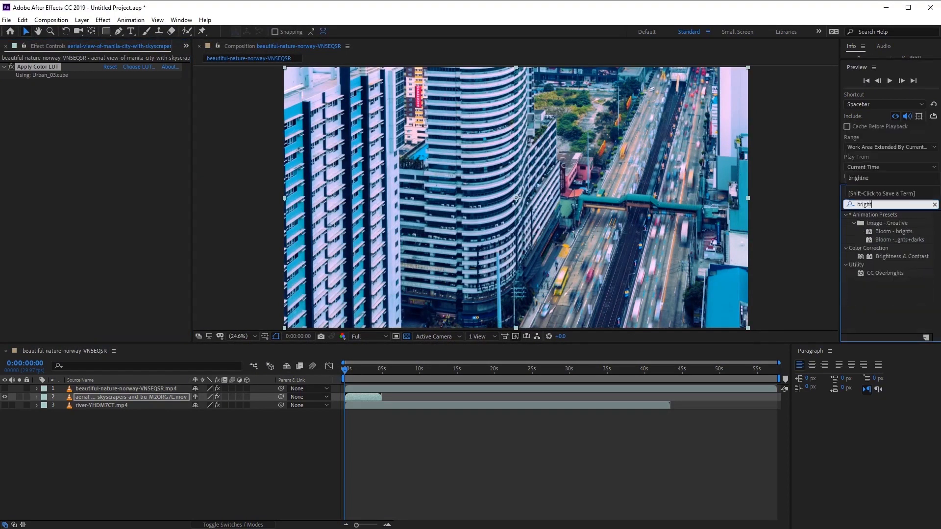
double_click(901, 256)
text(curves)
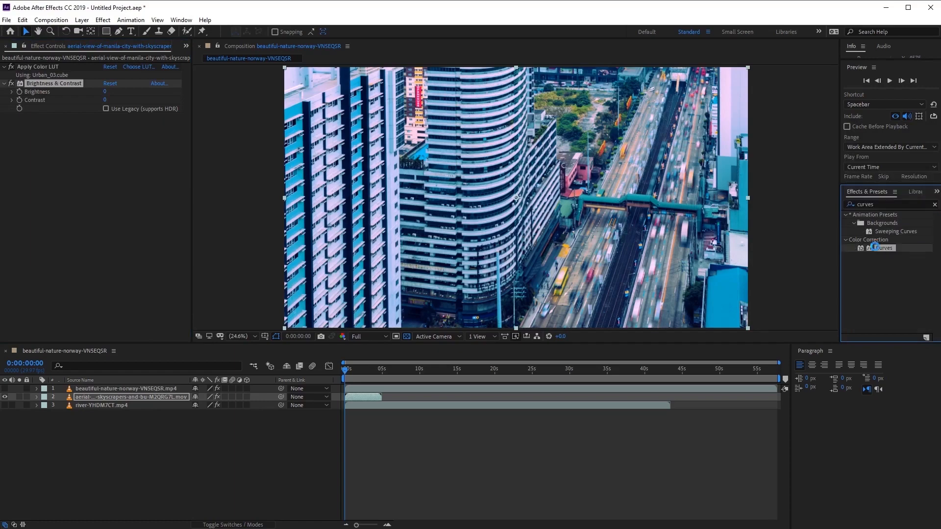
double_click(883, 248)
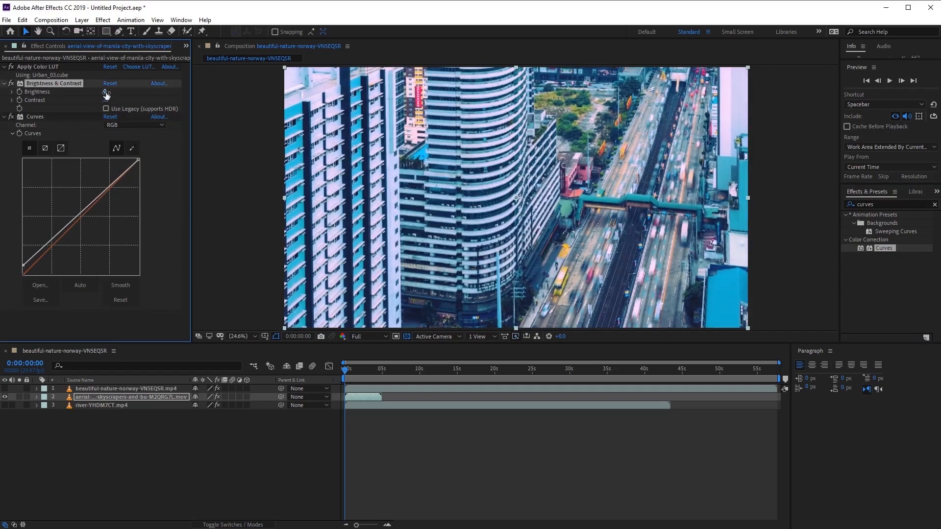
drag(107, 91, 94, 91)
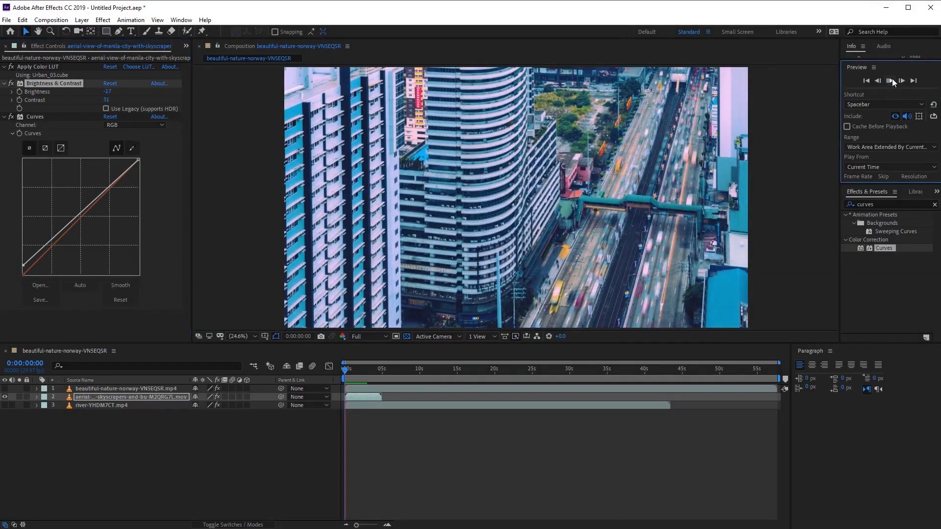
click(890, 80)
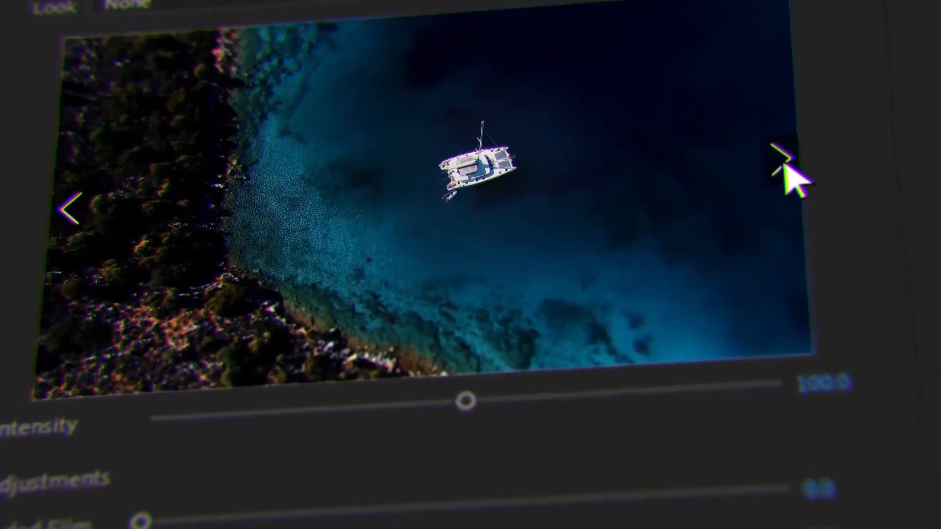
click(780, 165)
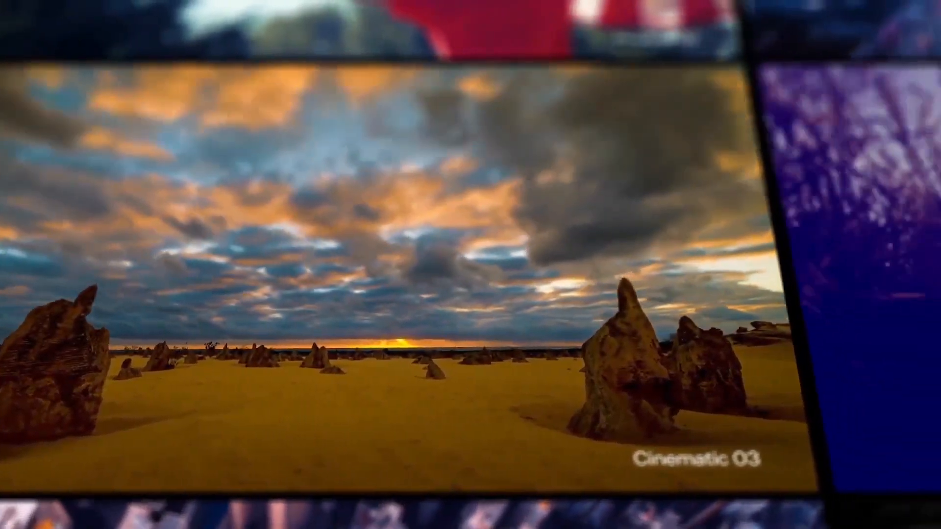